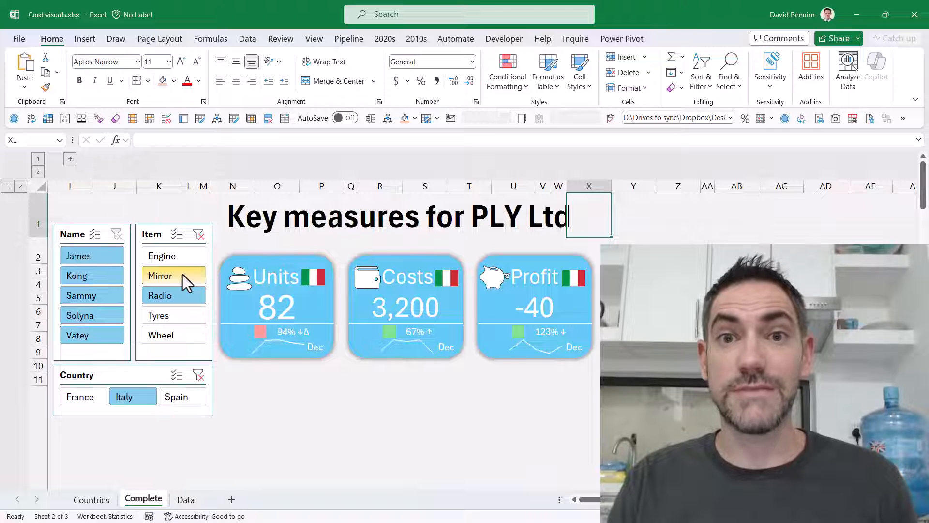
Step: Filter the dashboard slicers to the Mirror item and Spain
{"action": "left_click", "coordinate": [159, 315]}
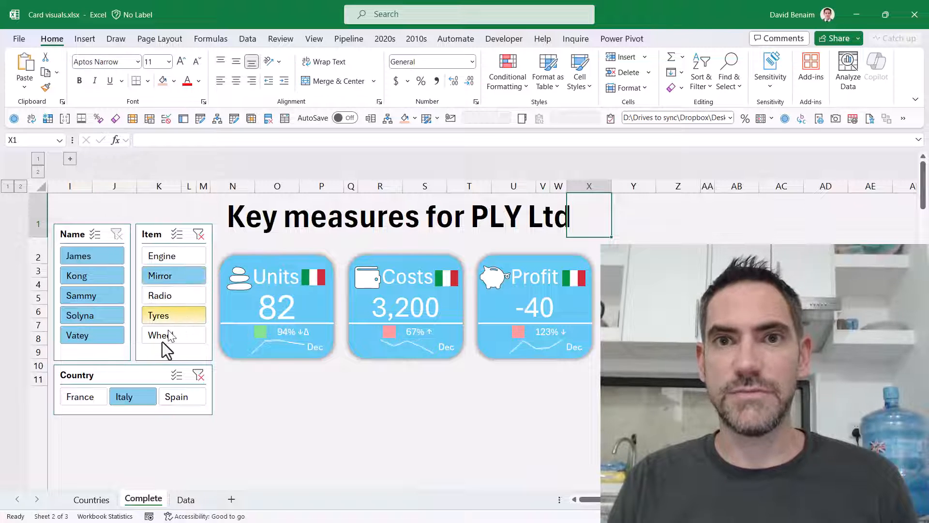
{"action": "left_click", "coordinate": [182, 397]}
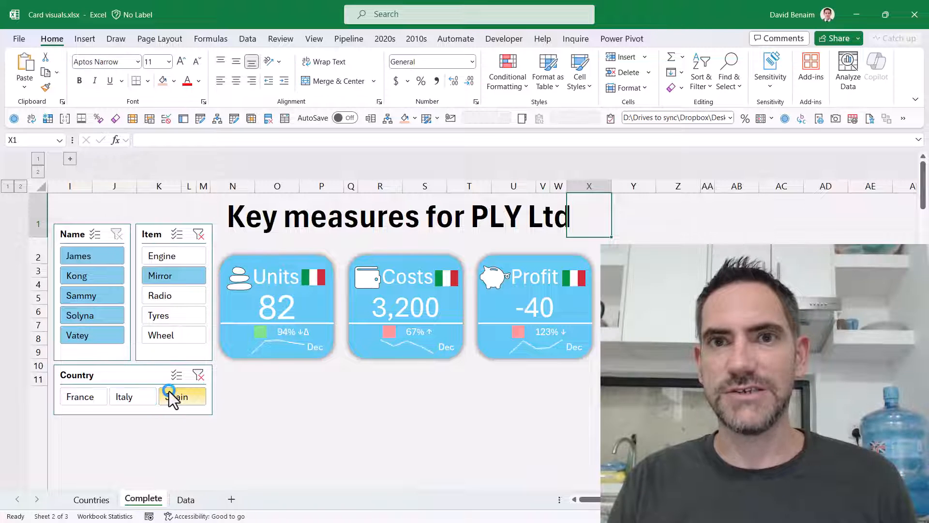
{"action": "left_click", "coordinate": [169, 396]}
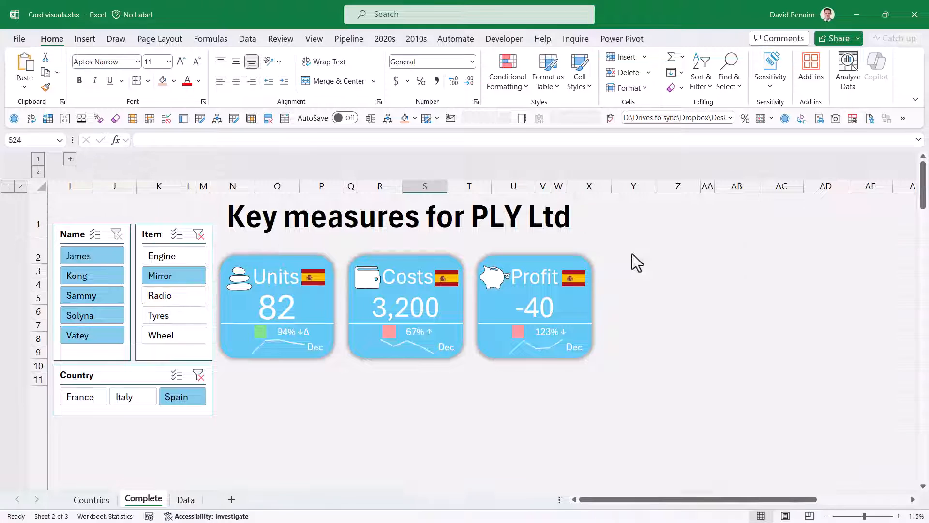
Step: Draw a rounded rectangle linked to =P14, showing 176 centred at font size 16
{"action": "scroll", "scroll_direction": "down", "scroll_amount": 3}
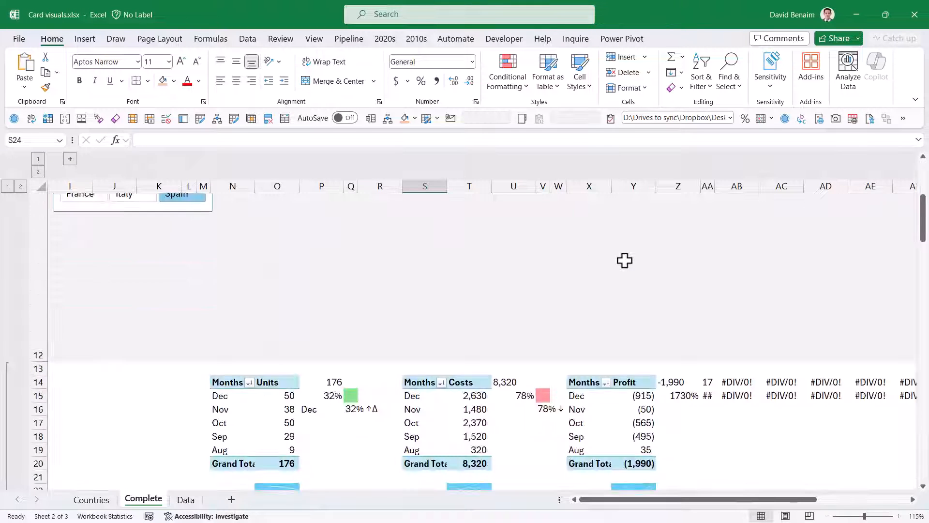
{"action": "mouse_move", "coordinate": [599, 291]}
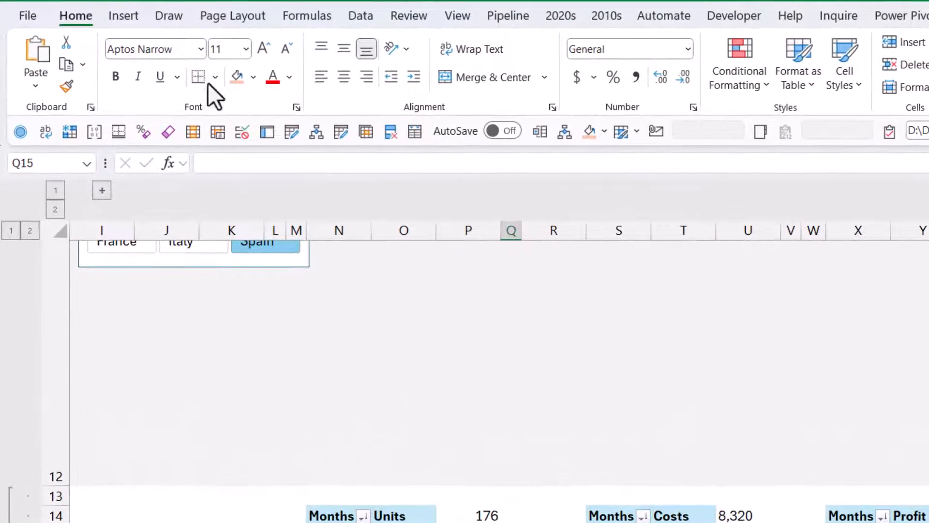
{"action": "left_click", "coordinate": [122, 15]}
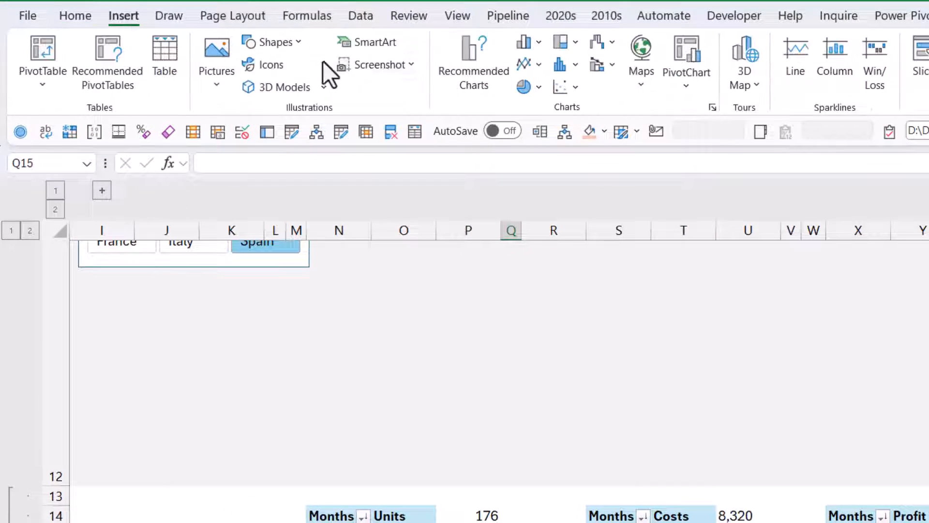
{"action": "left_click", "coordinate": [273, 42]}
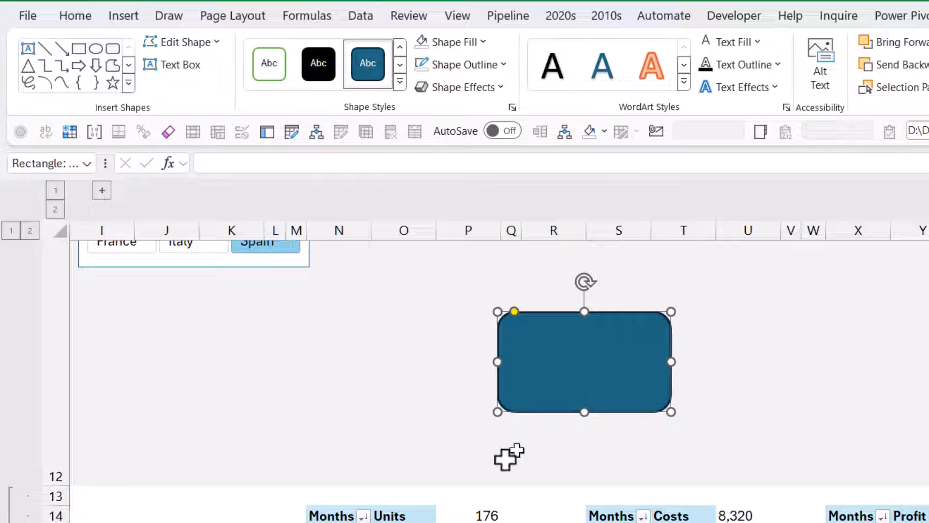
{"action": "mouse_move", "coordinate": [312, 164]}
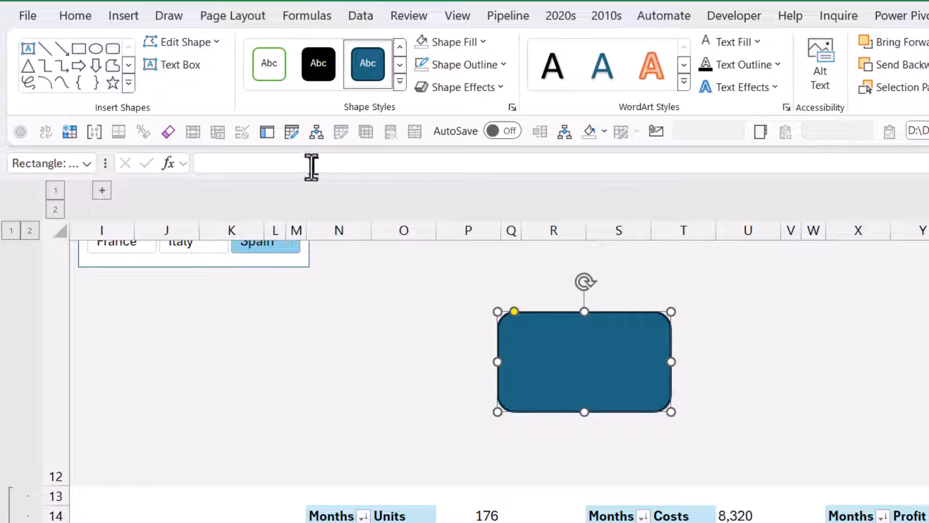
{"action": "mouse_move", "coordinate": [311, 164]}
{"action": "type", "text": "="}
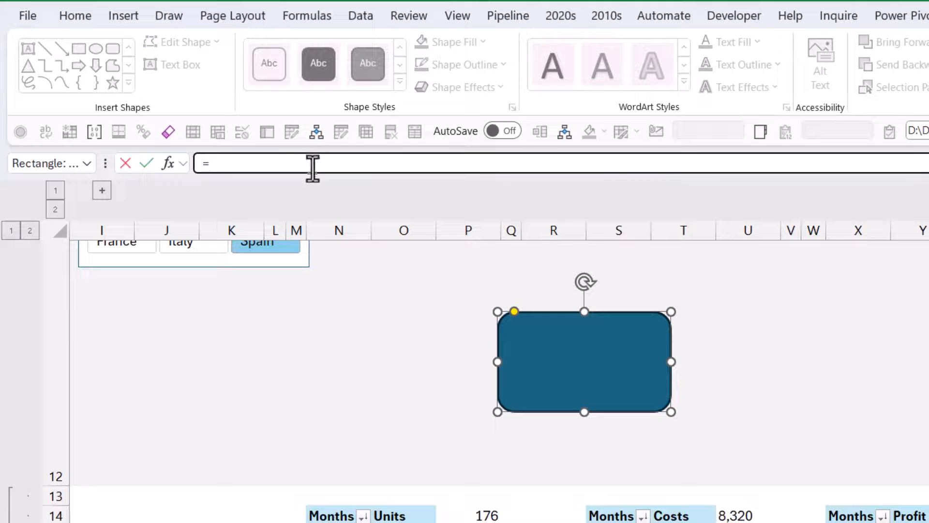
{"action": "left_click", "coordinate": [482, 514]}
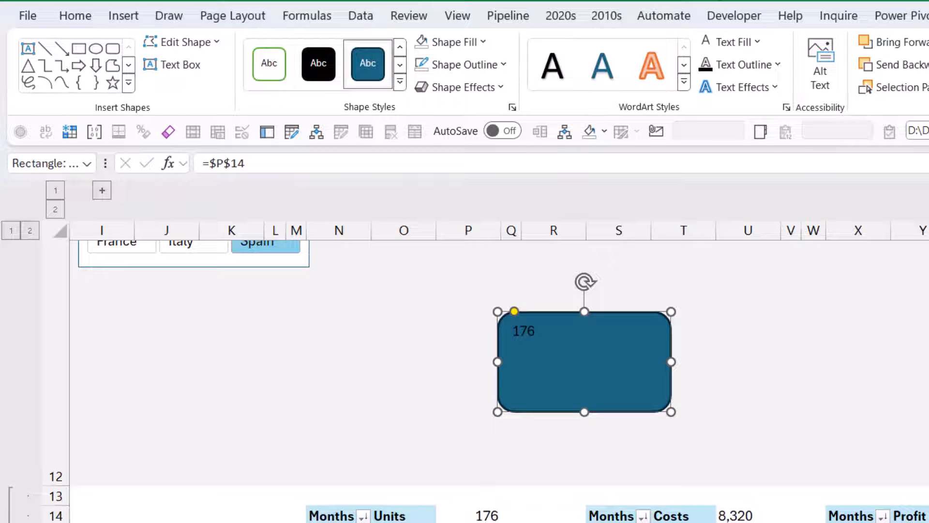
{"action": "mouse_move", "coordinate": [434, 65]}
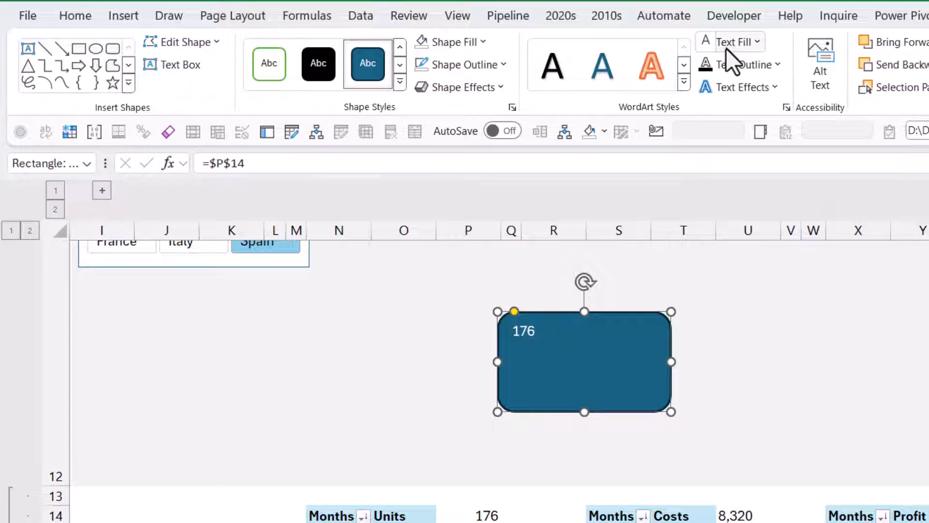
{"action": "left_click", "coordinate": [76, 16]}
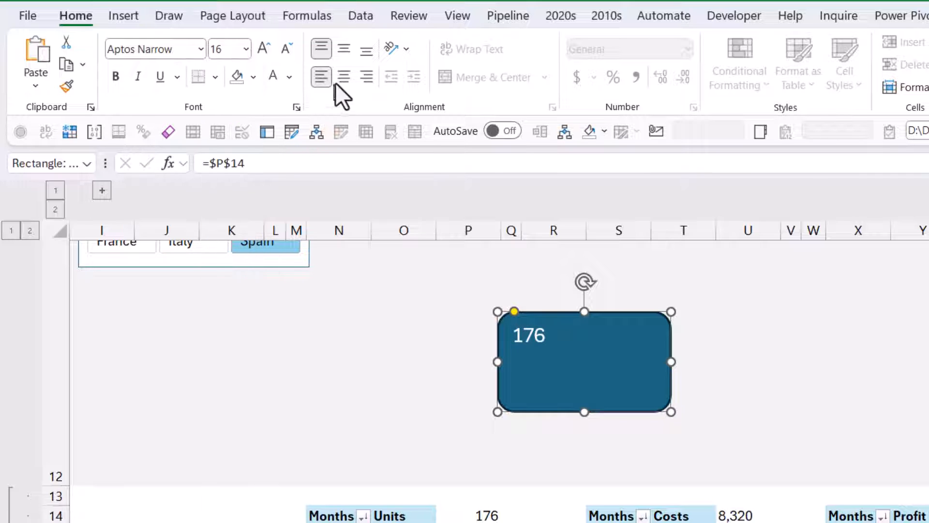
{"action": "left_click", "coordinate": [343, 48]}
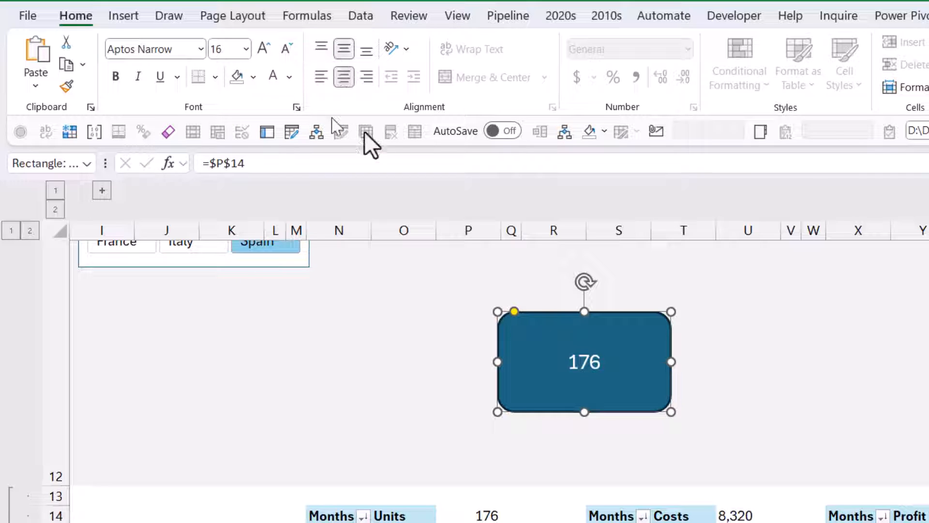
{"action": "mouse_move", "coordinate": [544, 384]}
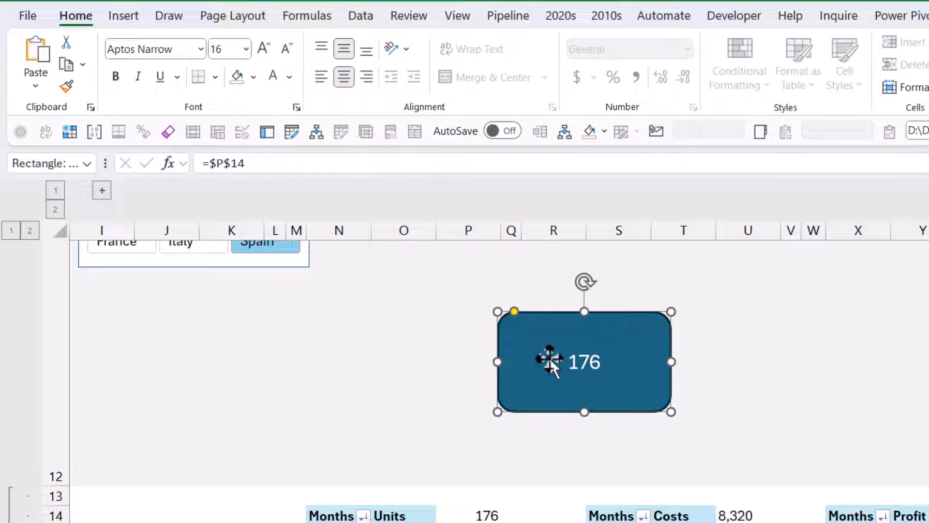
{"action": "mouse_move", "coordinate": [584, 391]}
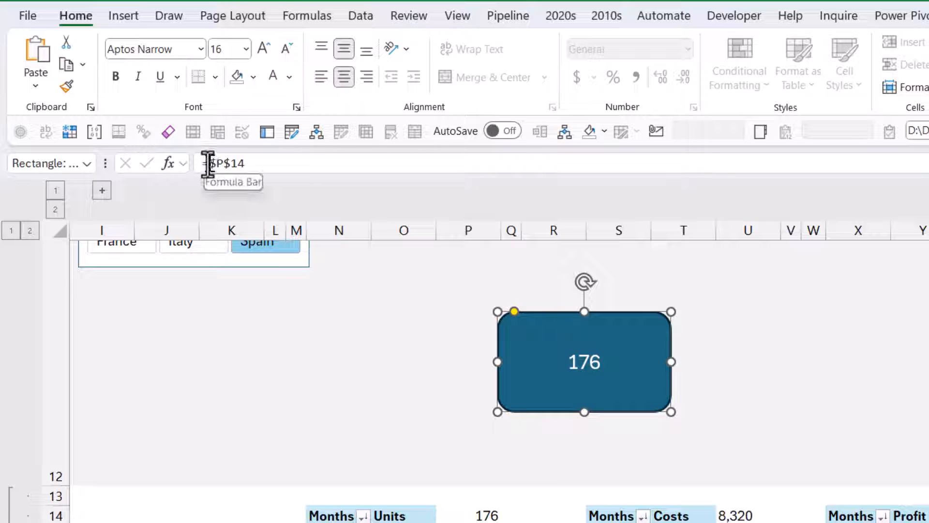
{"action": "type", "text": "=IF"}
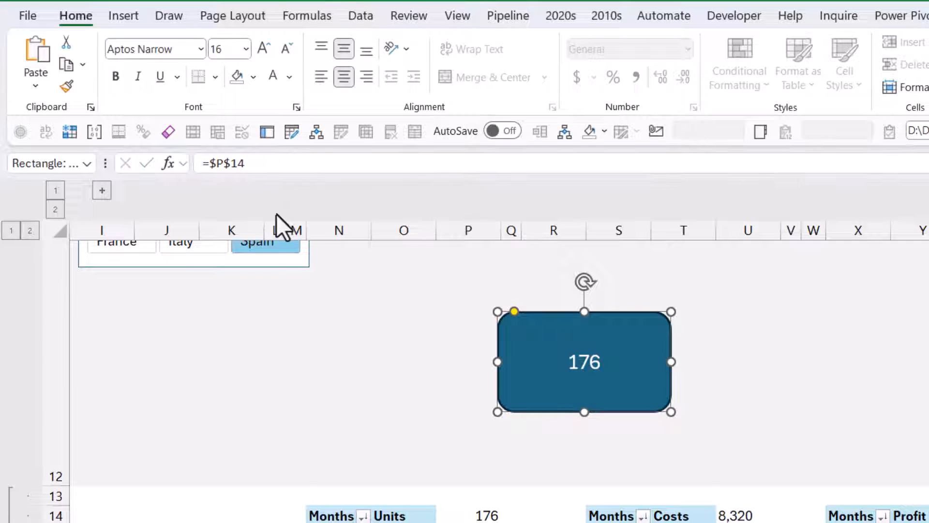
{"action": "mouse_move", "coordinate": [482, 363]}
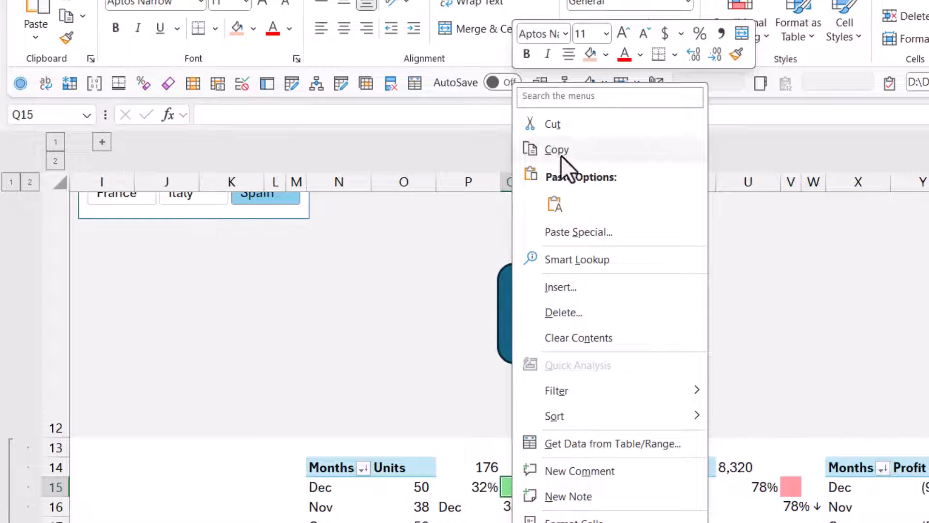
Step: Paste indicator cell Q15 as a linked picture beside 176 in the rectangle
{"action": "left_click", "coordinate": [36, 37]}
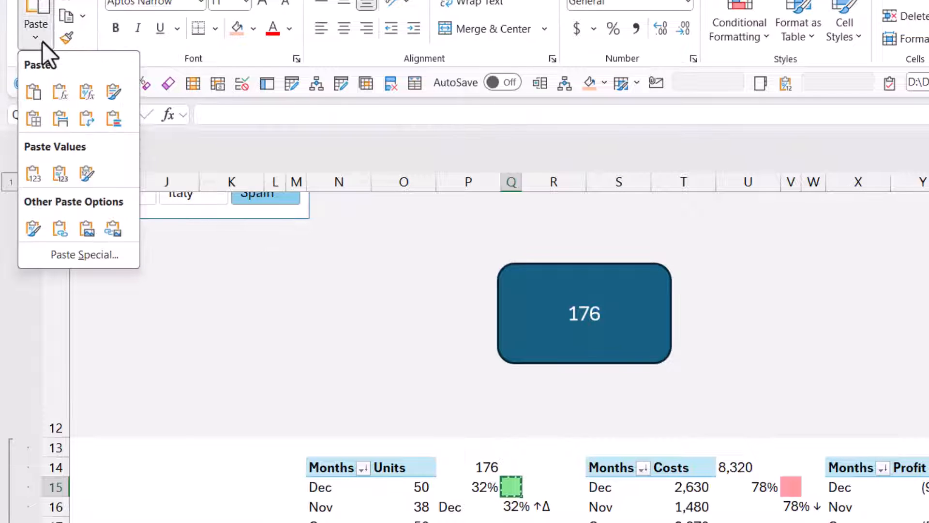
{"action": "mouse_move", "coordinate": [113, 228]}
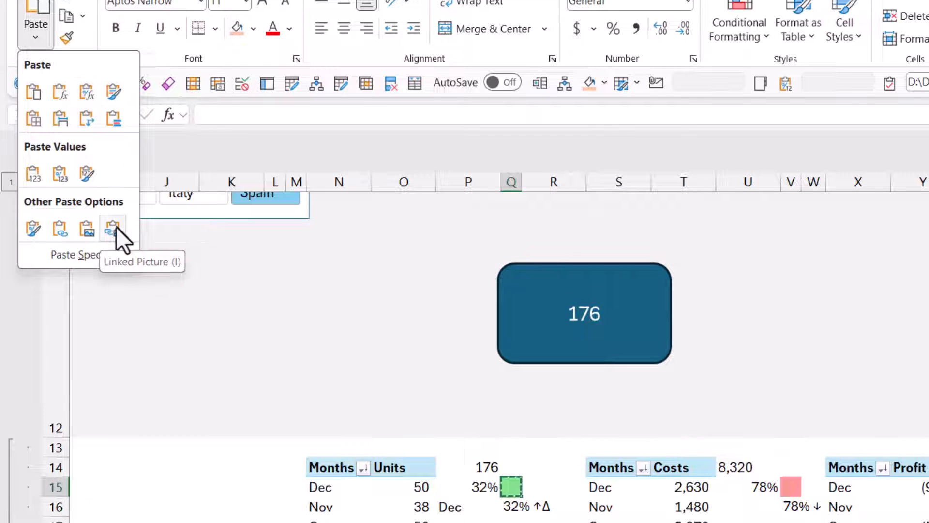
{"action": "left_click", "coordinate": [112, 227]}
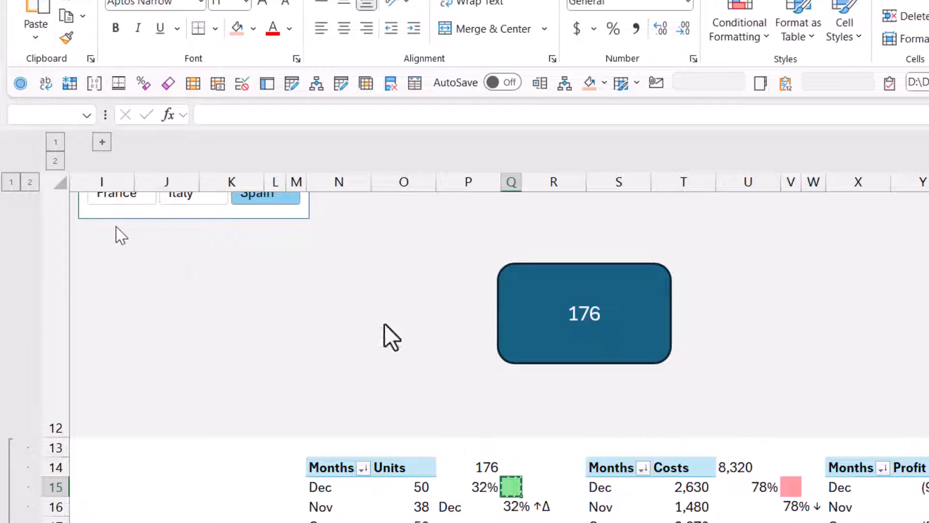
{"action": "left_click", "coordinate": [585, 314]}
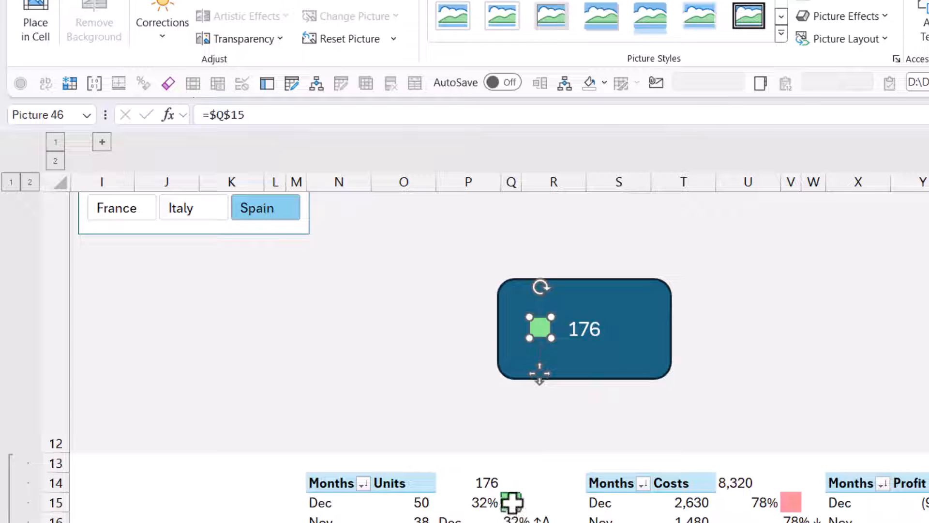
{"action": "left_click", "coordinate": [517, 502]}
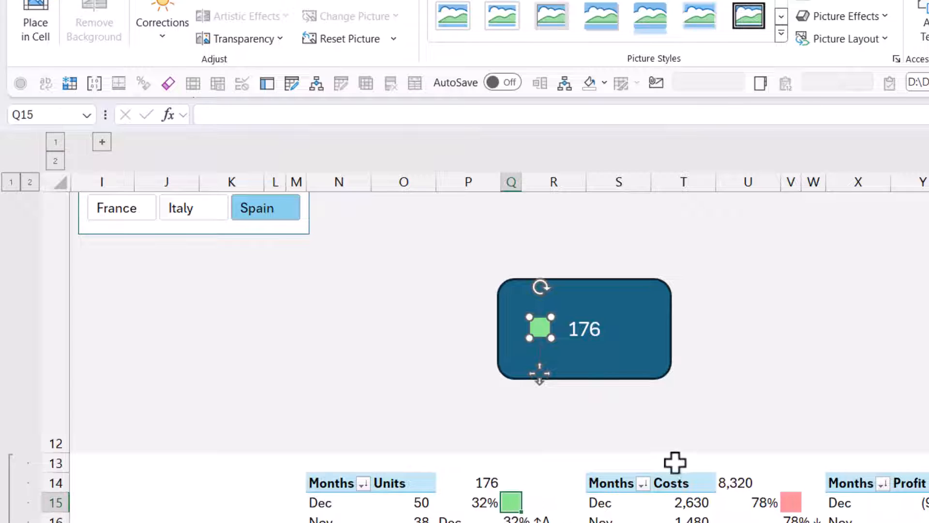
{"action": "left_click", "coordinate": [586, 411]}
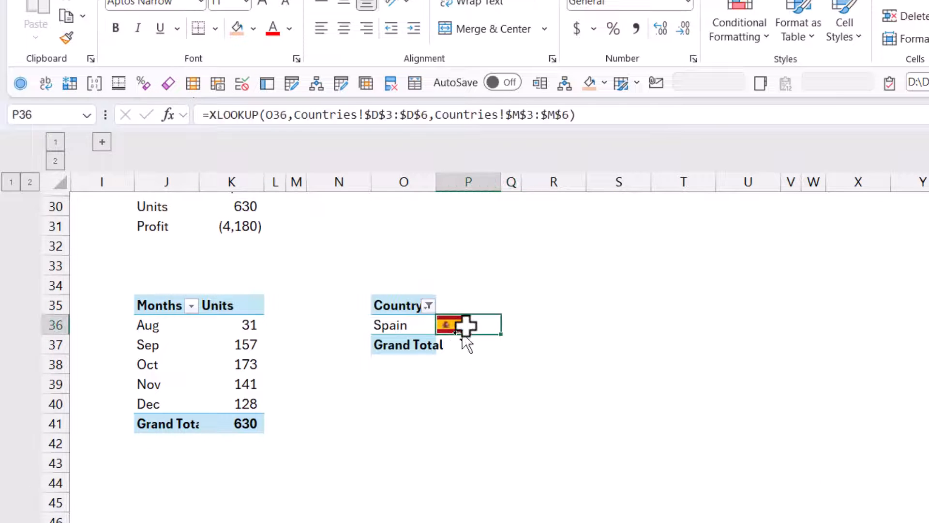
Step: Create a picture-in-cell reference of the Spanish flag in P36
{"action": "right_click", "coordinate": [460, 325]}
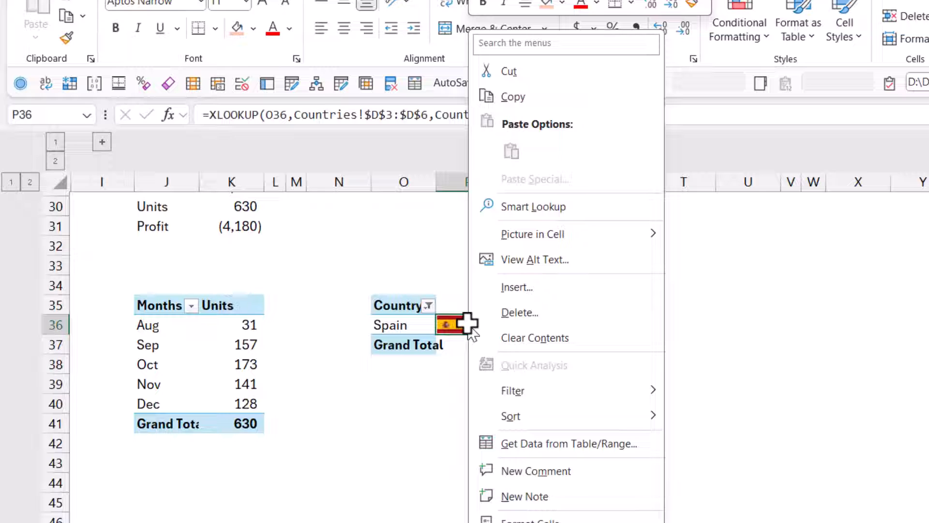
{"action": "mouse_move", "coordinate": [532, 234]}
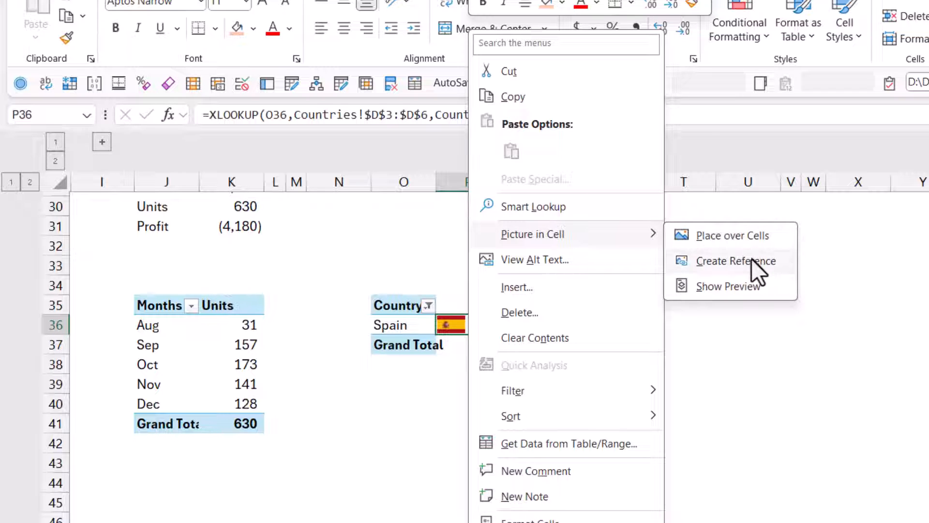
{"action": "left_click", "coordinate": [735, 261]}
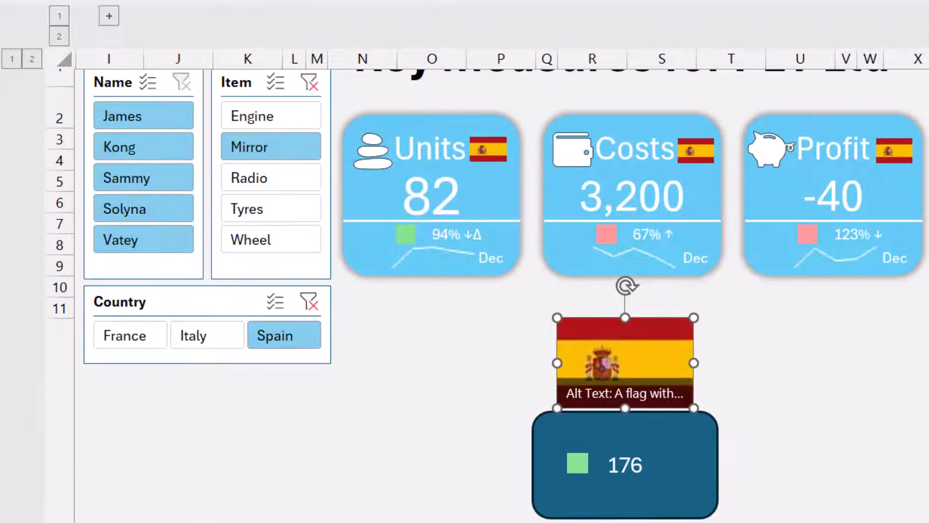
Step: Filter the dashboard to Tyres and France, then go to the Data sheet
{"action": "left_click", "coordinate": [270, 240]}
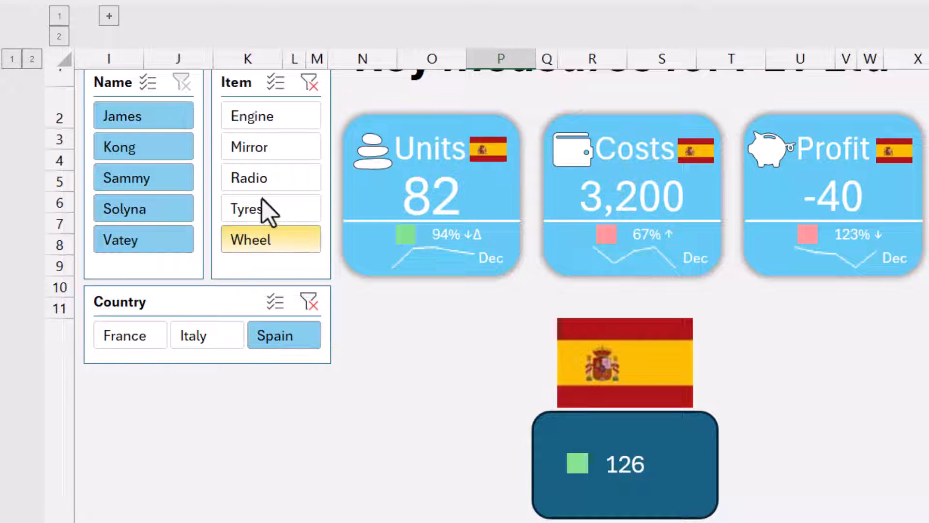
{"action": "left_click", "coordinate": [271, 208]}
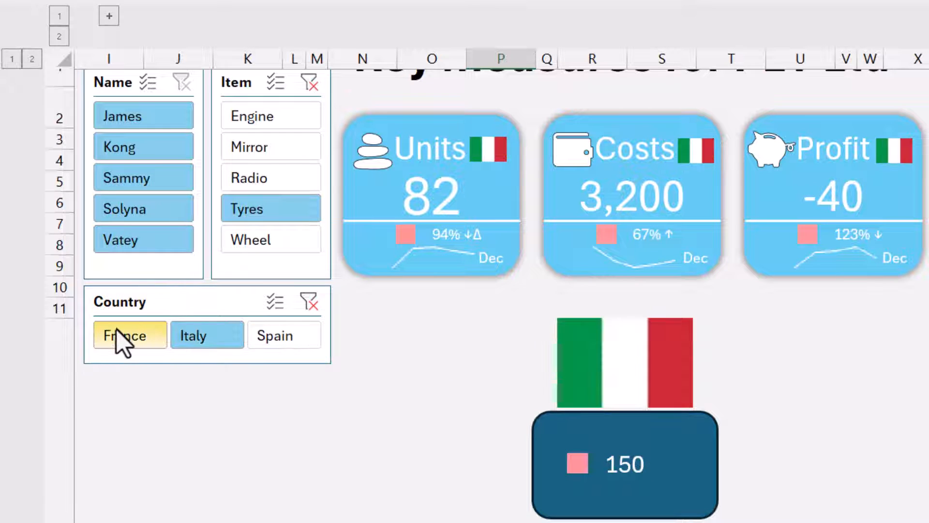
{"action": "left_click", "coordinate": [130, 335]}
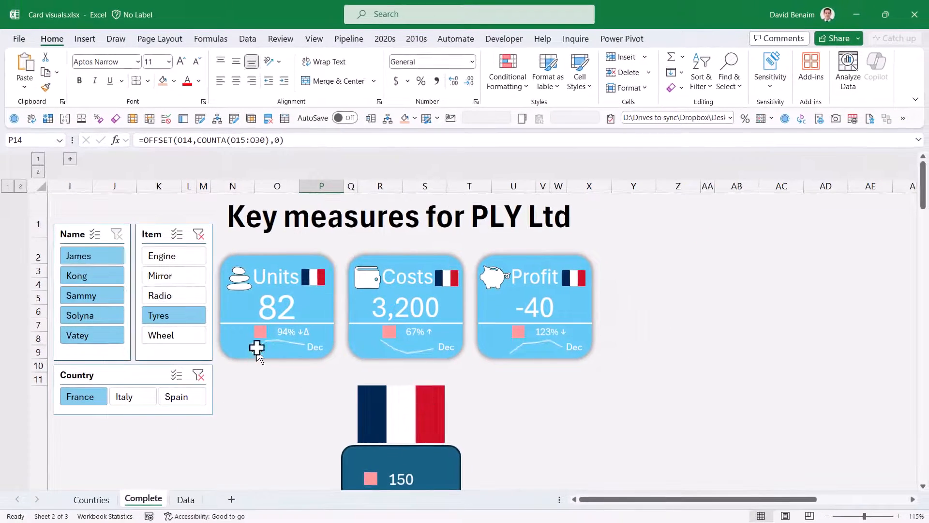
{"action": "mouse_move", "coordinate": [303, 347]}
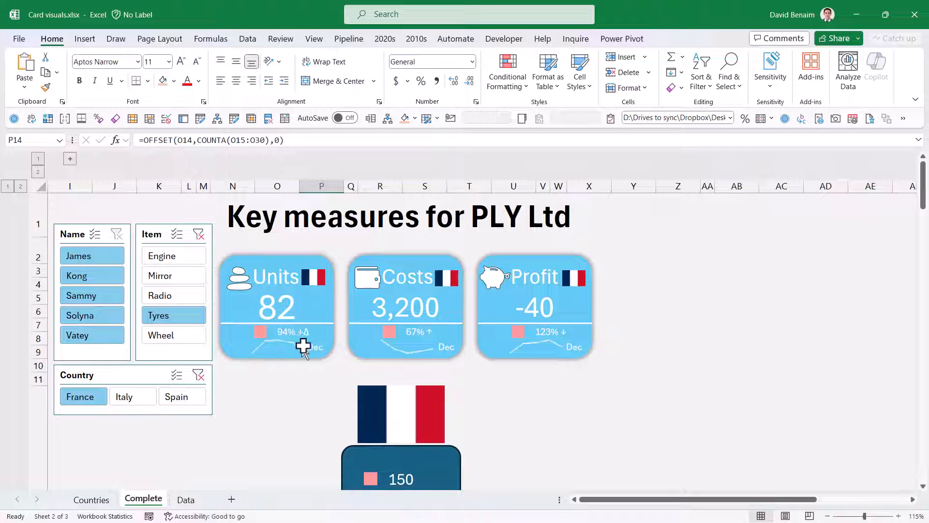
{"action": "mouse_move", "coordinate": [311, 318]}
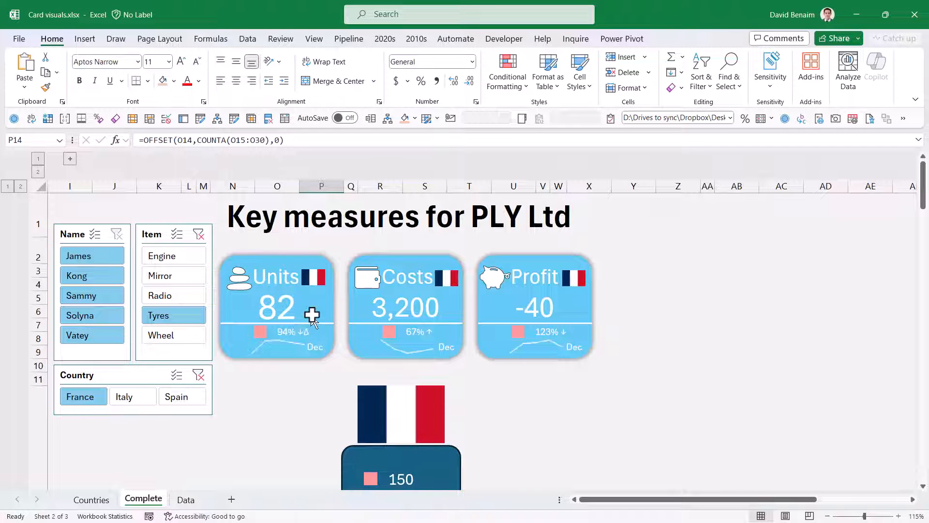
{"action": "mouse_move", "coordinate": [381, 341]}
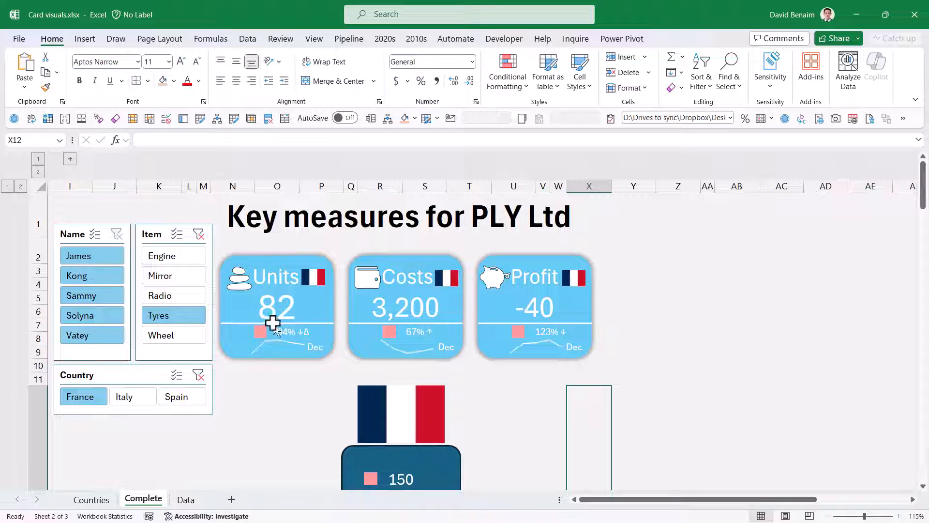
{"action": "left_click", "coordinate": [186, 499]}
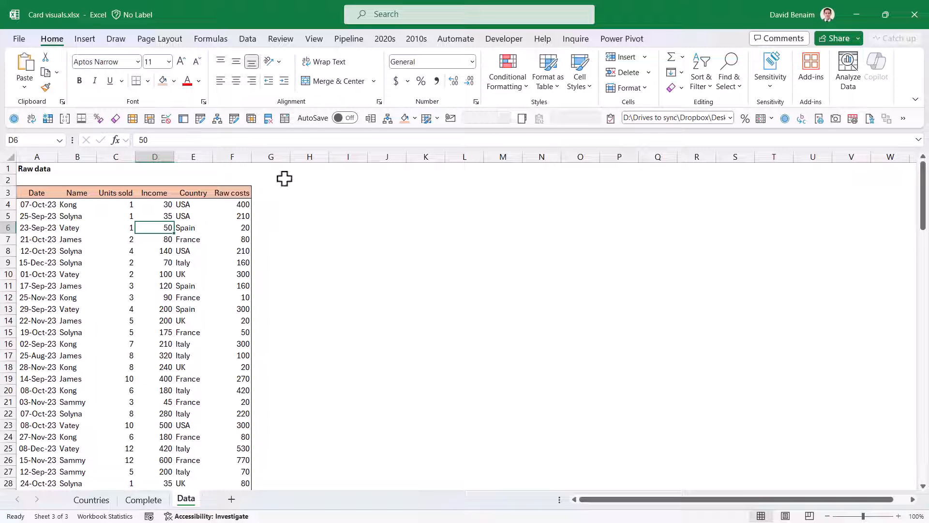
Step: Insert a PivotTable summing Income by Country, totalling 22100
{"action": "left_click", "coordinate": [85, 39]}
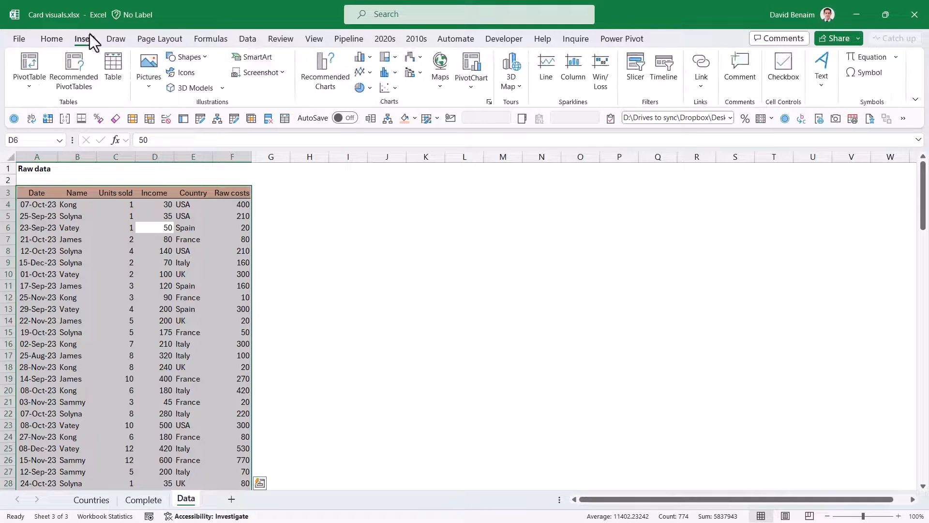
{"action": "left_click", "coordinate": [28, 65]}
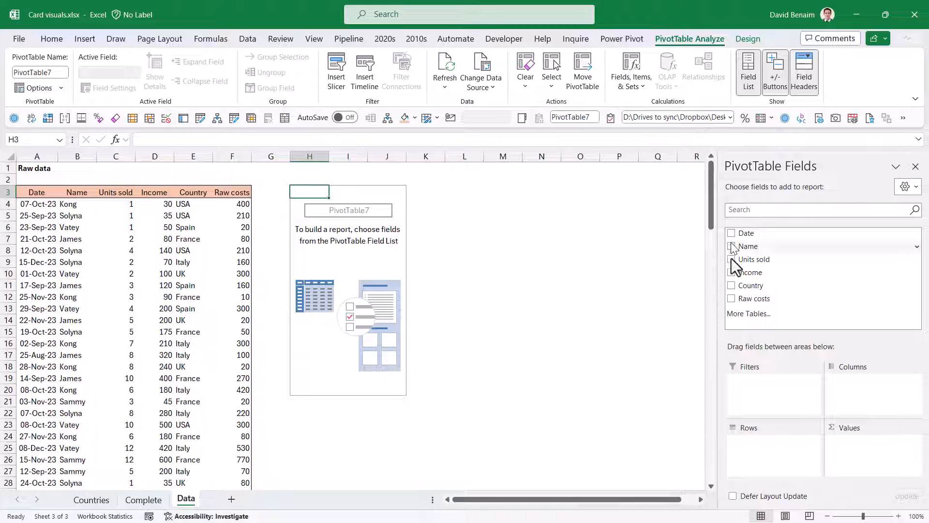
{"action": "left_click", "coordinate": [731, 272]}
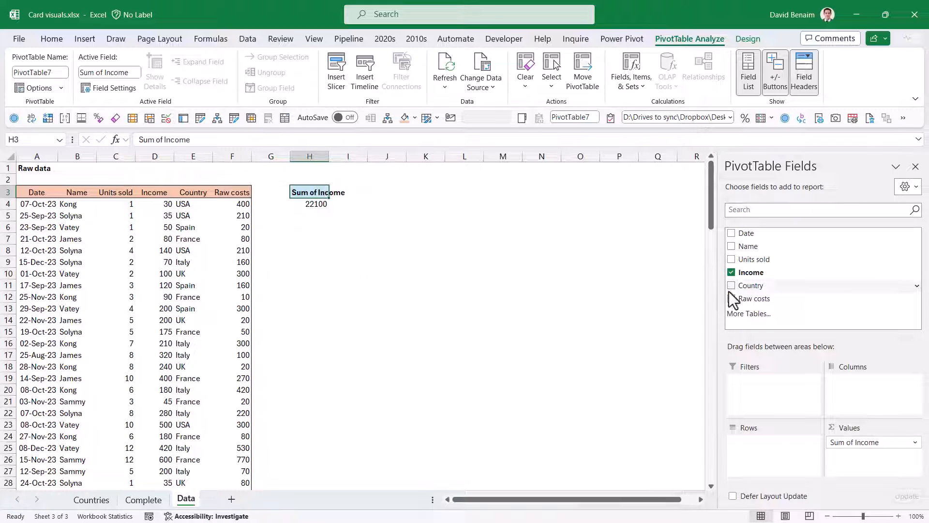
{"action": "left_click", "coordinate": [731, 285]}
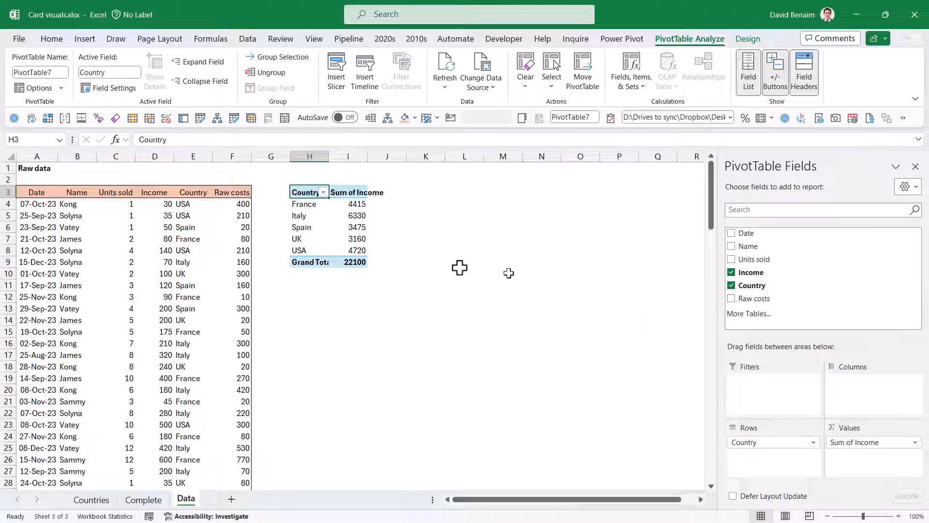
{"action": "left_click", "coordinate": [348, 215]}
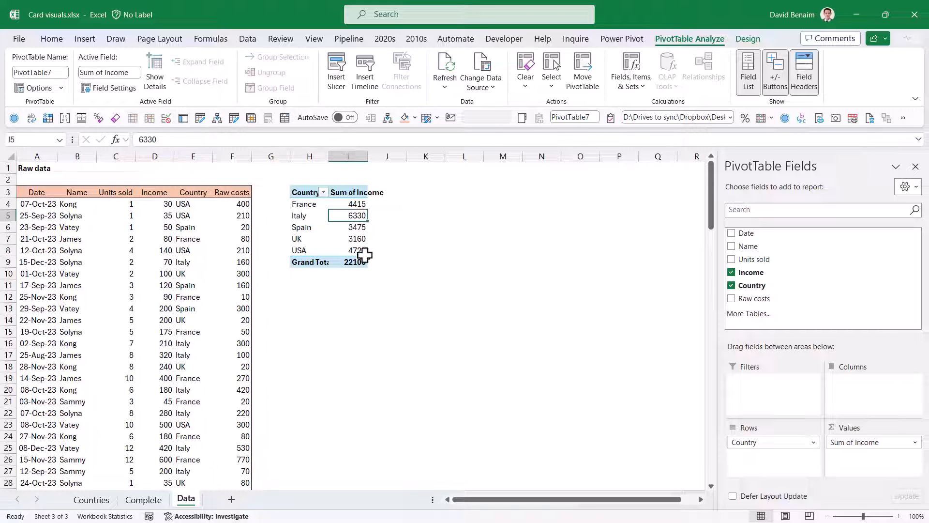
{"action": "left_click", "coordinate": [347, 204]}
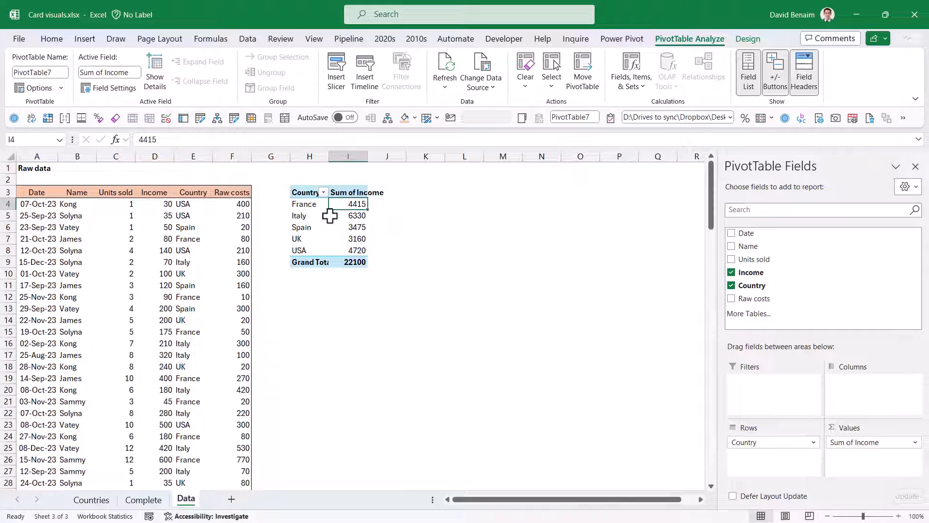
{"action": "left_click", "coordinate": [356, 215]}
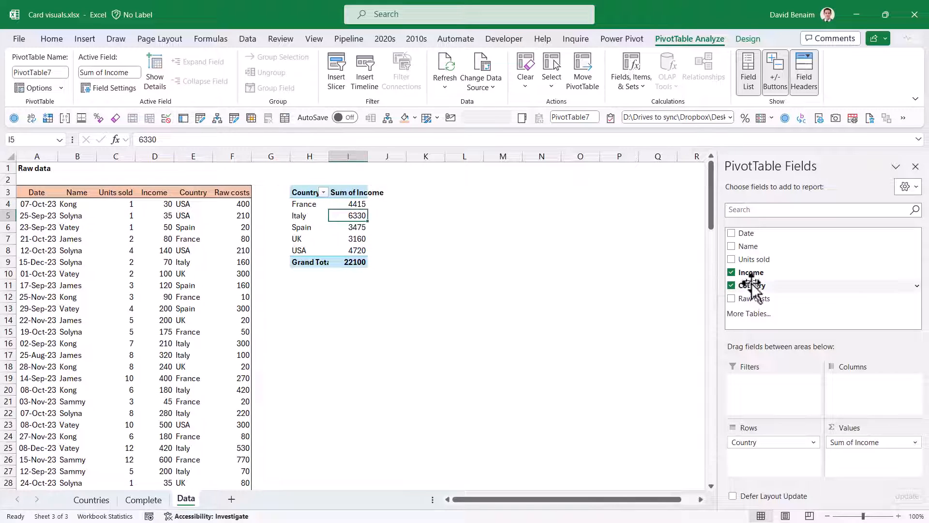
Step: Add a Country slicer and filter the pivot through Spain, UK, ending on USA (4720)
{"action": "right_click", "coordinate": [752, 285]}
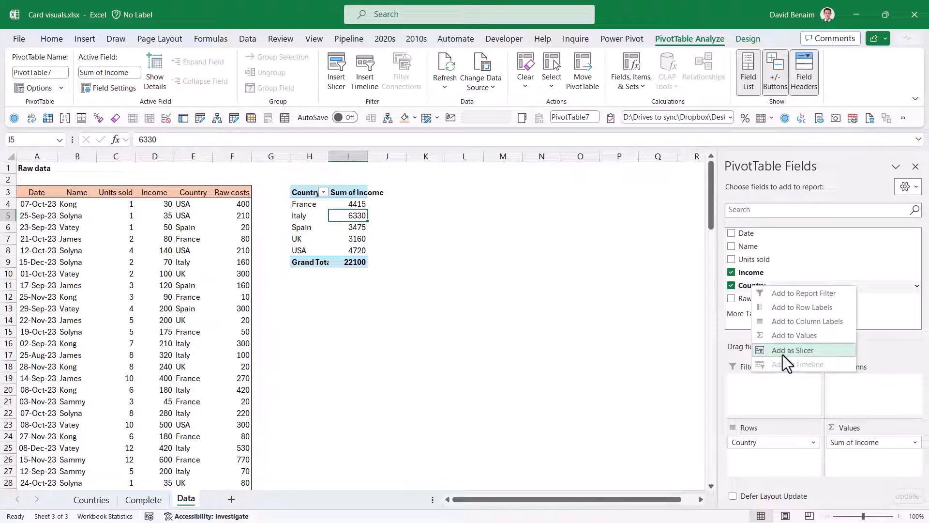
{"action": "left_click", "coordinate": [793, 350]}
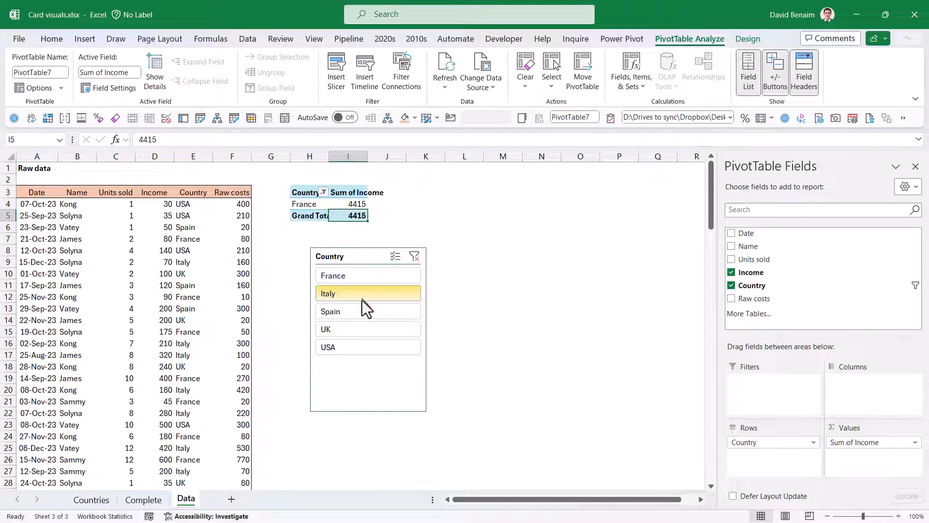
{"action": "left_click", "coordinate": [330, 312]}
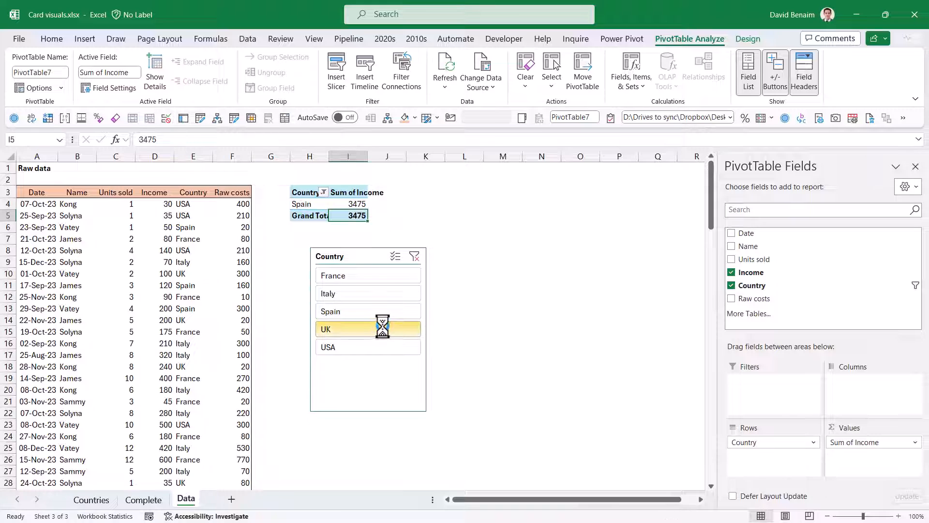
{"action": "left_click", "coordinate": [368, 347]}
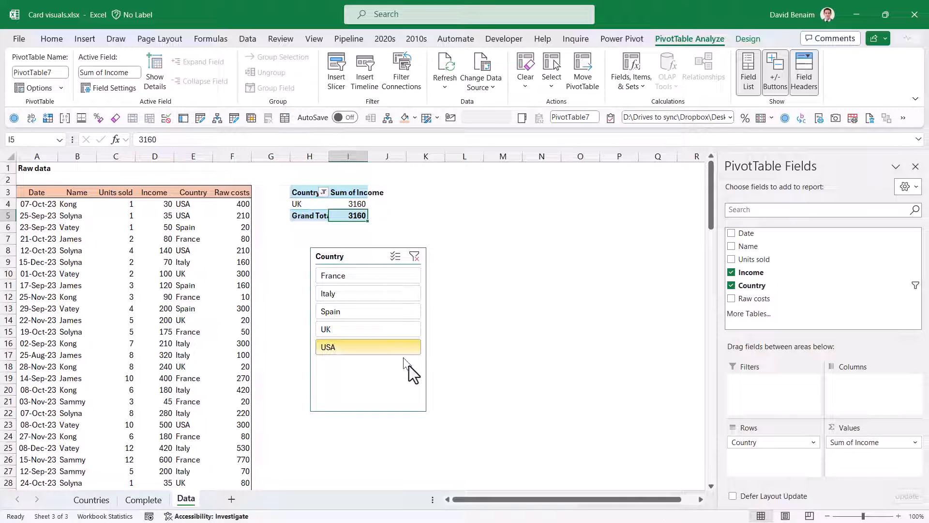
{"action": "left_click", "coordinate": [368, 347]}
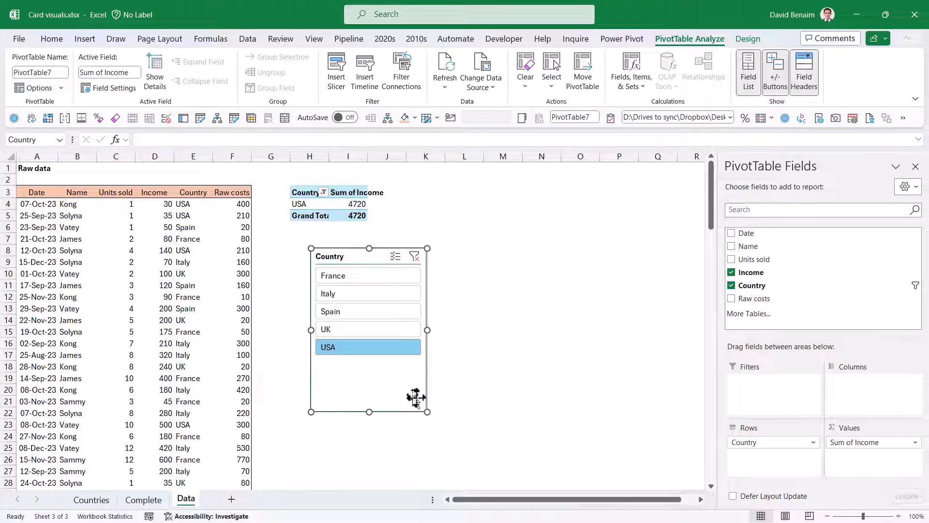
{"action": "left_click", "coordinate": [368, 372]}
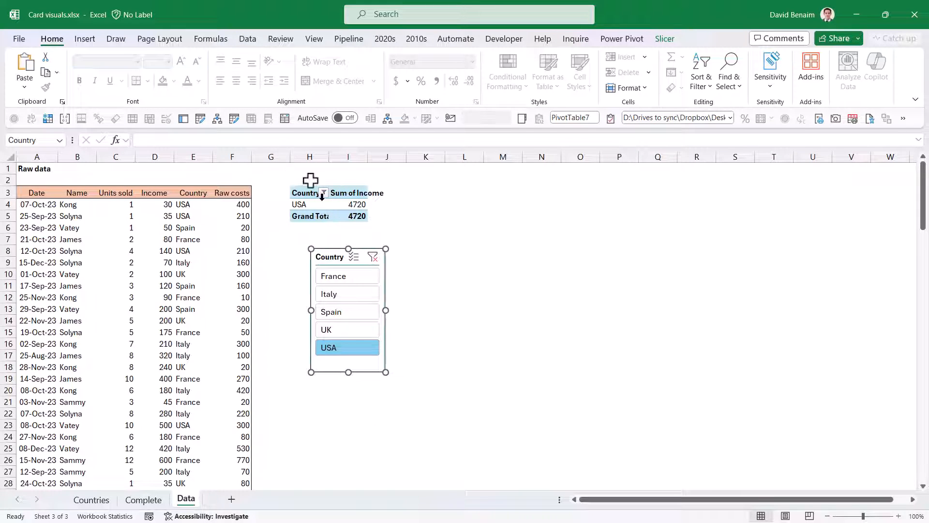
{"action": "left_click", "coordinate": [356, 204]}
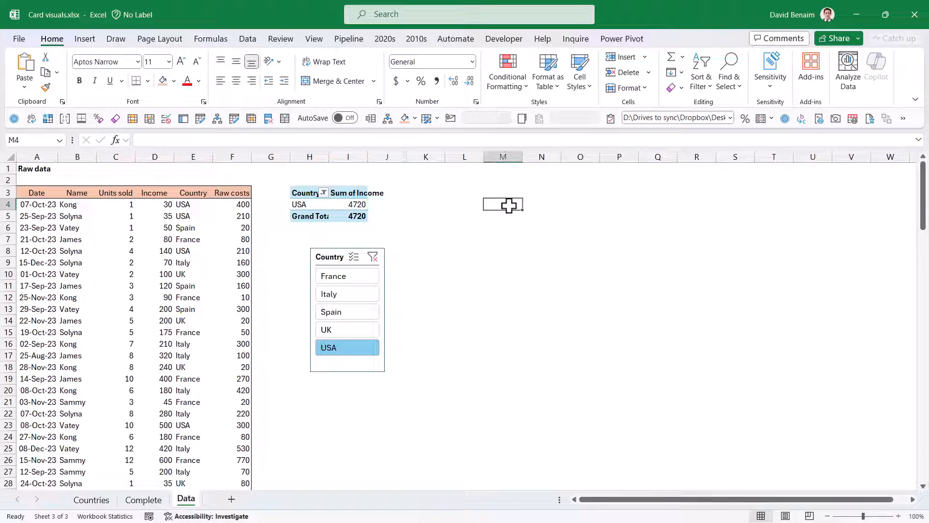
Step: Draw a rounded square right of the pivot and link its text to $J$4
{"action": "left_click", "coordinate": [84, 39]}
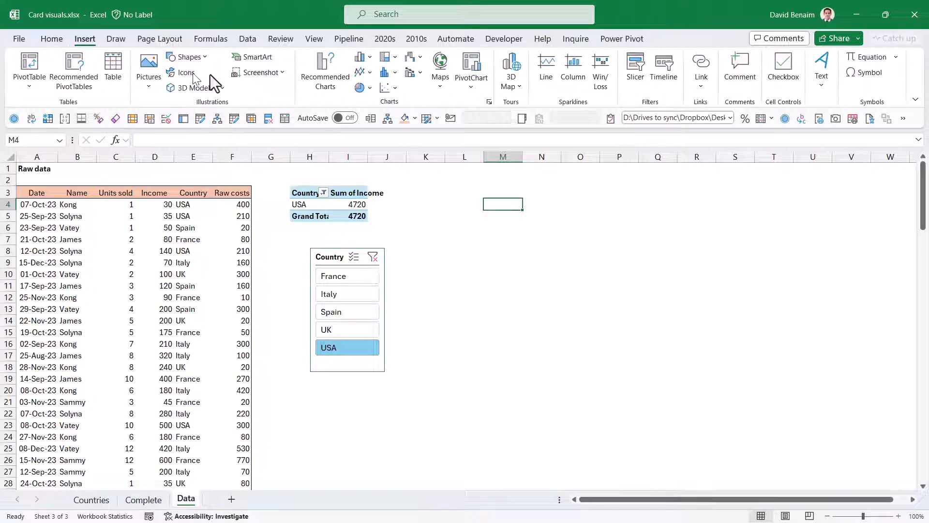
{"action": "left_click", "coordinate": [188, 57]}
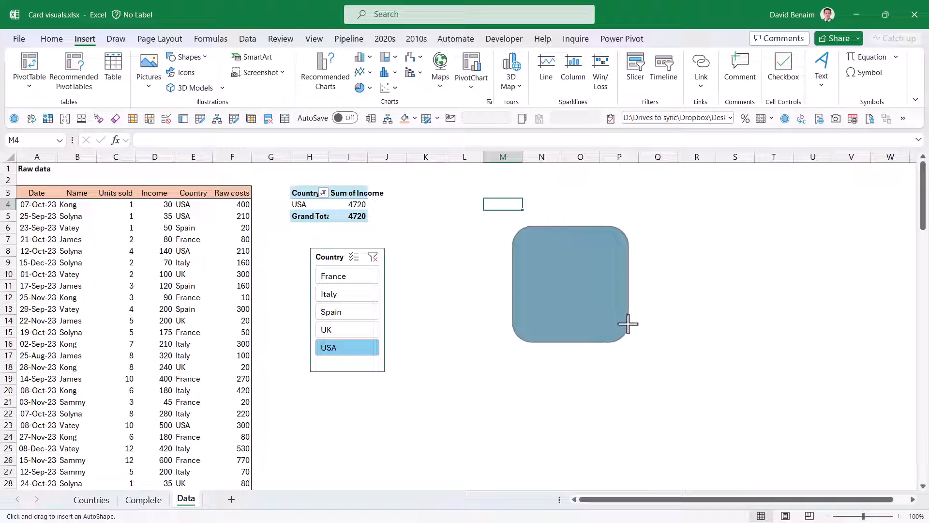
{"action": "left_click", "coordinate": [570, 284]}
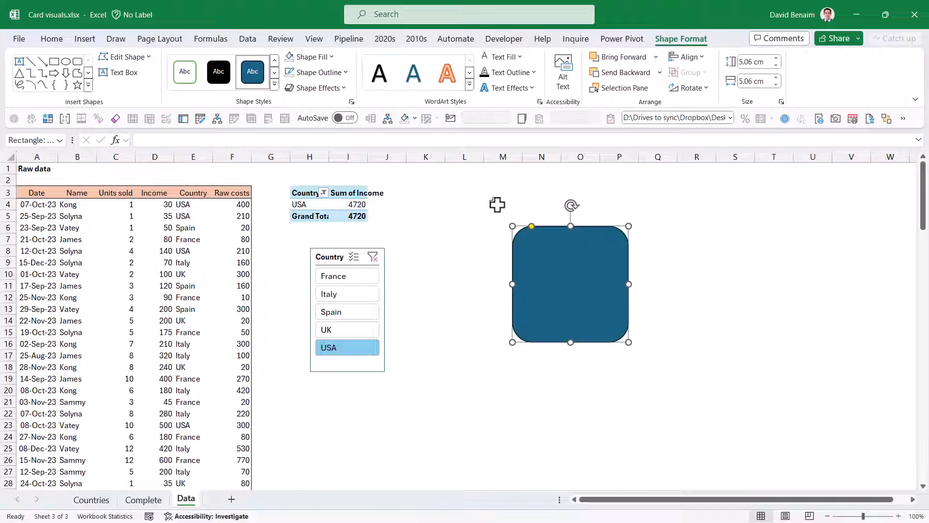
{"action": "mouse_move", "coordinate": [555, 262]}
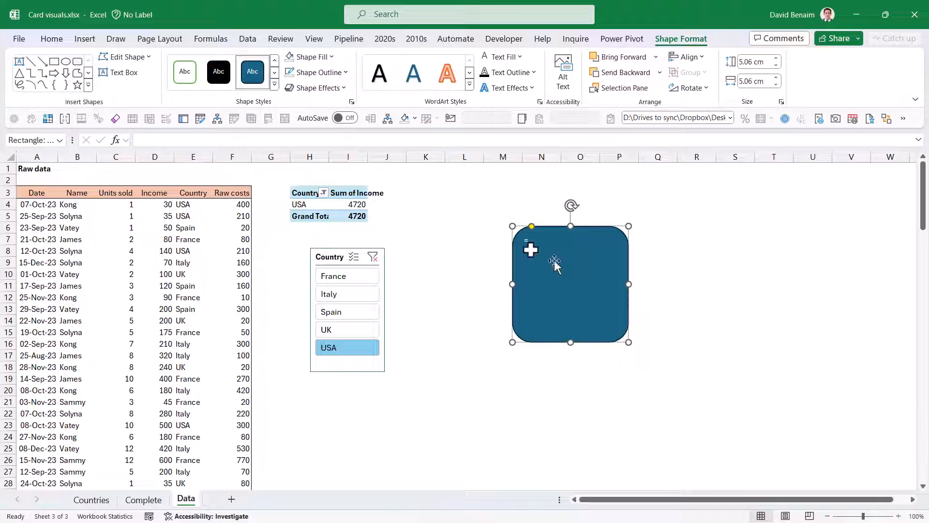
{"action": "left_click", "coordinate": [348, 204]}
{"action": "type", "text": "=$J$4"}
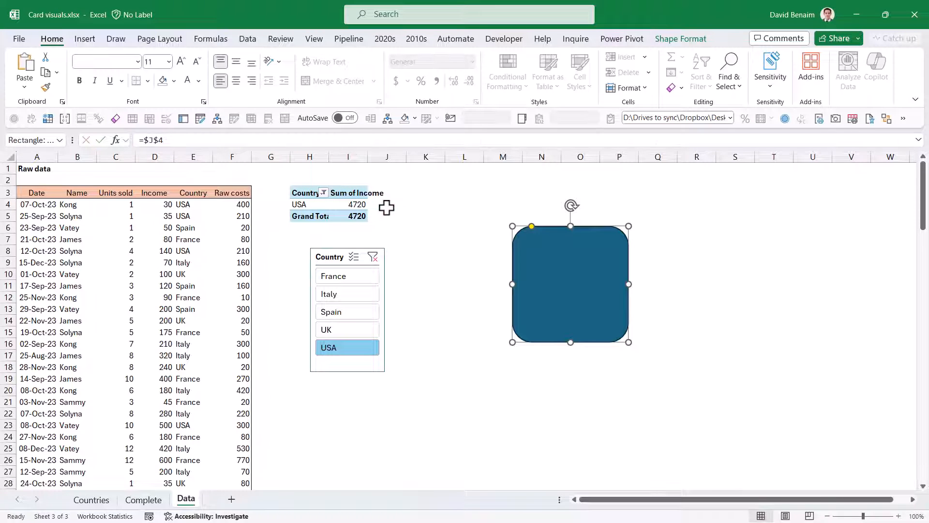
{"action": "mouse_move", "coordinate": [381, 205]}
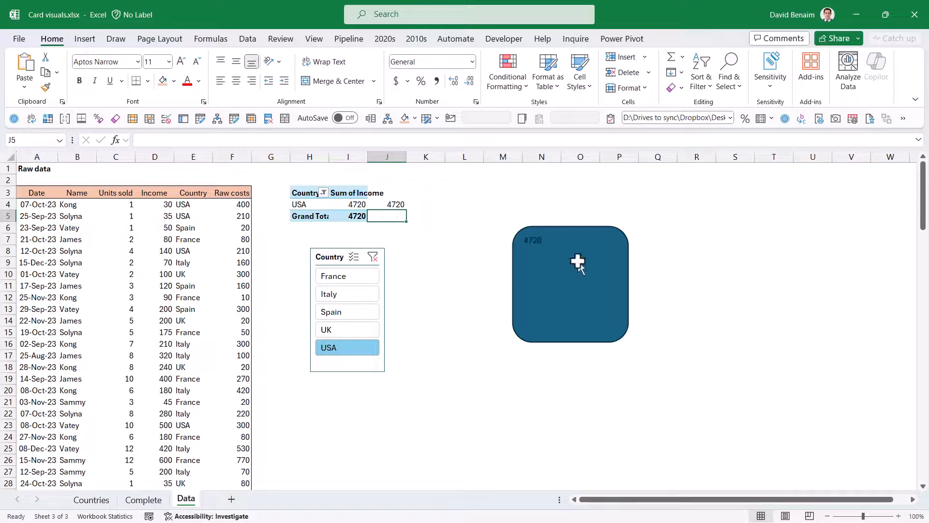
{"action": "left_click", "coordinate": [577, 263]}
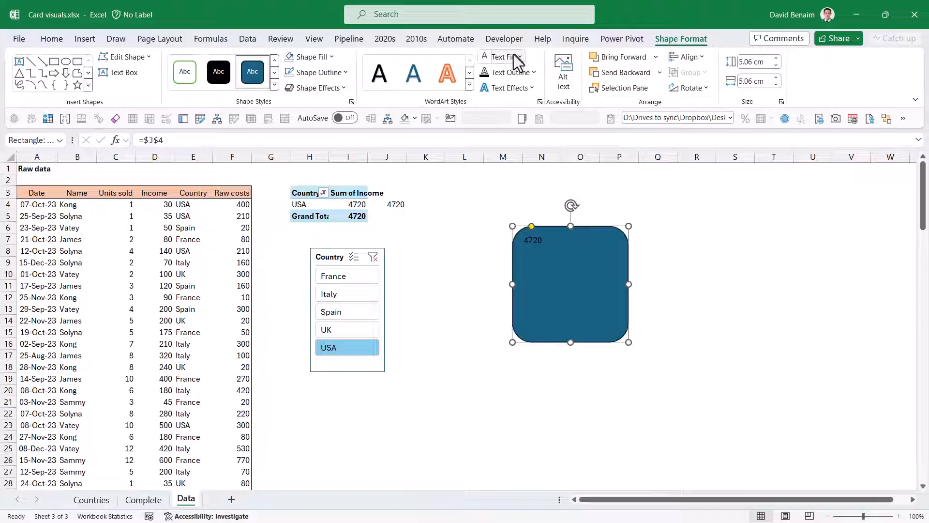
{"action": "mouse_move", "coordinate": [487, 115]}
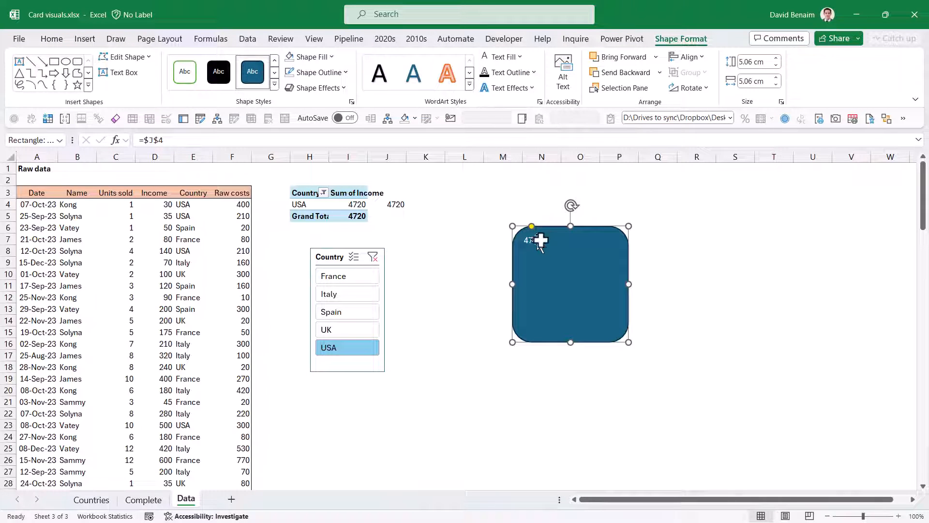
{"action": "mouse_move", "coordinate": [518, 134]}
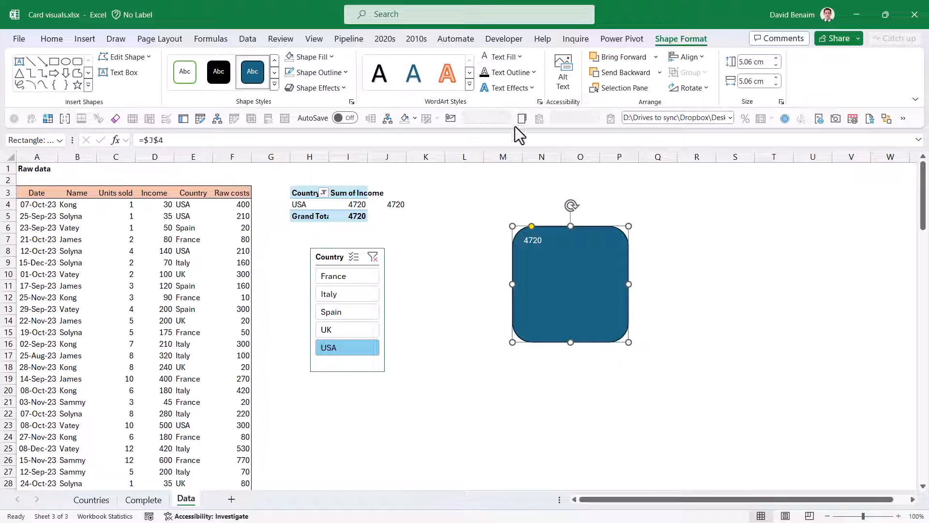
Step: Set the card's 4720 to 28 point and centre it in the square
{"action": "left_click", "coordinate": [51, 38]}
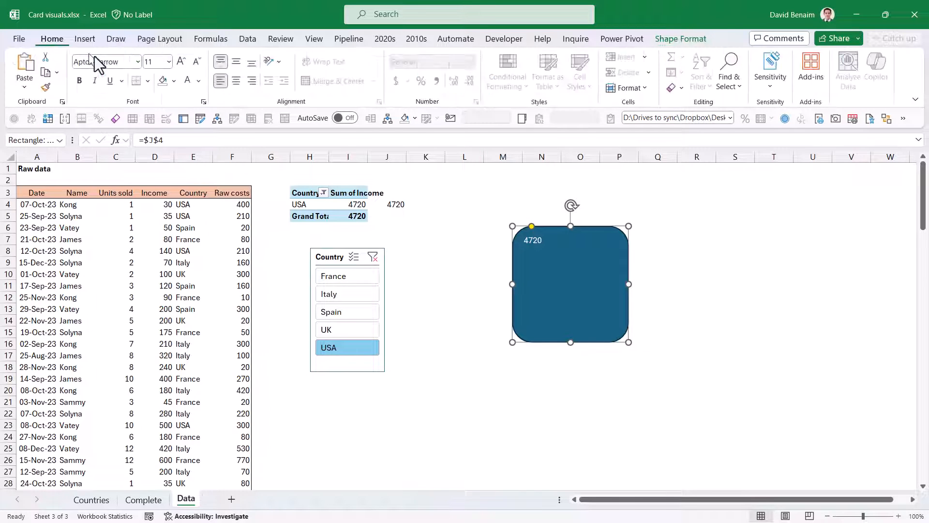
{"action": "left_click", "coordinate": [169, 62]}
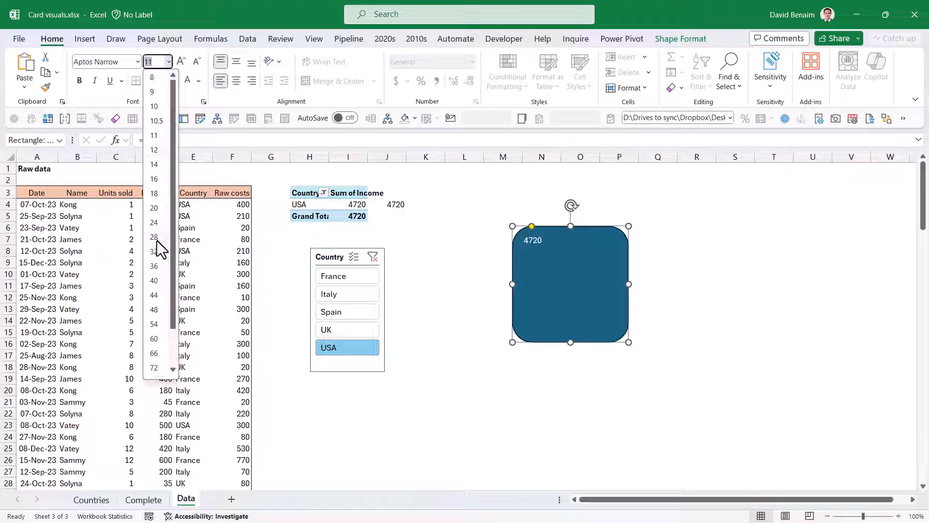
{"action": "left_click", "coordinate": [154, 236]}
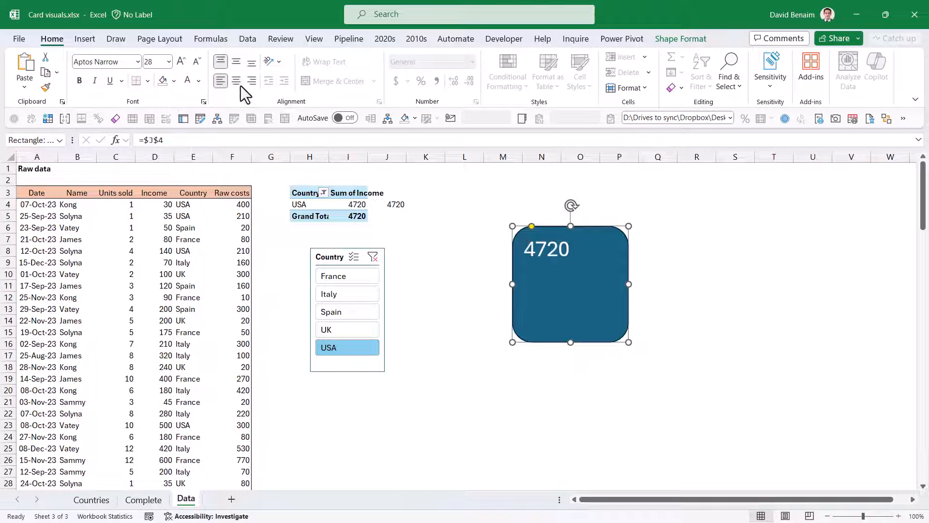
{"action": "left_click", "coordinate": [235, 62]}
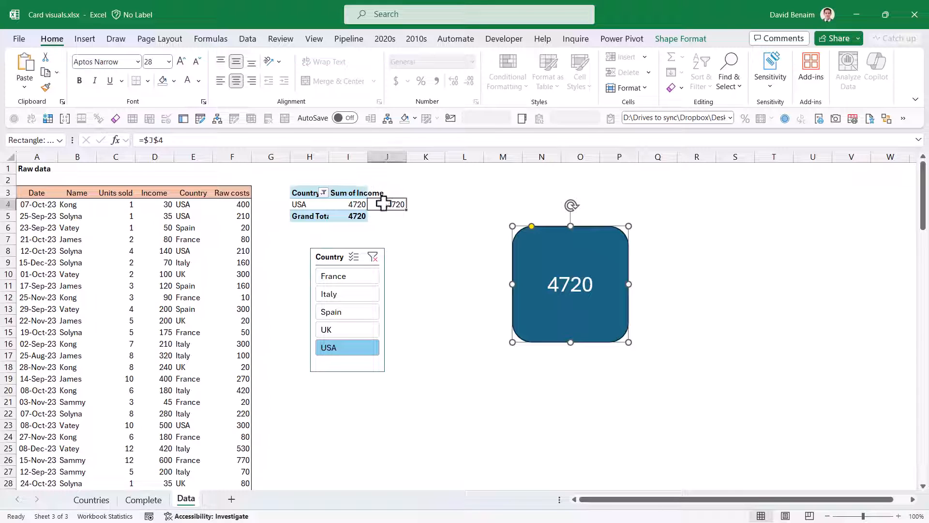
{"action": "left_click", "coordinate": [388, 205]}
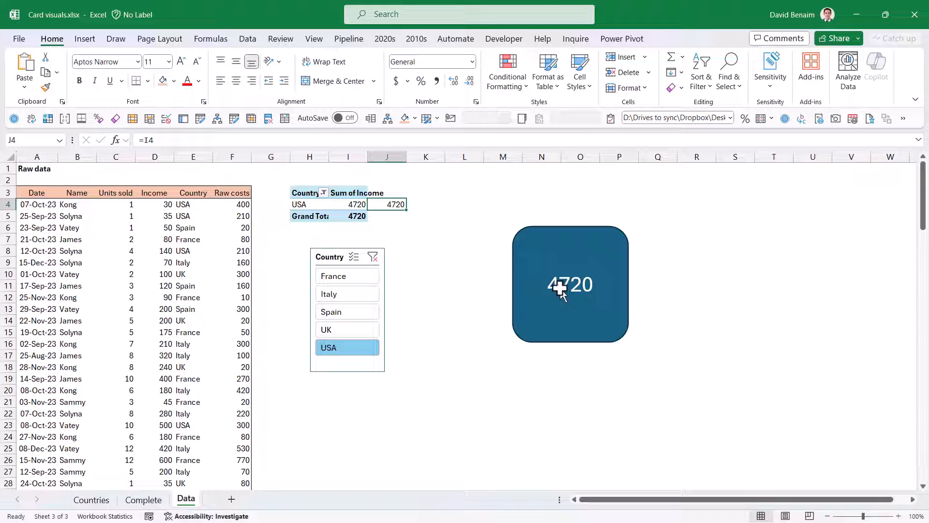
{"action": "mouse_move", "coordinate": [286, 175]}
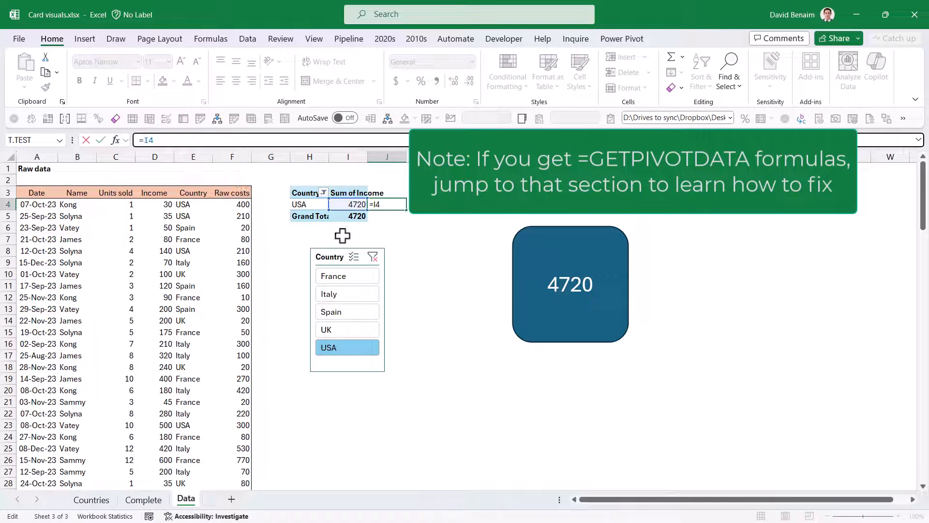
Step: Enter =TEXT(I4,"#,##0") in J4 so the card shows 4,720
{"action": "type", "text": "text"}
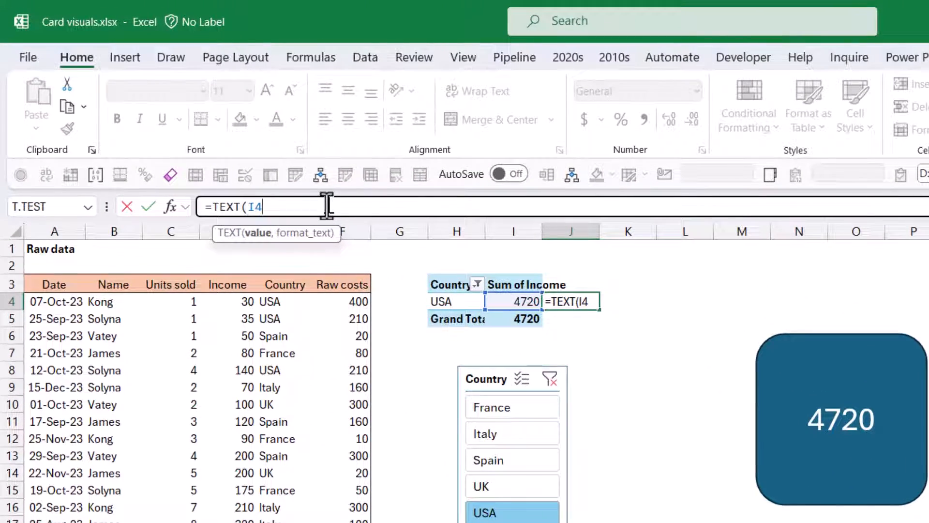
{"action": "type", "text": ",\""}
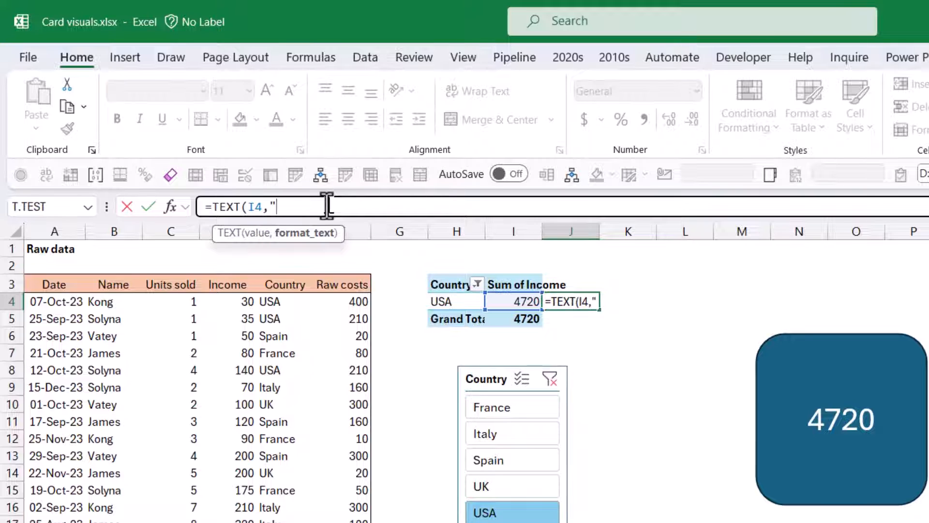
{"action": "type", "text": "#"}
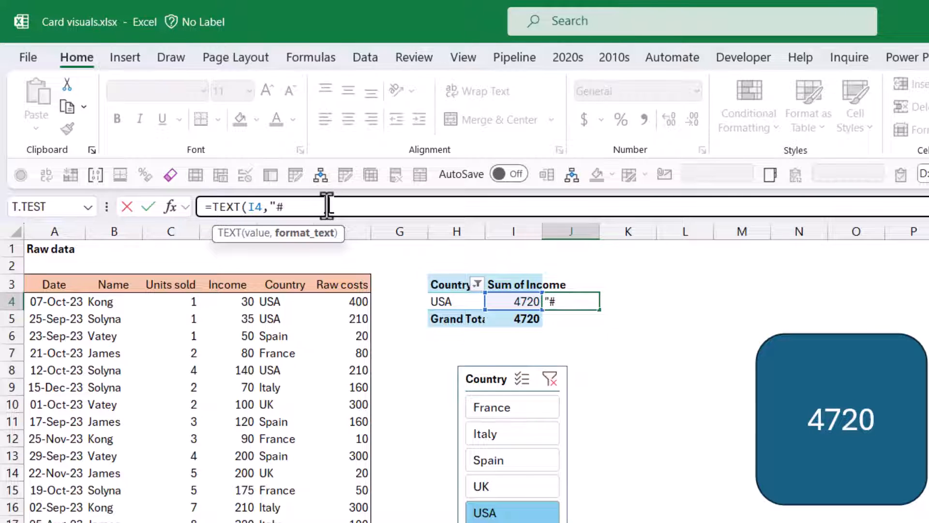
{"action": "type", "text": ","}
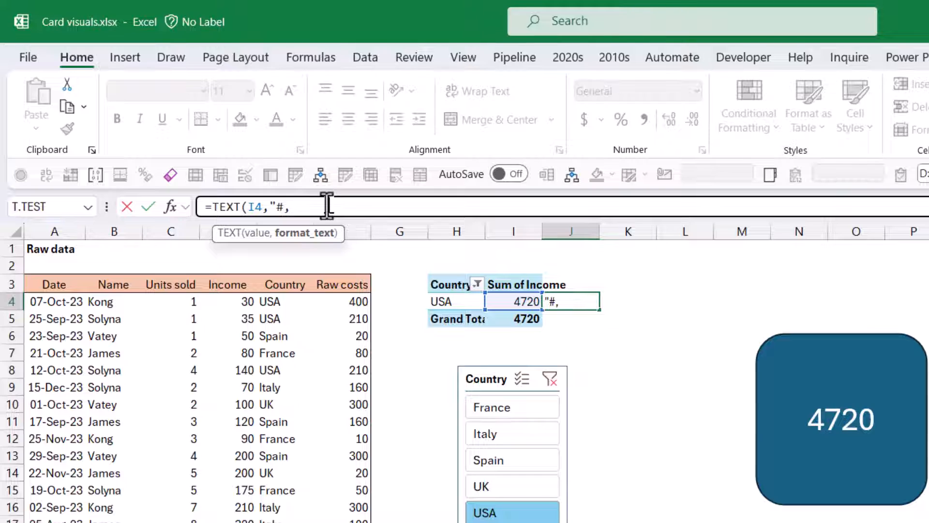
{"action": "type", "text": "##0"}
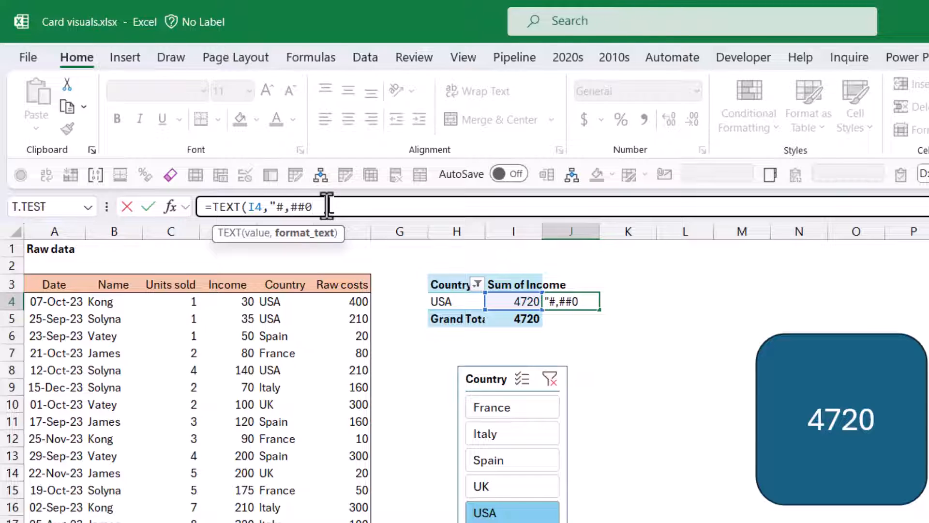
{"action": "type", "text": "\")"}
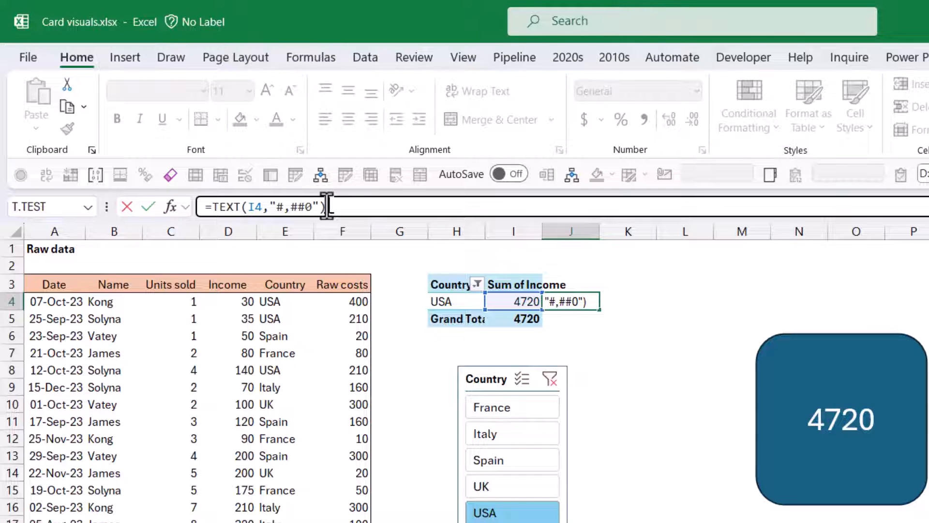
{"action": "key", "text": "Enter"}
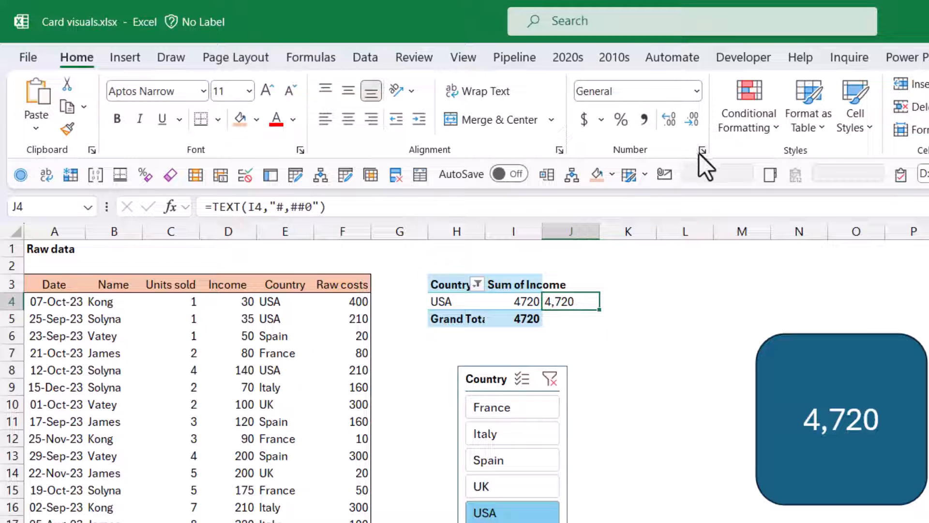
{"action": "left_click", "coordinate": [701, 149]}
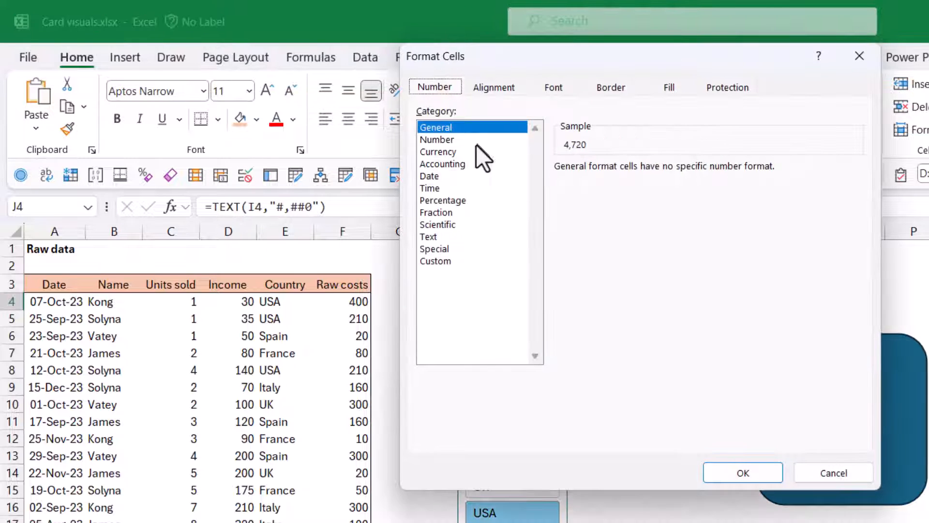
{"action": "left_click", "coordinate": [437, 139]}
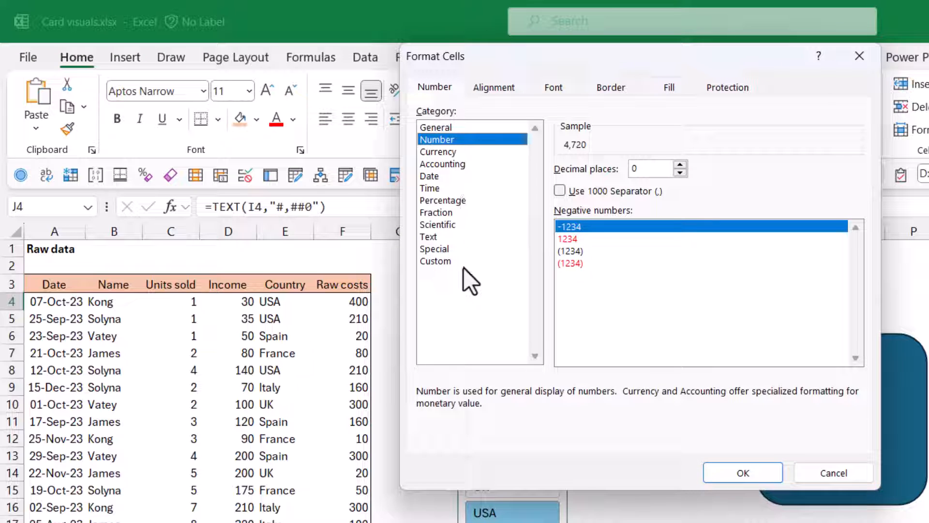
{"action": "left_click", "coordinate": [435, 261]}
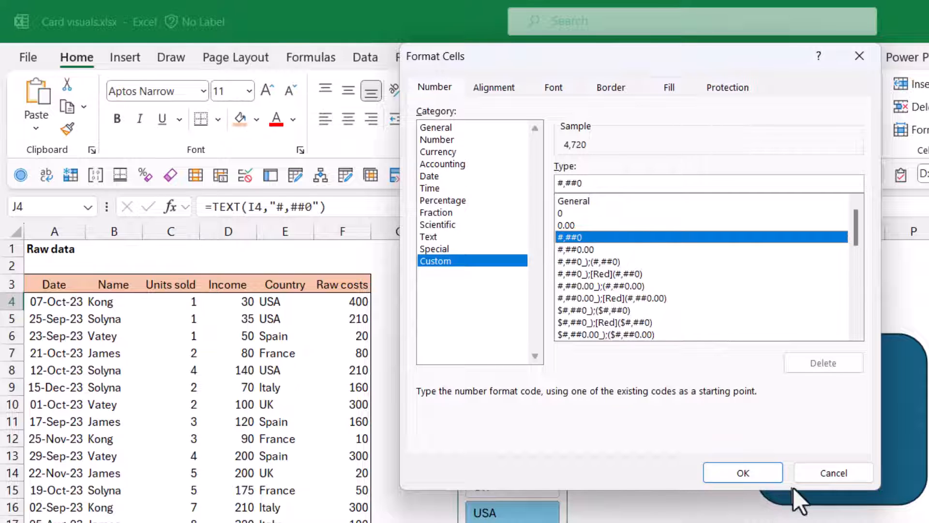
{"action": "left_click", "coordinate": [743, 473]}
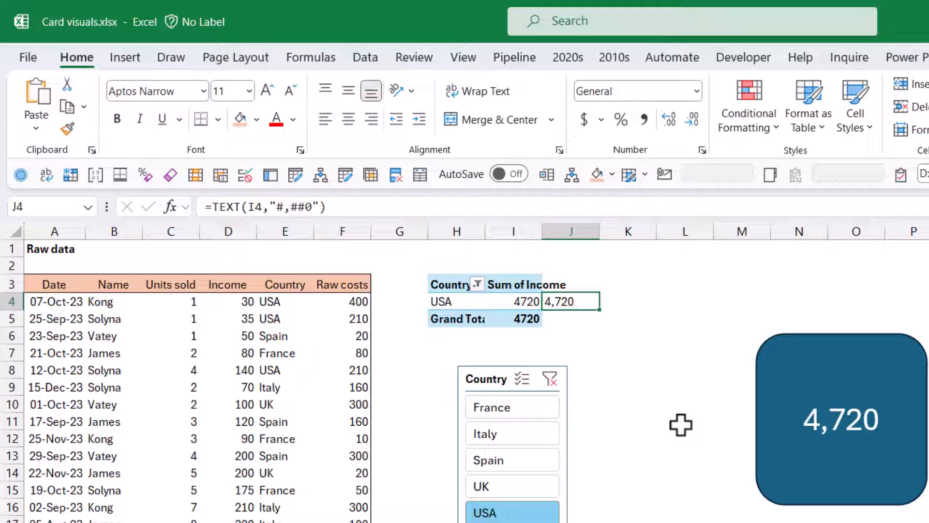
{"action": "mouse_move", "coordinate": [648, 314]}
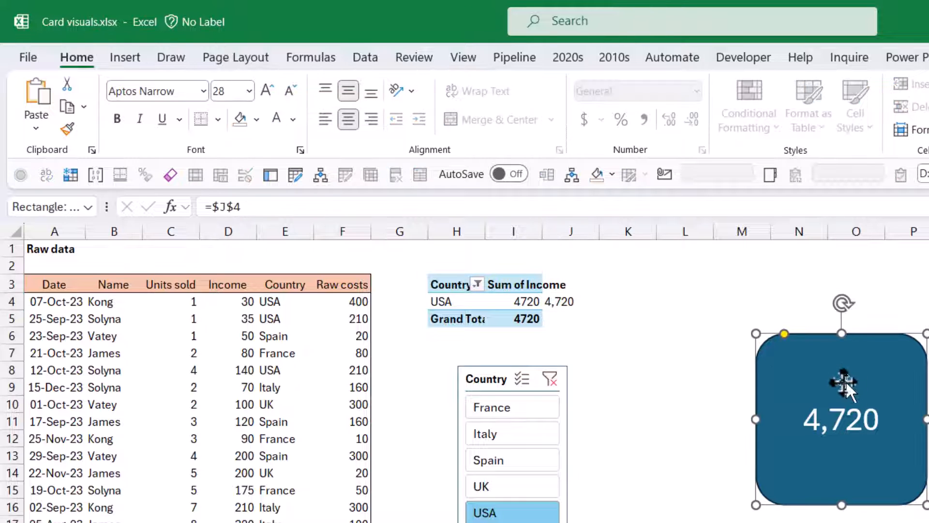
Step: Delete the card shape, add a new sheet, and go back to the Data sheet
{"action": "right_click", "coordinate": [844, 383]}
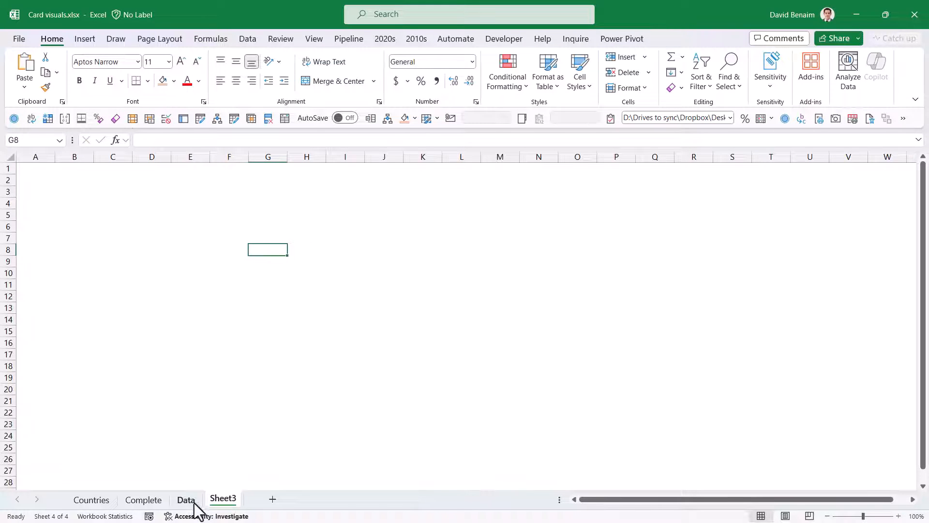
{"action": "left_click", "coordinate": [185, 500]}
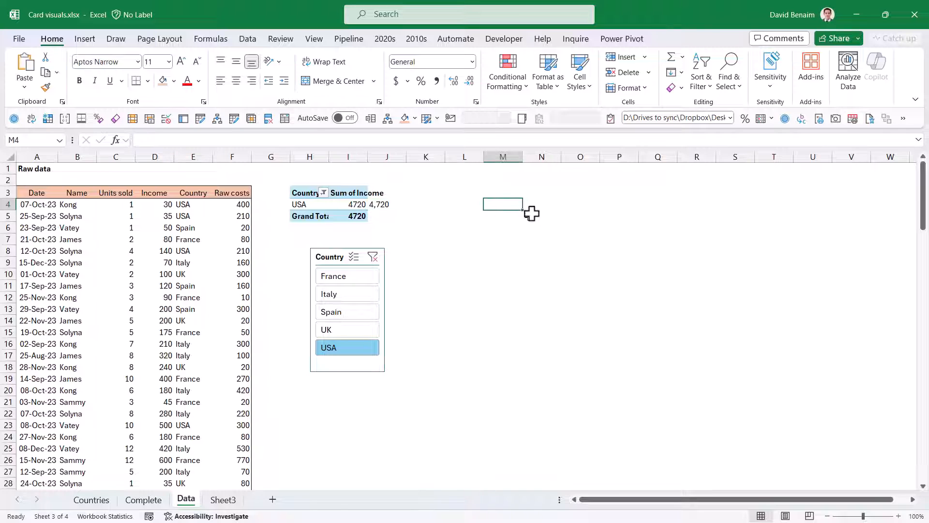
{"action": "left_click", "coordinate": [542, 204]}
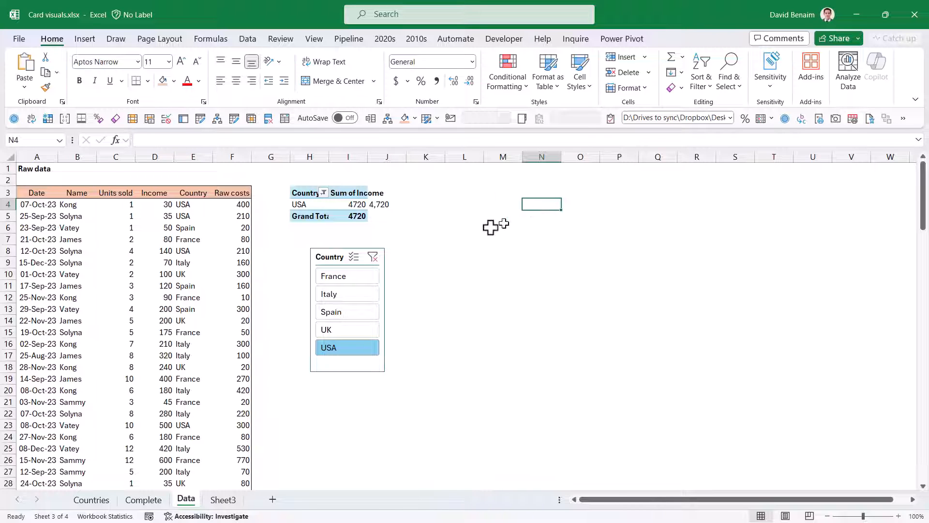
{"action": "left_click", "coordinate": [313, 39]}
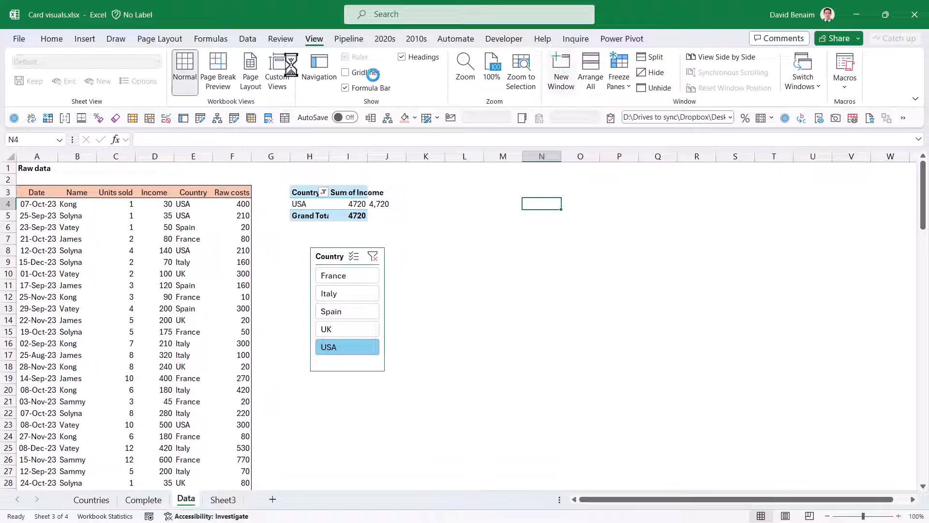
Step: Use View > New Window and arrange both workbook windows side by side
{"action": "left_click", "coordinate": [51, 39]}
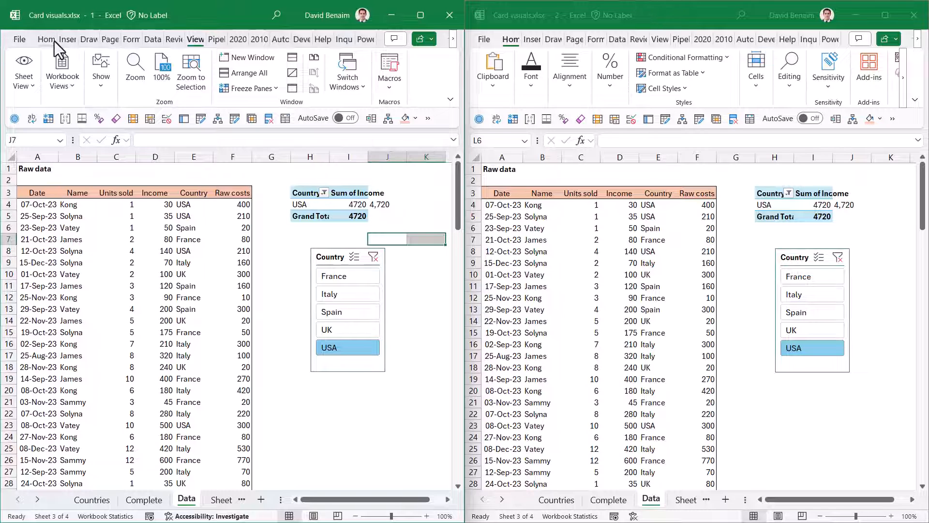
{"action": "left_click", "coordinate": [44, 40]}
{"action": "type", "text": "C"}
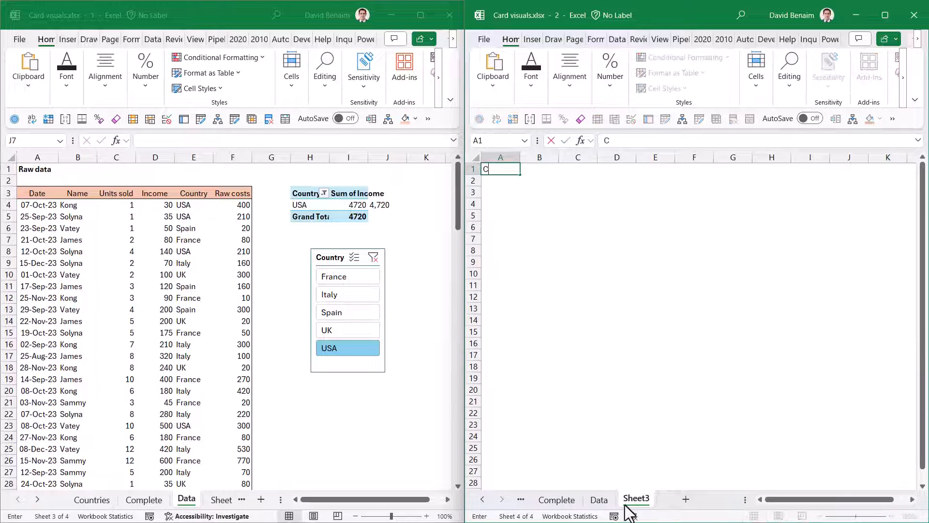
Step: Type 'Cards' in A1, rename the Sheet3 tab to Cards, and select C4
{"action": "type", "text": "ards"}
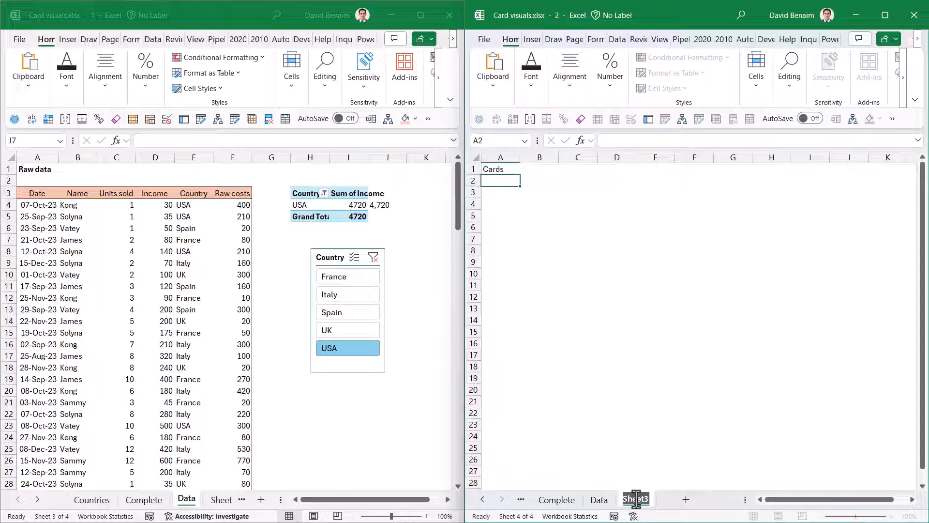
{"action": "double_click", "coordinate": [635, 499]}
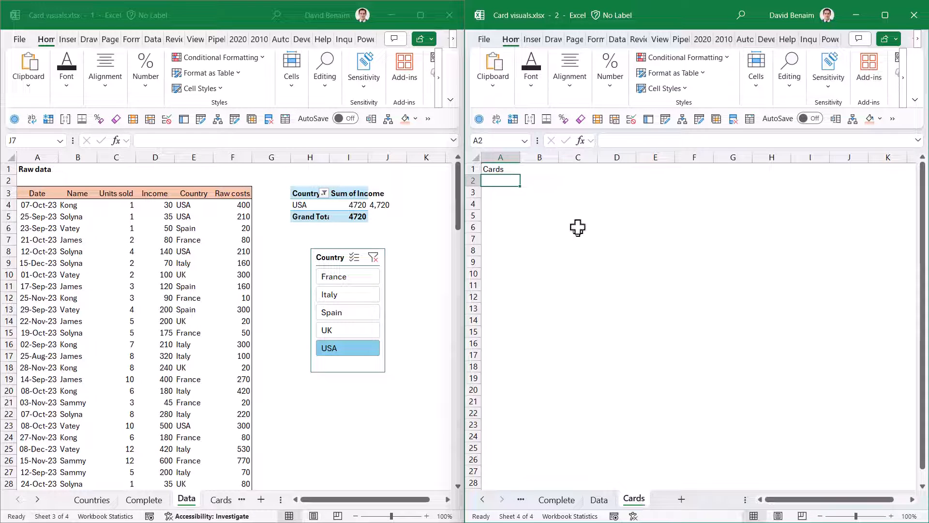
{"action": "left_click", "coordinate": [577, 204]}
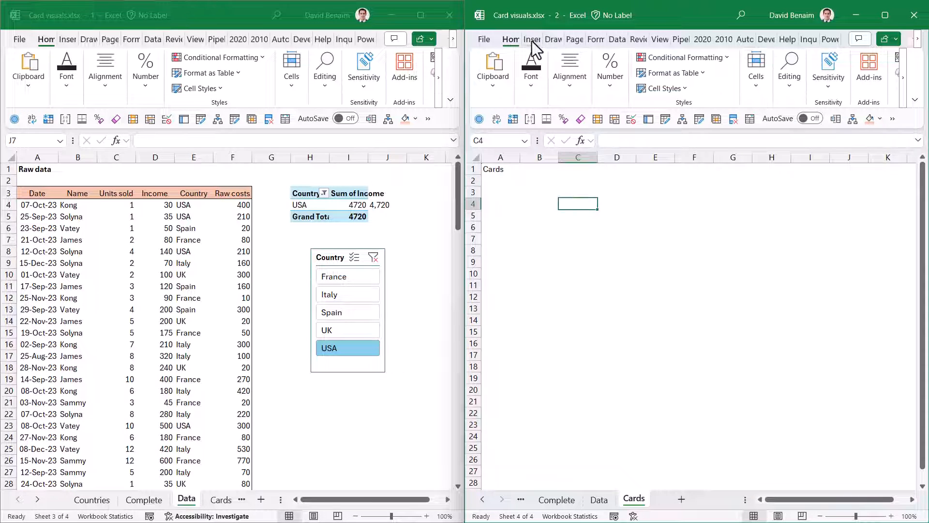
Step: Draw a rounded rectangle card on the Cards sheet
{"action": "left_click", "coordinate": [531, 39]}
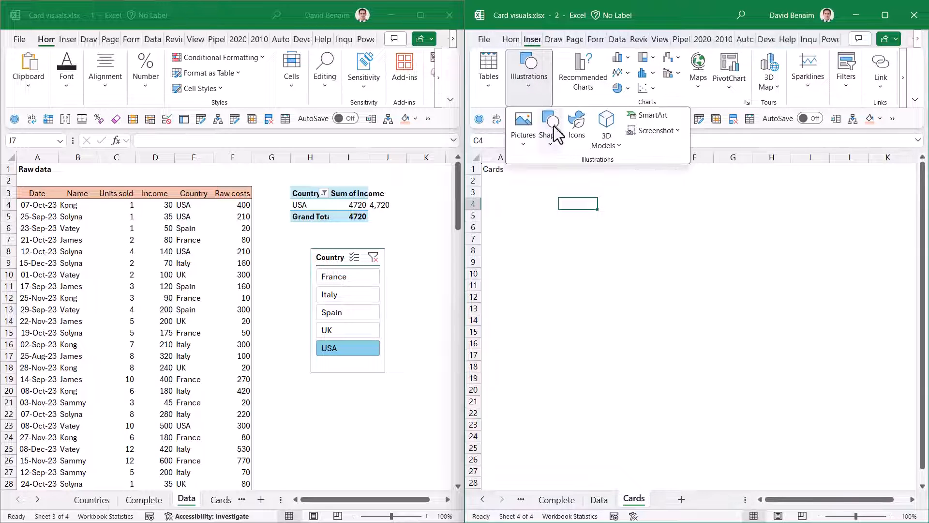
{"action": "left_click", "coordinate": [550, 126]}
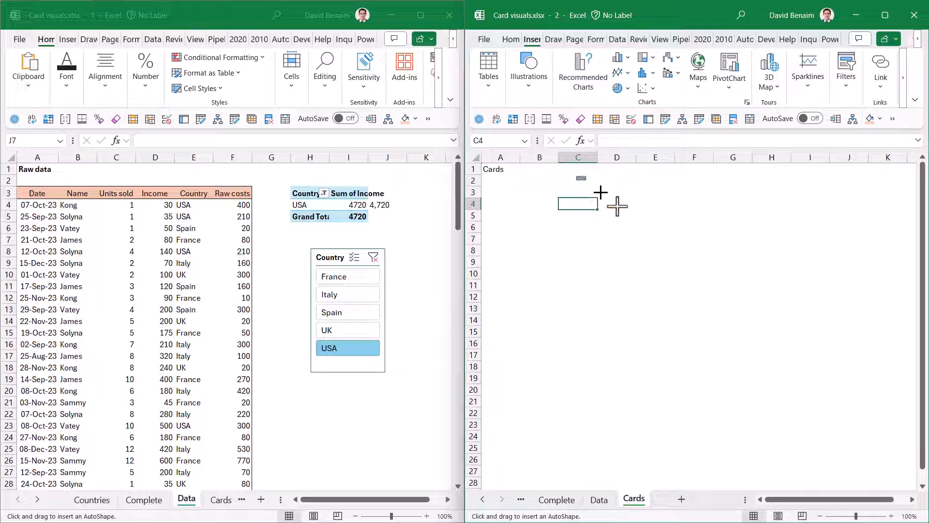
{"action": "left_click_drag", "start_coordinate": [581, 181], "coordinate": [729, 302]}
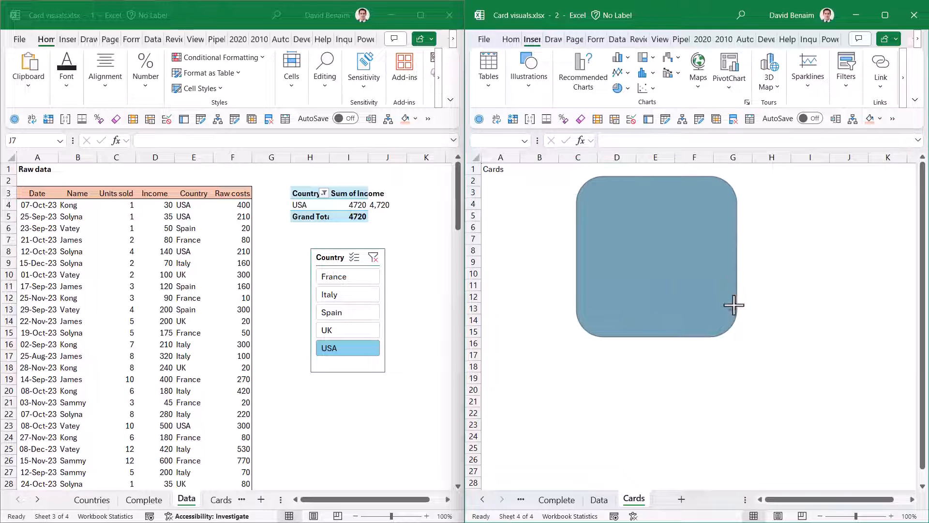
Step: Link the card to =Data!J4 showing 4,720 and paste the Units and Costs card pictures
{"action": "left_click", "coordinate": [656, 257]}
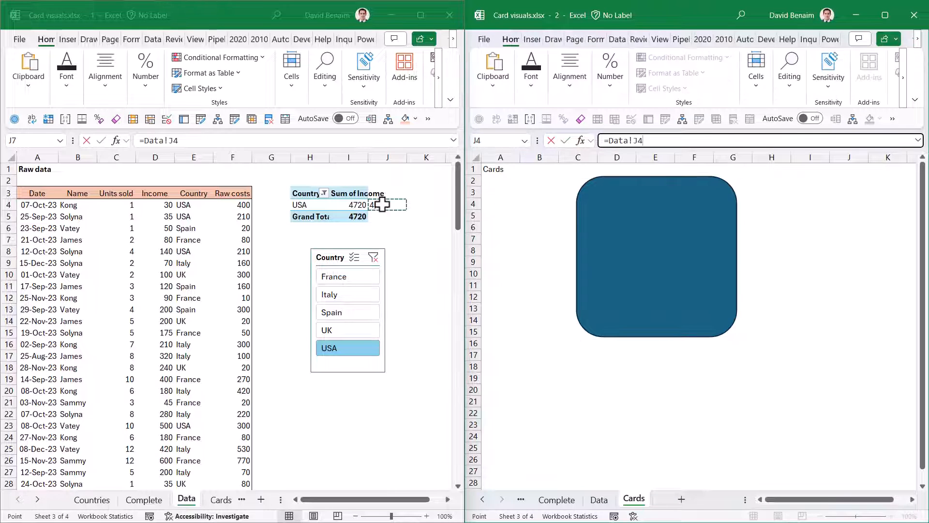
{"action": "left_click", "coordinate": [657, 256]}
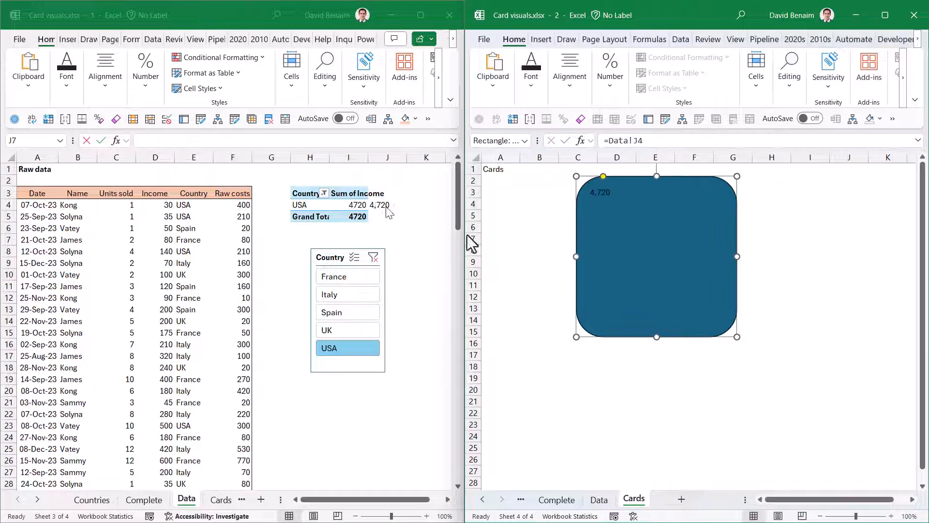
{"action": "mouse_move", "coordinate": [696, 238]}
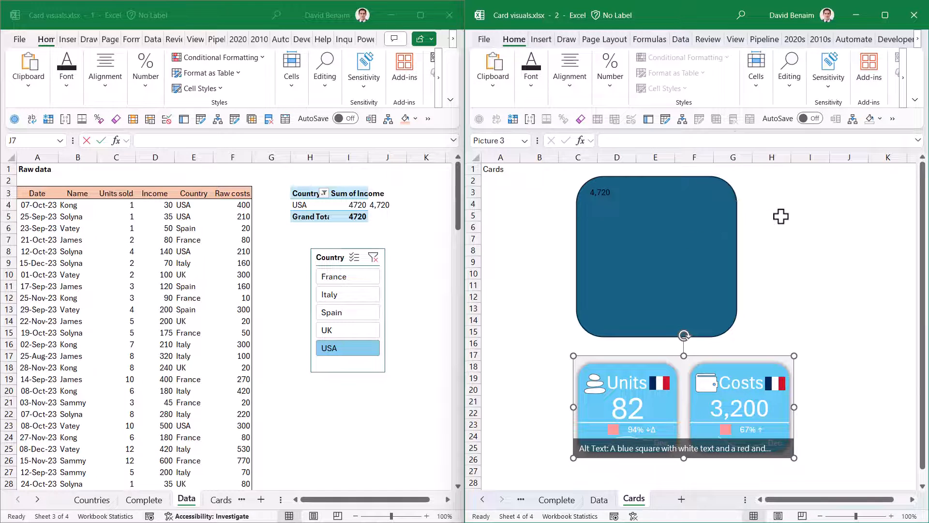
{"action": "left_click", "coordinate": [772, 215]}
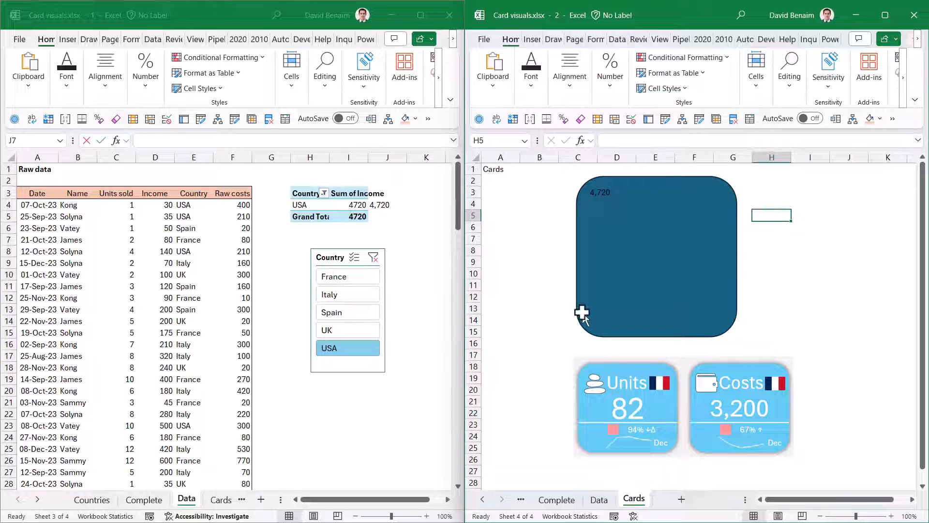
{"action": "mouse_move", "coordinate": [622, 223]}
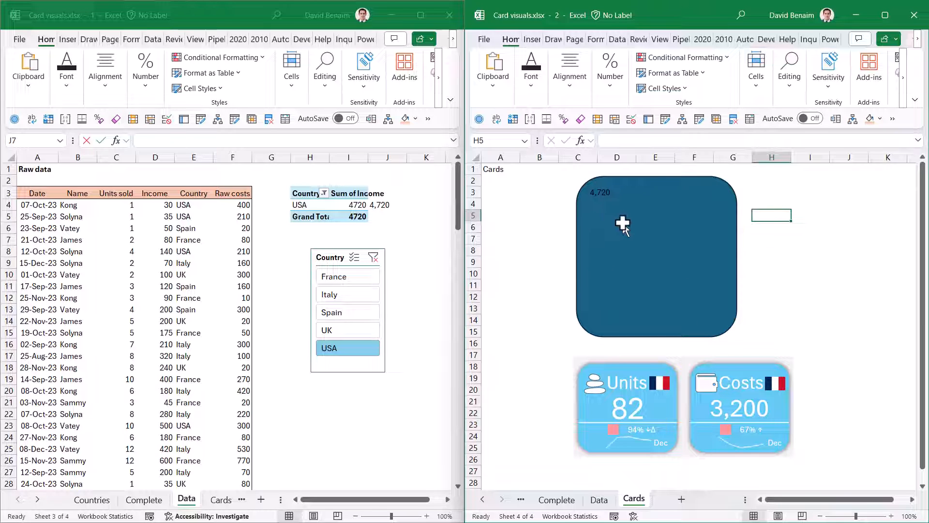
Step: Replace the pivot's Sum of Income value header with 'Sales'
{"action": "left_click", "coordinate": [623, 225]}
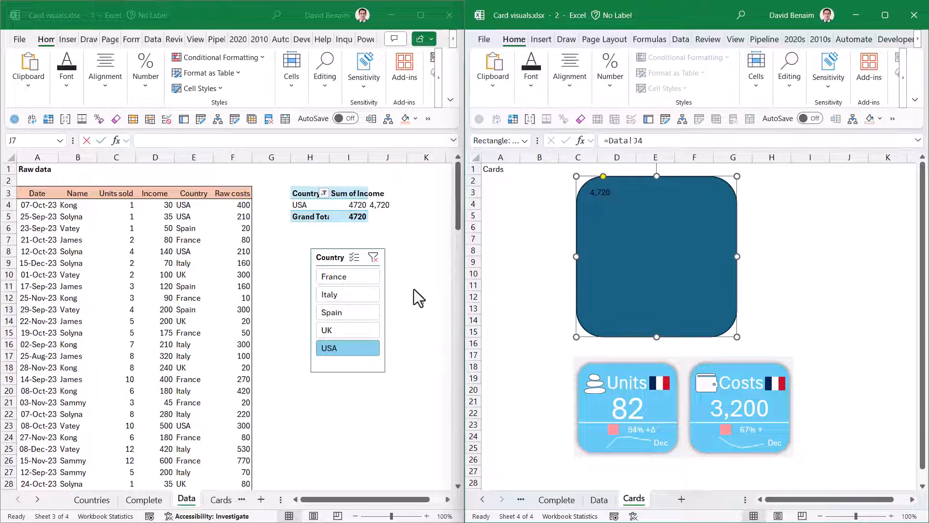
{"action": "mouse_move", "coordinate": [410, 262]}
{"action": "type", "text": "Income"}
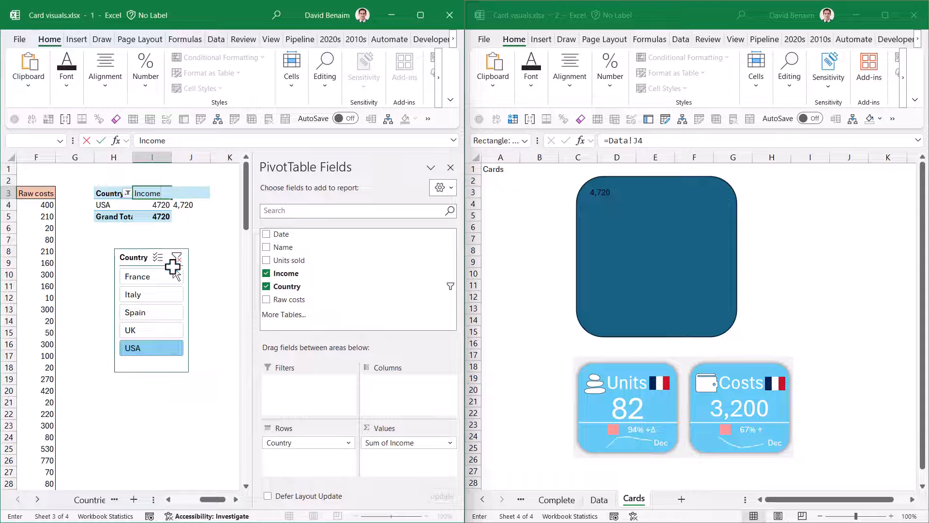
{"action": "type", "text": "Sales"}
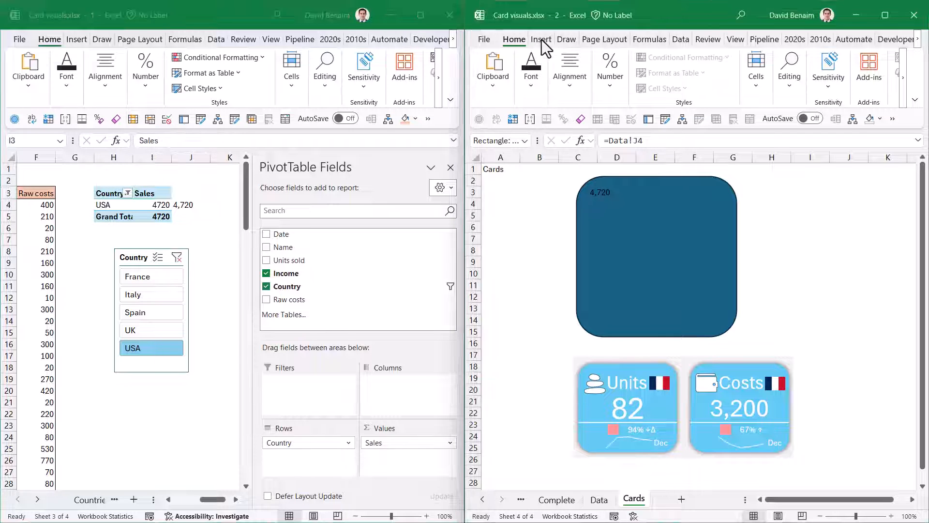
Step: Draw a text box in the blue card linked to =Data!I3, with a transparent Shape Style
{"action": "left_click", "coordinate": [541, 40]}
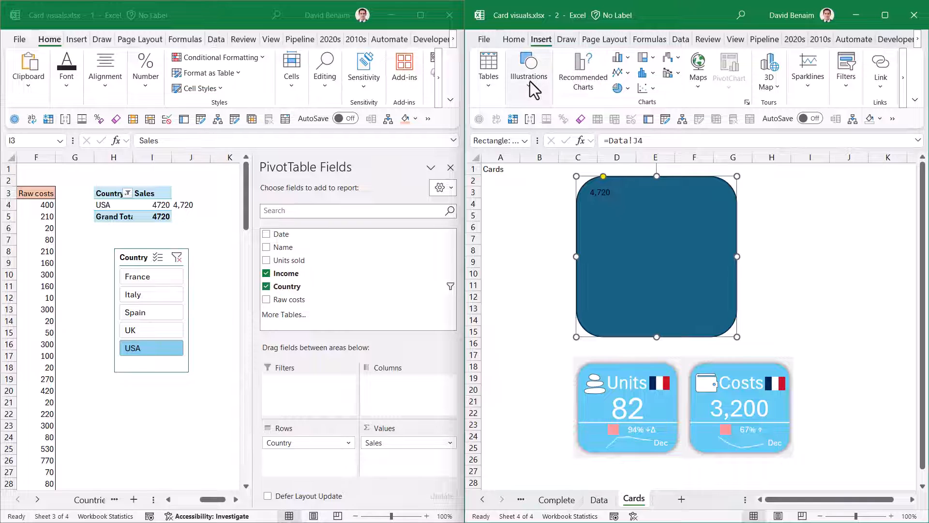
{"action": "left_click", "coordinate": [529, 68]}
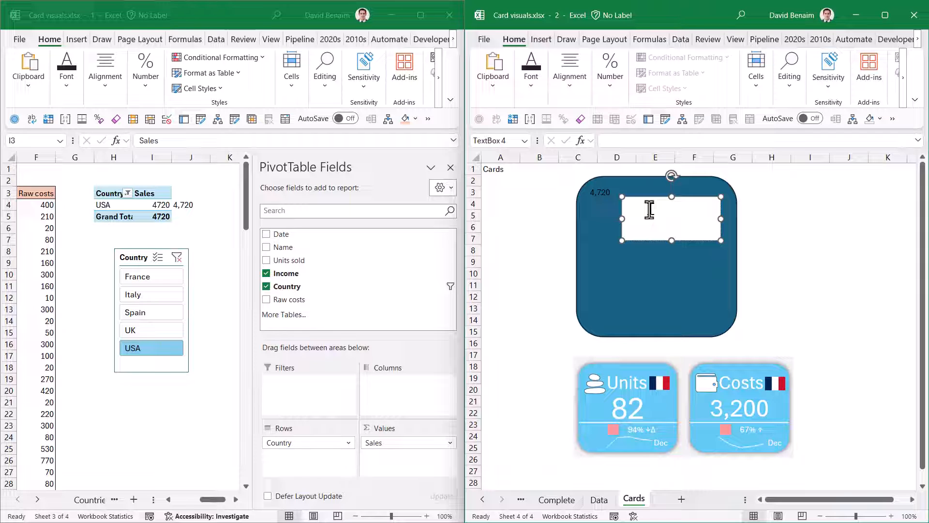
{"action": "type", "text": "="}
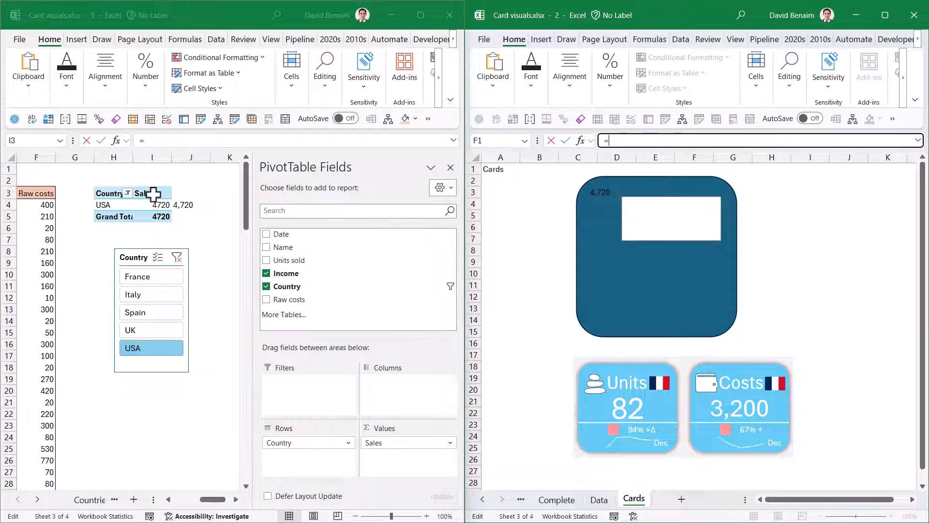
{"action": "left_click", "coordinate": [671, 218]}
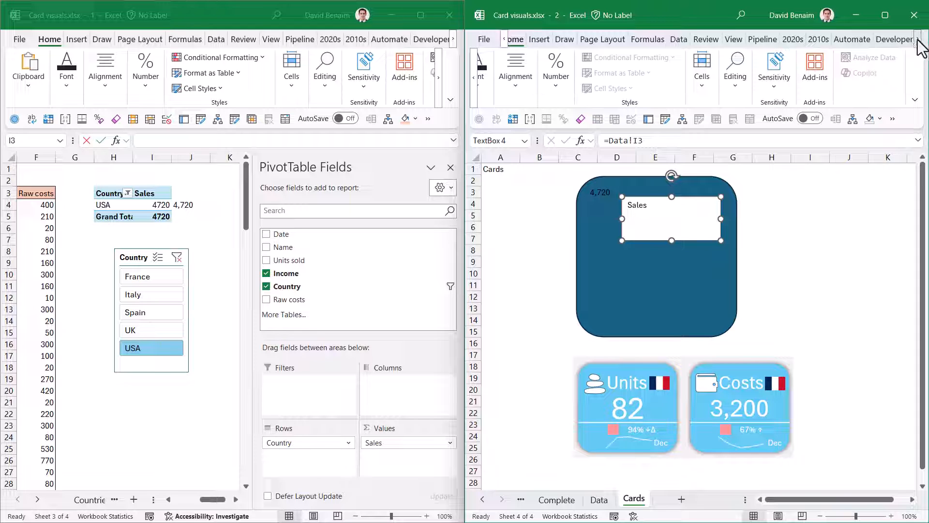
{"action": "left_click", "coordinate": [881, 39]}
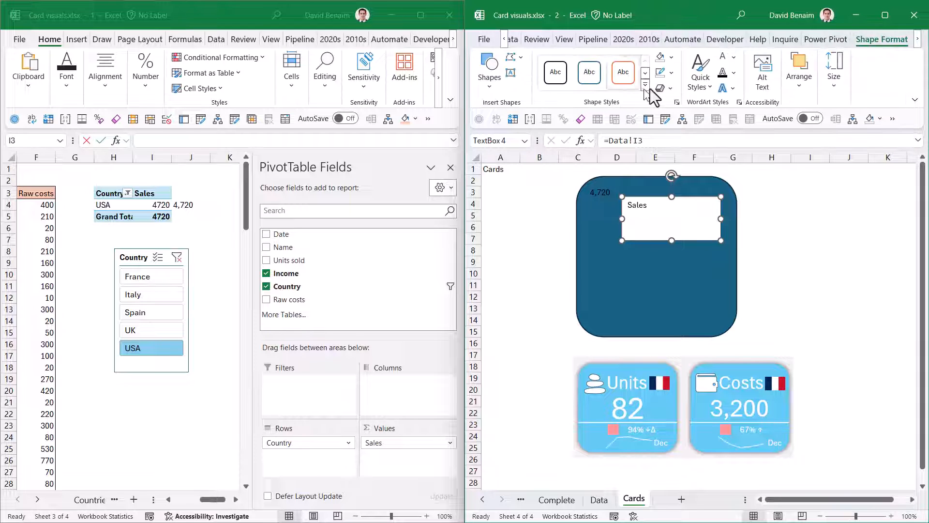
{"action": "left_click", "coordinate": [660, 57]}
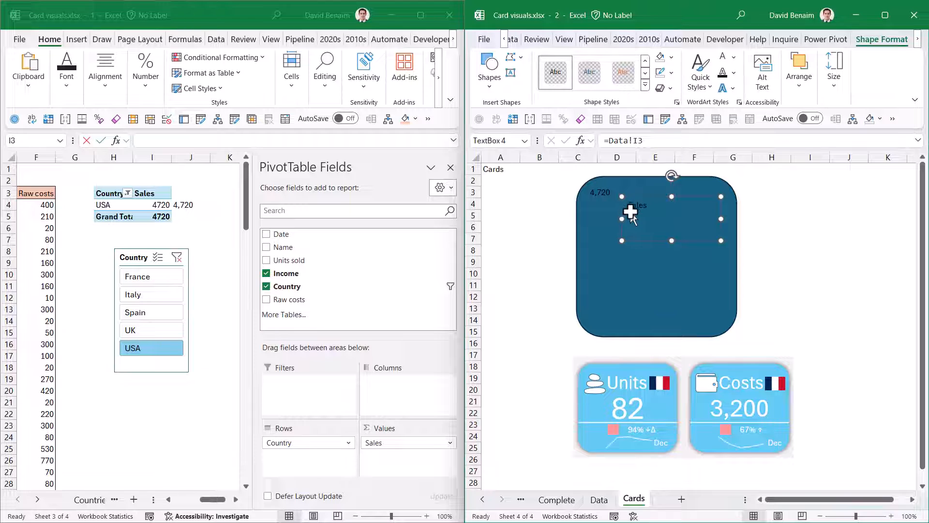
{"action": "mouse_move", "coordinate": [630, 468]}
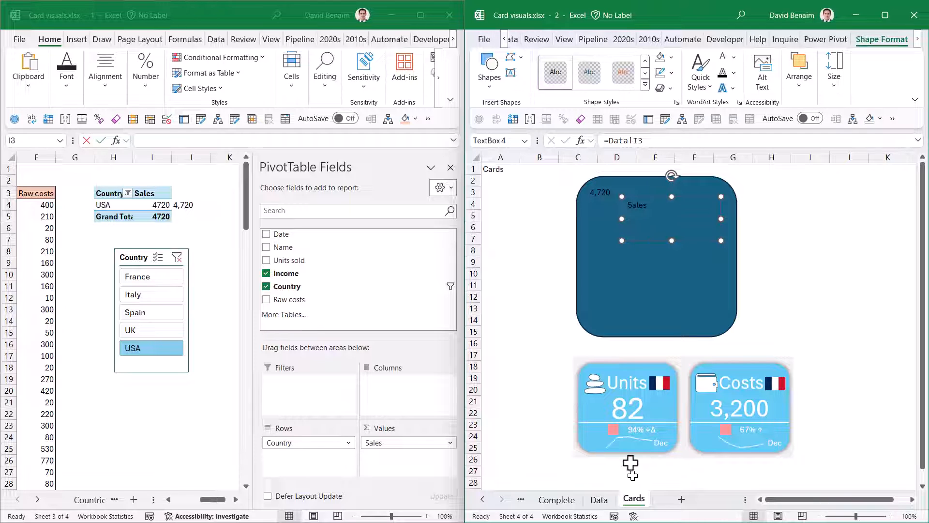
{"action": "mouse_move", "coordinate": [643, 381]}
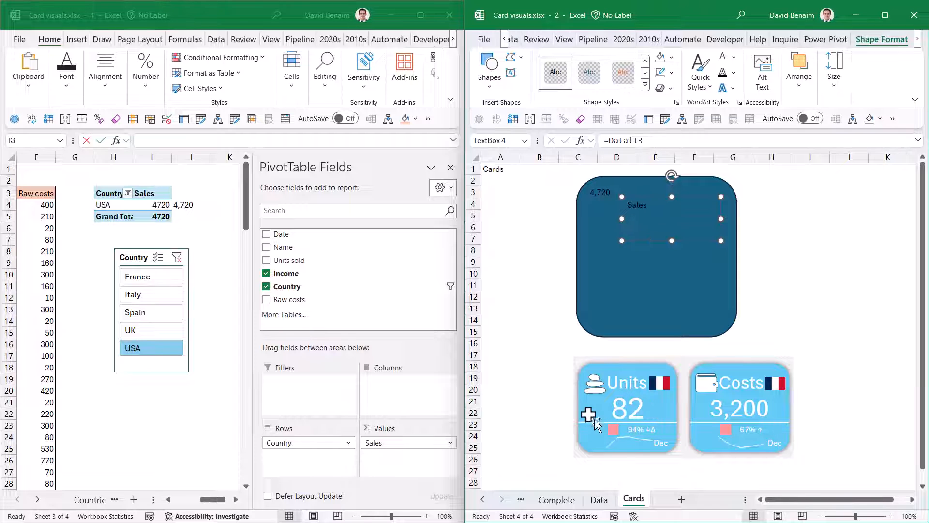
Step: Enter =UNIQUE(K4) in L4 to list each country once
{"action": "left_click", "coordinate": [501, 285]}
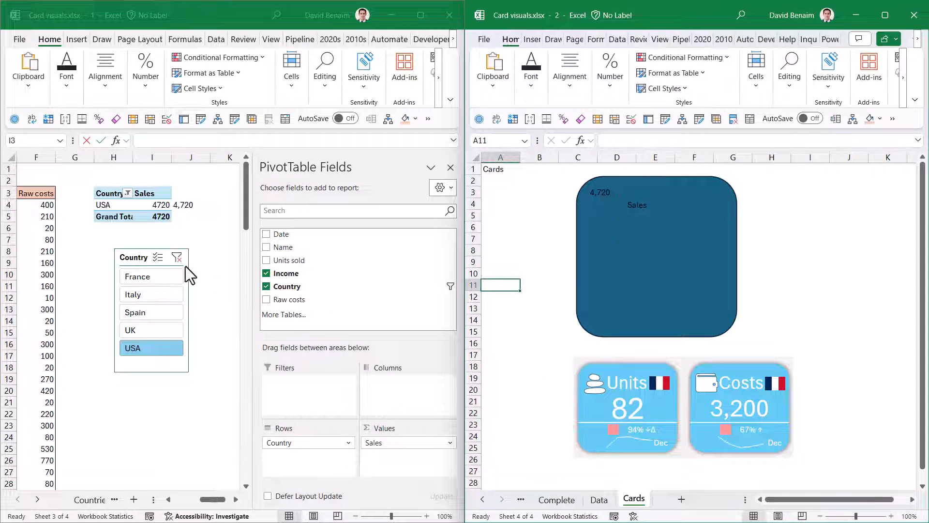
{"action": "left_click", "coordinate": [151, 194]}
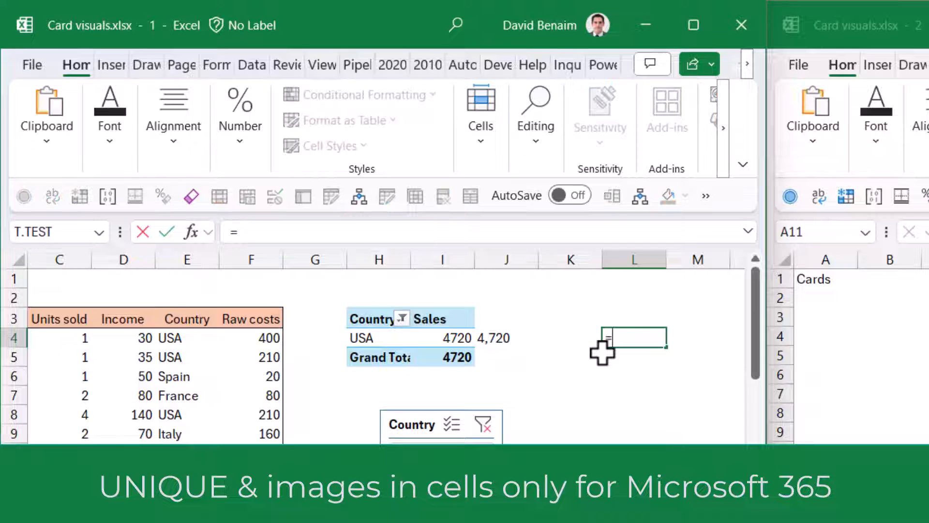
{"action": "type", "text": "=UNIQUE(K4"}
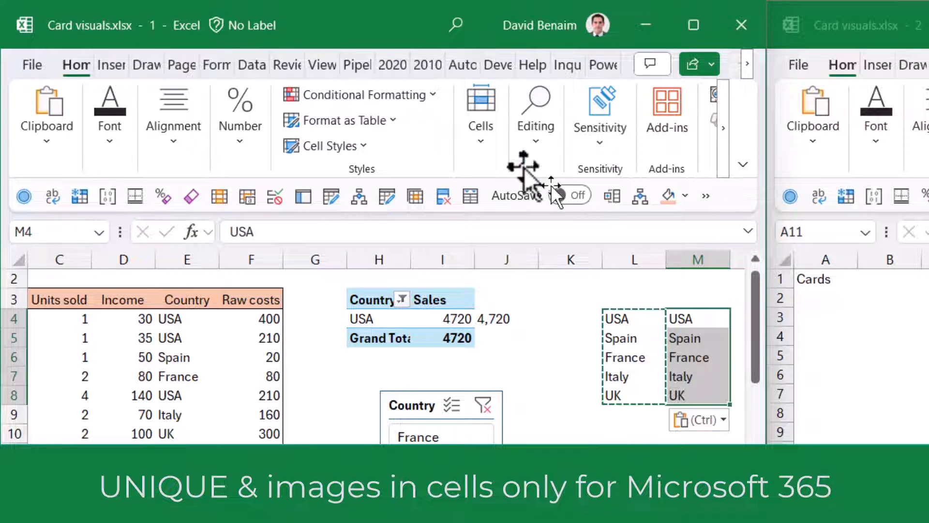
Step: Convert the copied country list to the Geography data type and add each country's flag image
{"action": "left_click", "coordinate": [251, 64]}
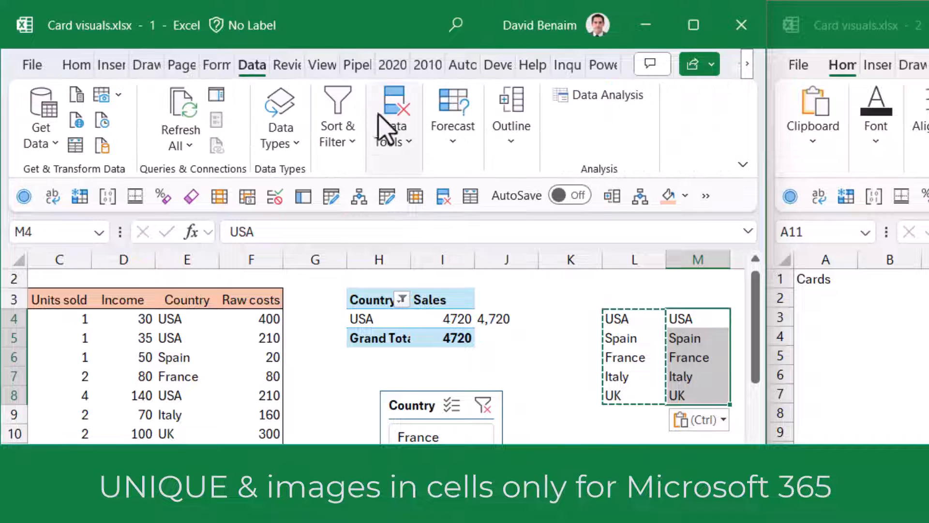
{"action": "left_click", "coordinate": [280, 116]}
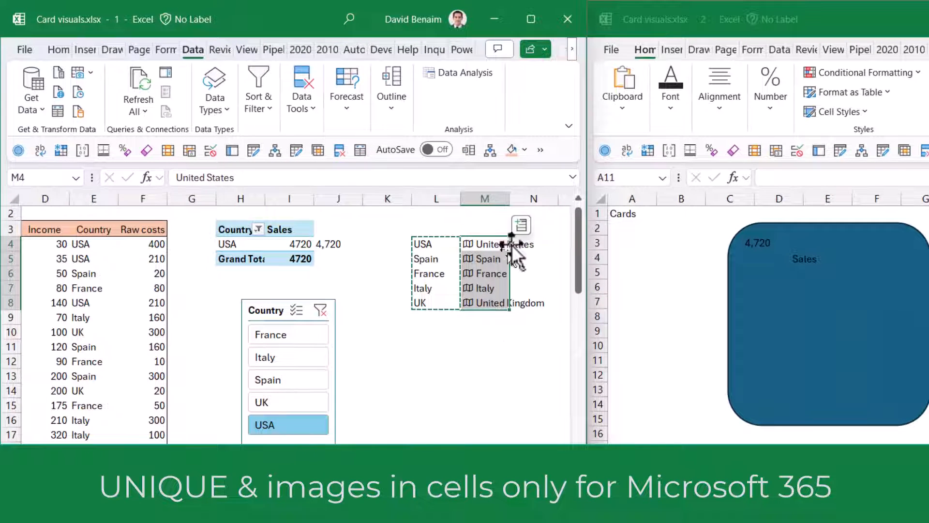
{"action": "left_click", "coordinate": [521, 225]}
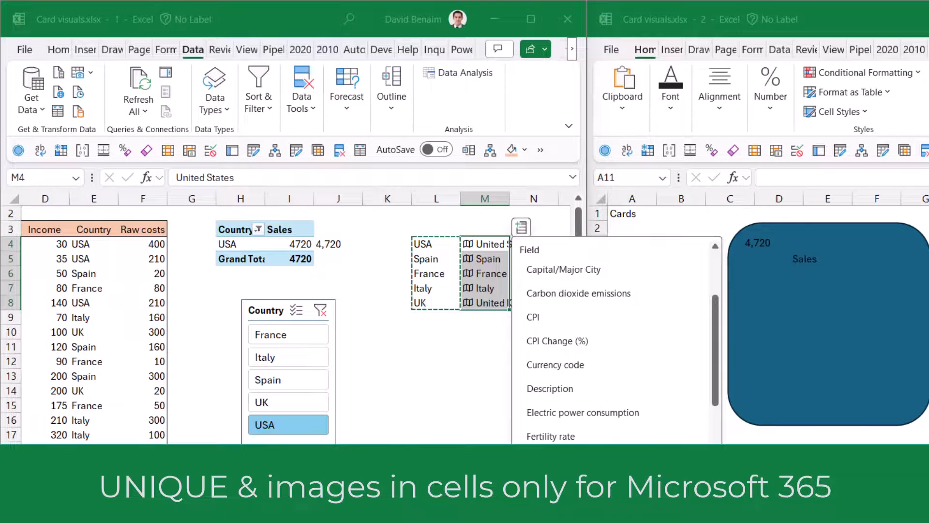
{"action": "scroll", "scroll_direction": "down", "scroll_amount": 3}
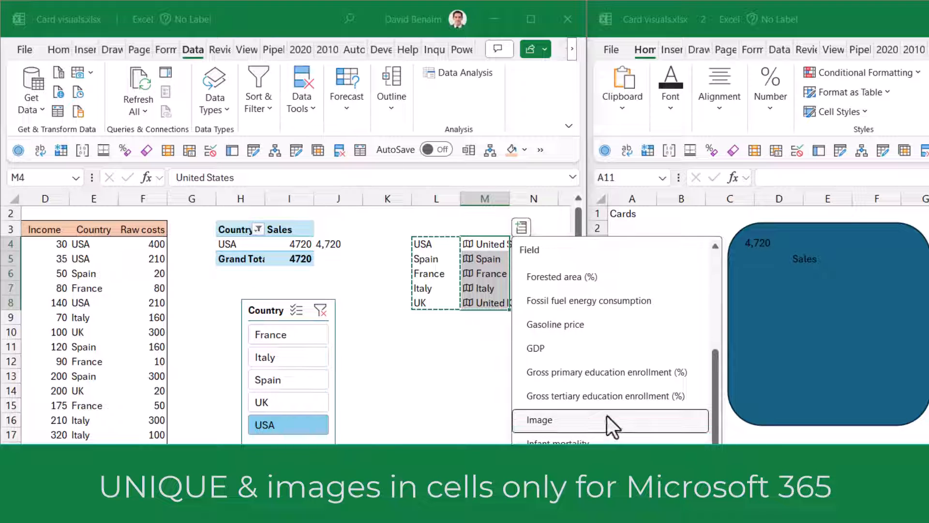
{"action": "left_click", "coordinate": [539, 420]}
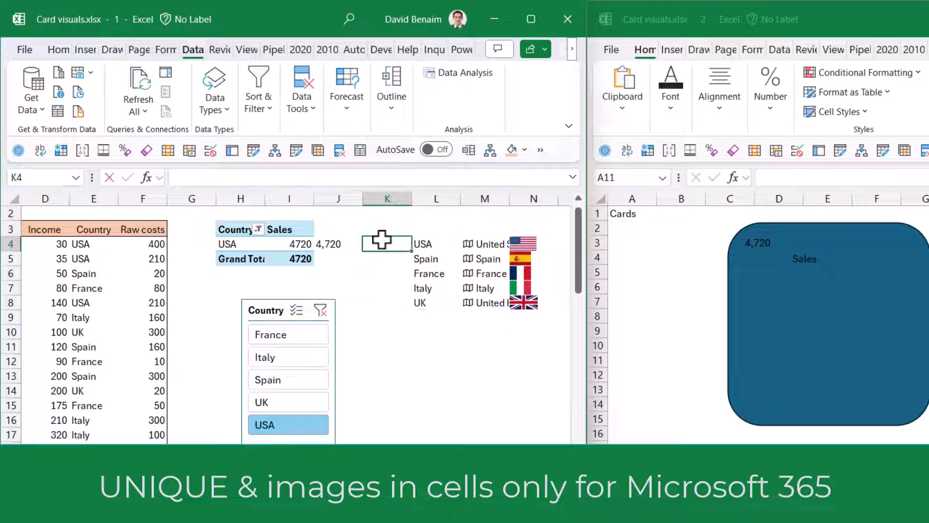
Step: Enter =XLOOKUP(H4,L4#,N4:N8) in K4 and test it by filtering to Spain and UK
{"action": "type", "text": "=xl"}
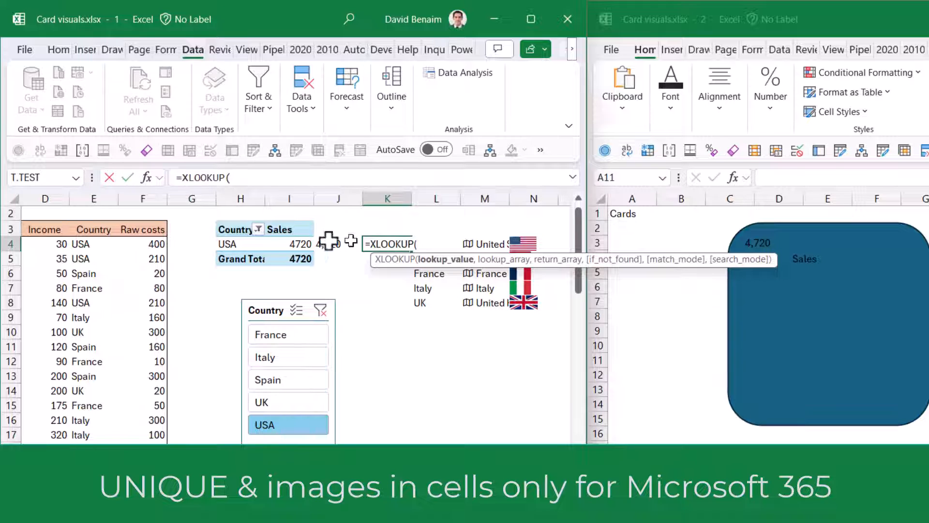
{"action": "left_click", "coordinate": [237, 244]}
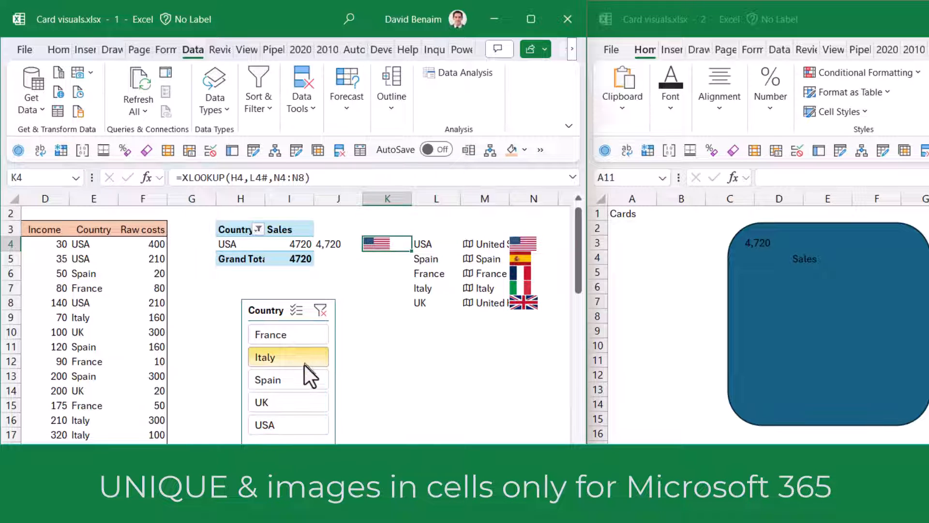
{"action": "left_click", "coordinate": [268, 379]}
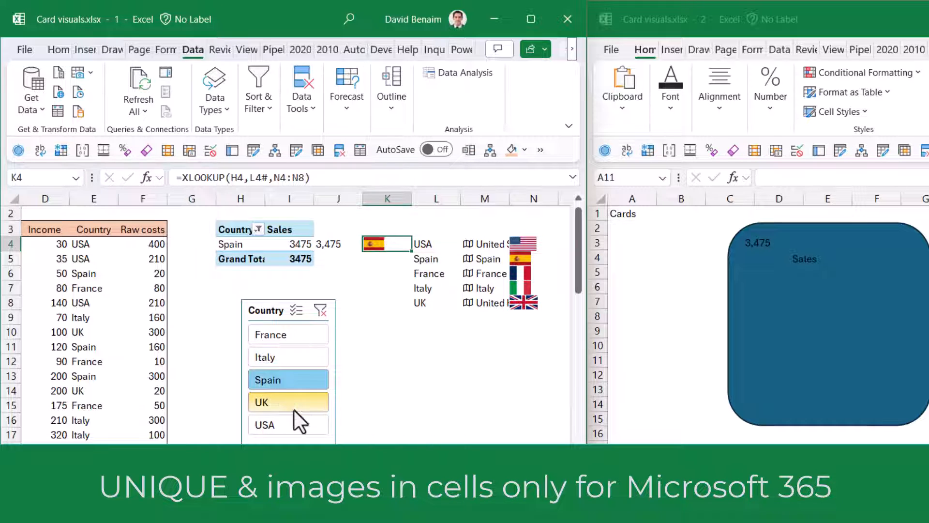
{"action": "left_click", "coordinate": [288, 401]}
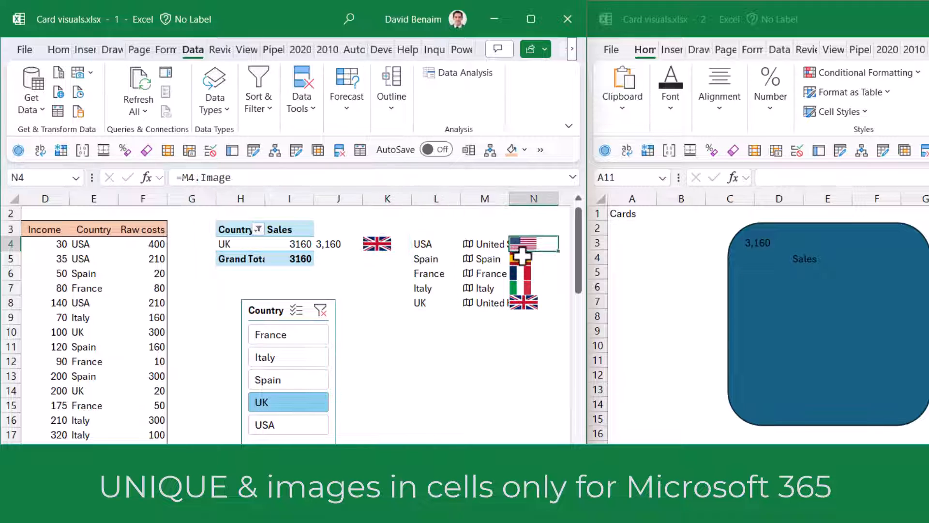
{"action": "left_click", "coordinate": [533, 287]}
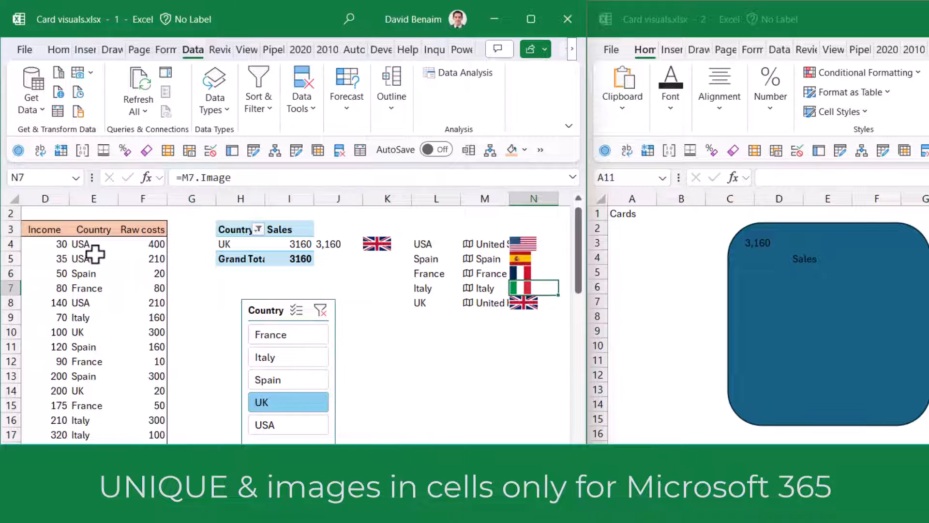
{"action": "left_click", "coordinate": [386, 244]}
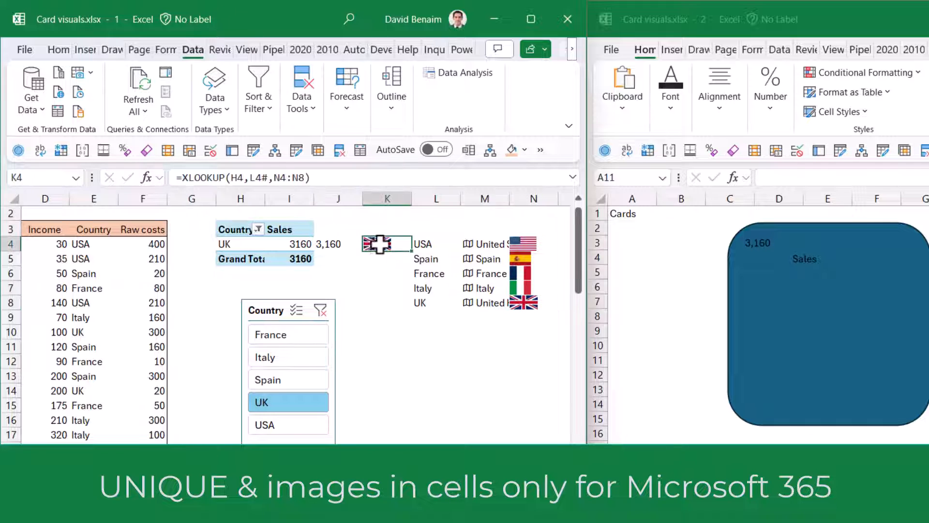
Step: Place a Picture in Cell reference of K4's flag on the card and test it with Spain
{"action": "right_click", "coordinate": [386, 243]}
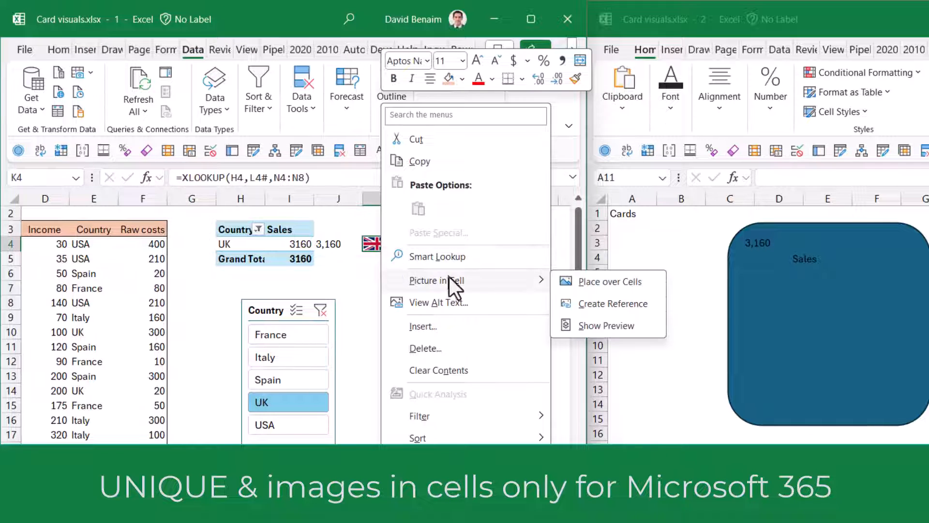
{"action": "left_click", "coordinate": [609, 281]}
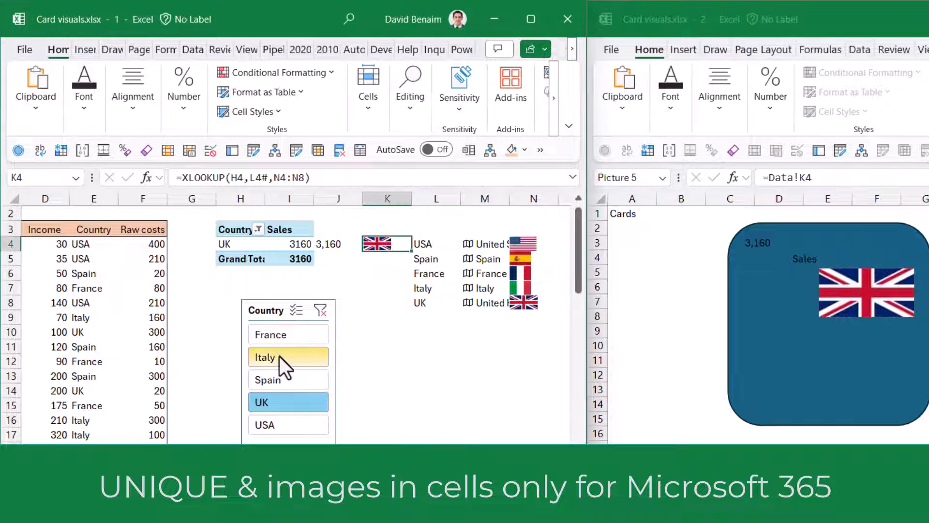
{"action": "mouse_move", "coordinate": [287, 380]}
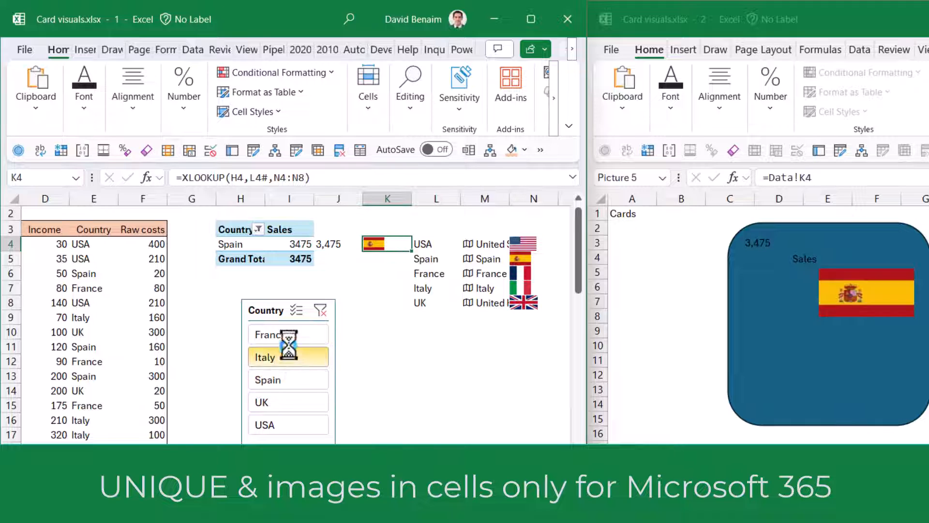
{"action": "left_click", "coordinate": [288, 357]}
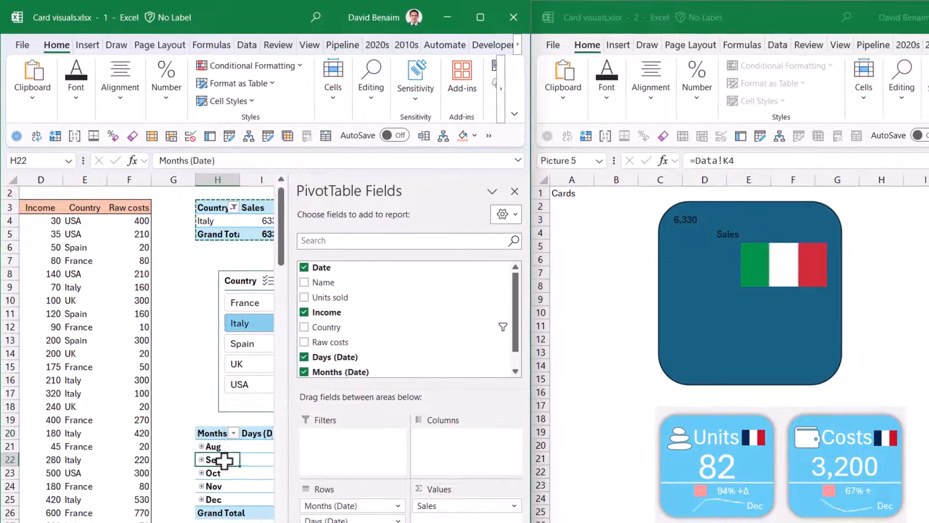
Step: Group the sales pivot's dates by Months and sort them Newest to Oldest
{"action": "left_click", "coordinate": [217, 459]}
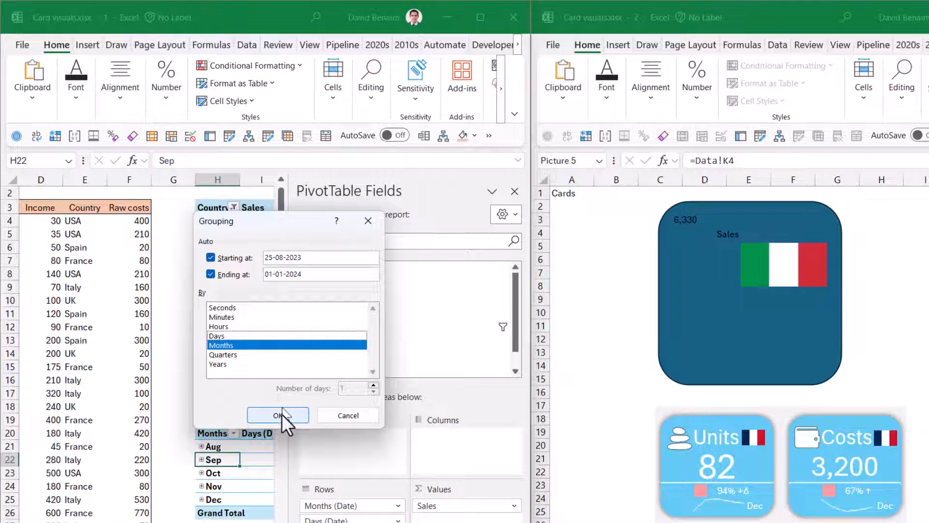
{"action": "left_click", "coordinate": [277, 414]}
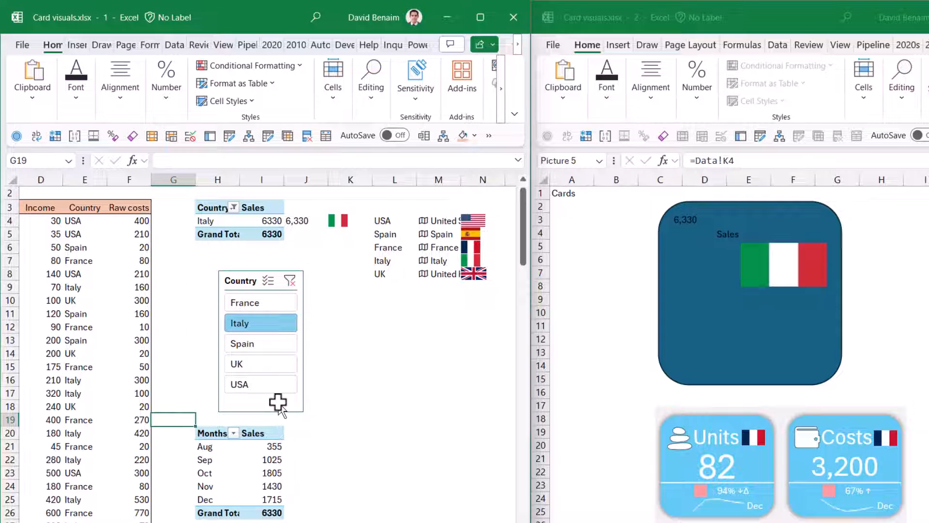
{"action": "mouse_move", "coordinate": [215, 480]}
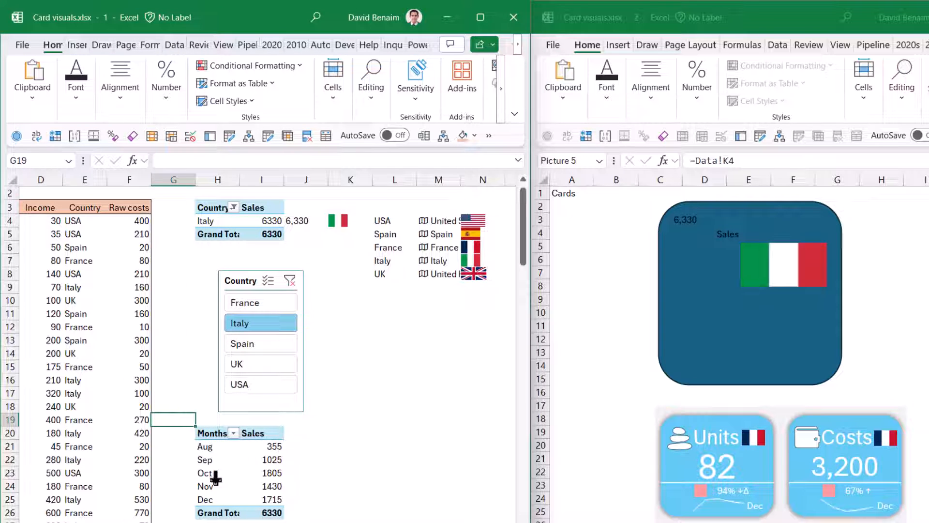
{"action": "mouse_move", "coordinate": [231, 446]}
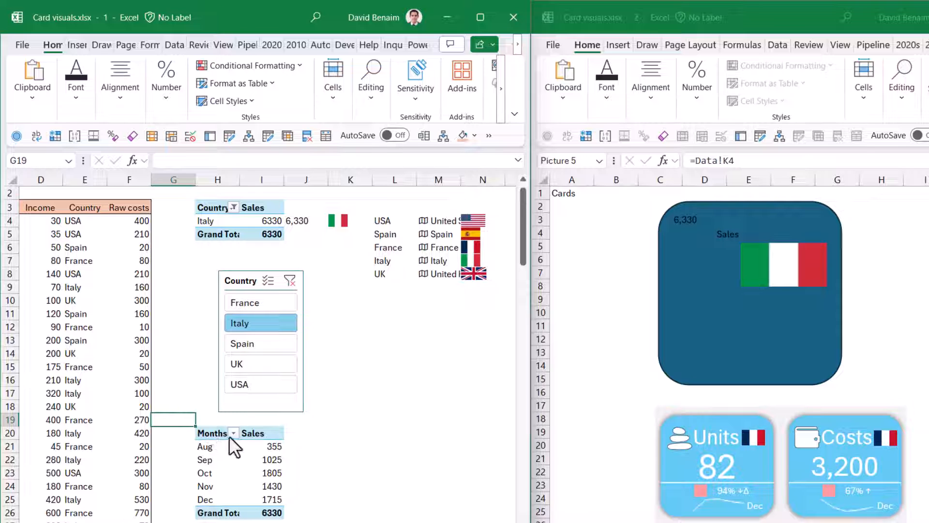
{"action": "left_click", "coordinate": [233, 433]}
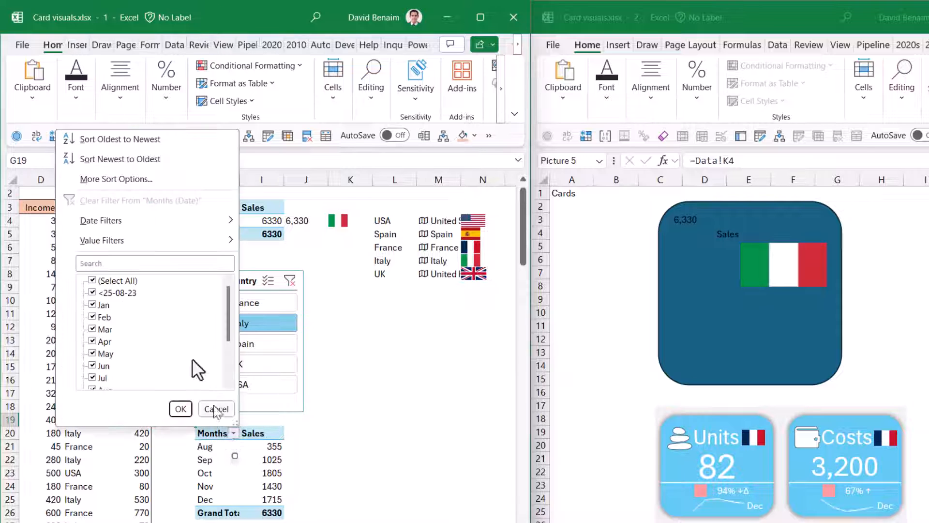
{"action": "left_click", "coordinate": [216, 409]}
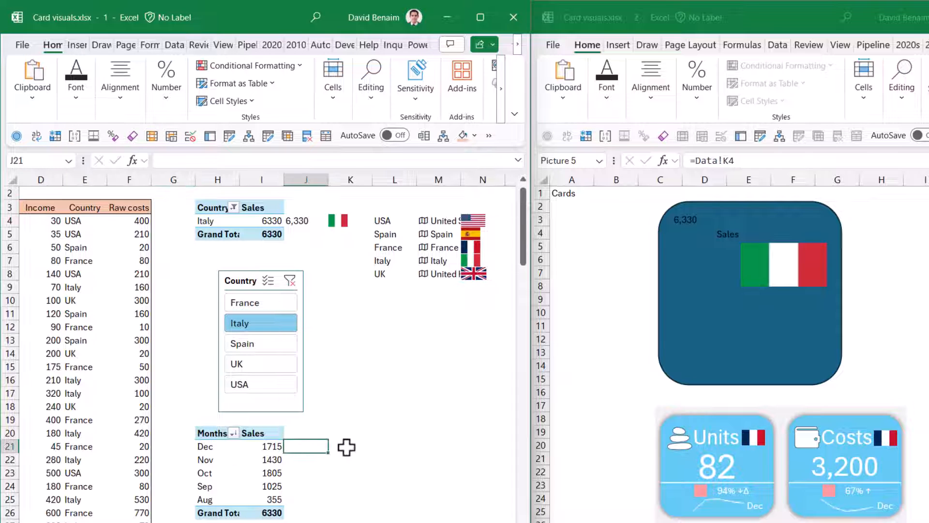
{"action": "left_click", "coordinate": [350, 446]}
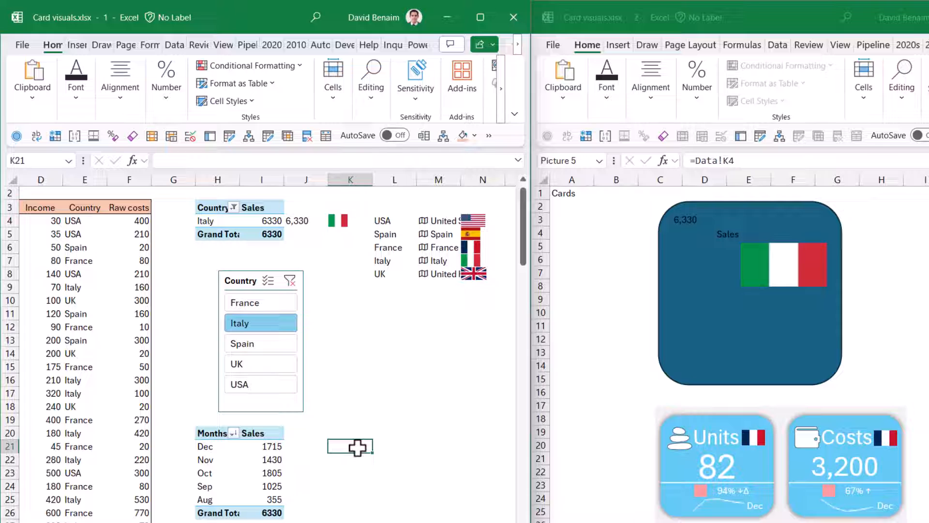
Step: Enter a GETPIVOTDATA formula in J21 referencing December's 1715 sales in the month pivot
{"action": "left_click", "coordinate": [310, 453]}
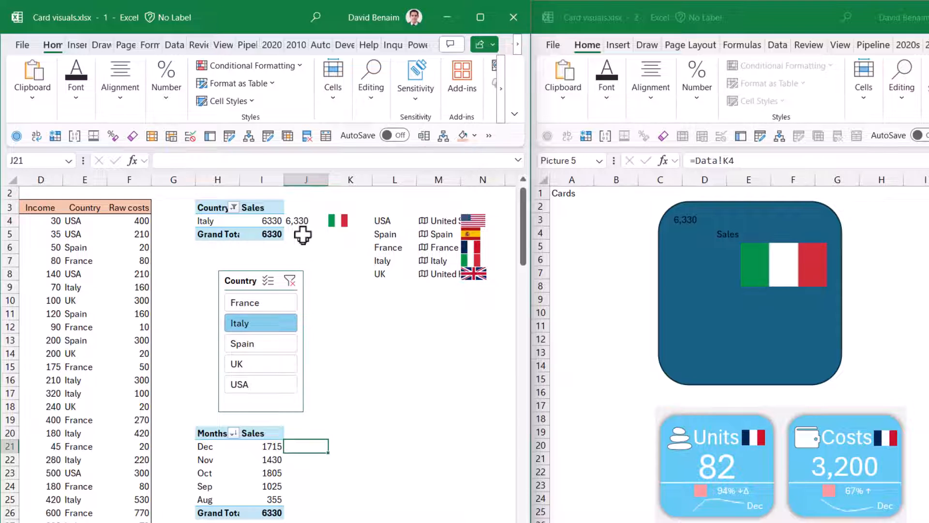
{"action": "type", "text": "="}
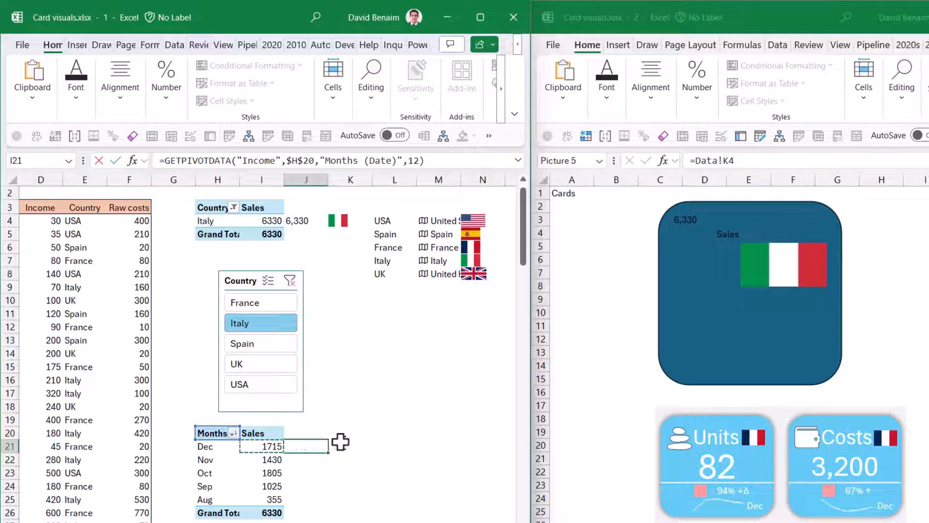
{"action": "left_click", "coordinate": [307, 446]}
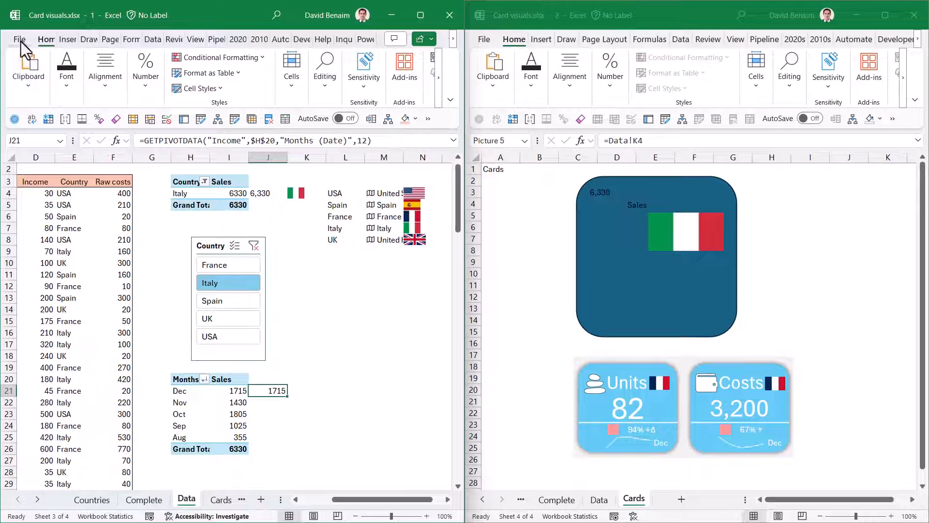
Step: Uncheck 'Use GetPivotData functions for PivotTable references' in Excel's Formulas options
{"action": "left_click", "coordinate": [21, 40]}
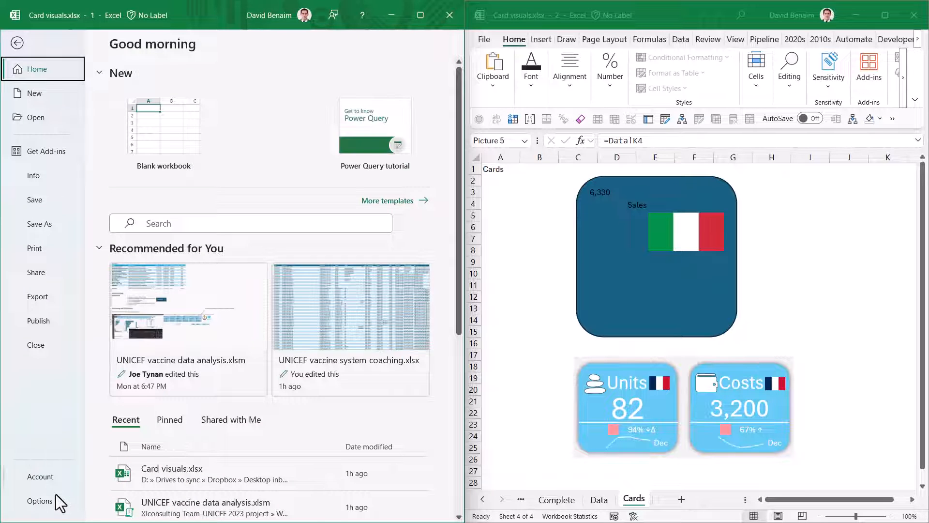
{"action": "left_click", "coordinate": [40, 501]}
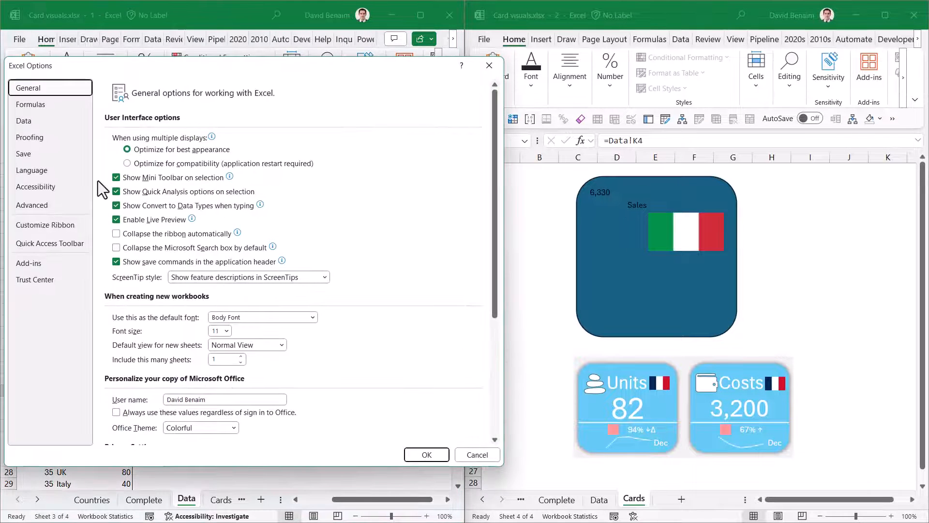
{"action": "left_click", "coordinate": [31, 105]}
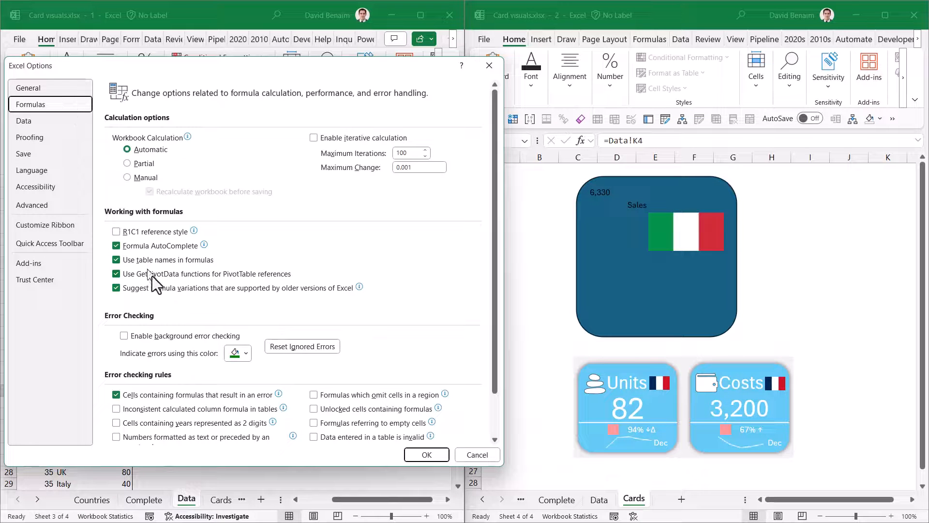
{"action": "left_click", "coordinate": [116, 273]}
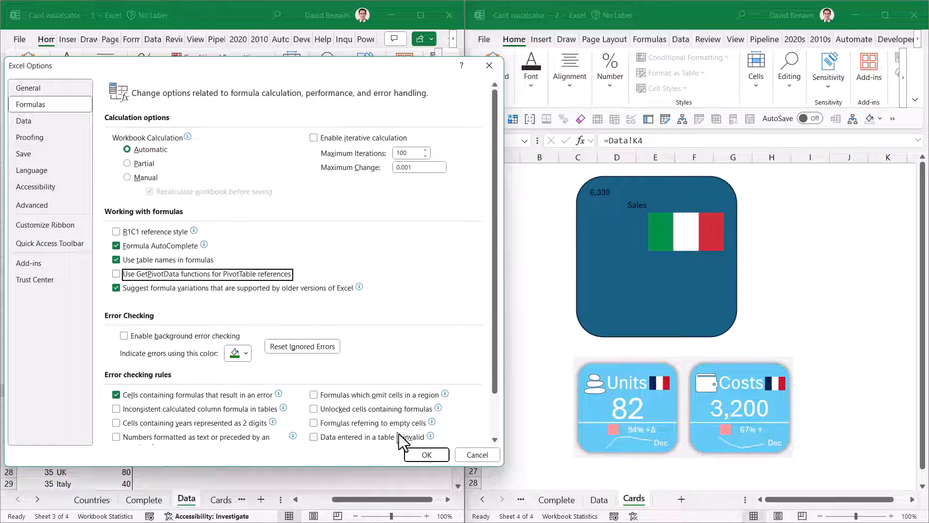
{"action": "left_click", "coordinate": [425, 454]}
{"action": "type", "text": "=I21"}
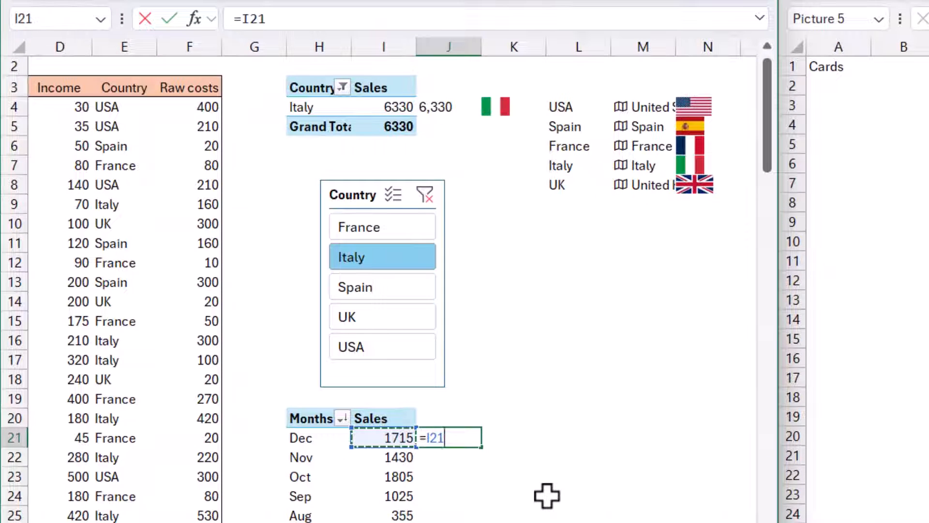
Step: Enter =I21/I22-1 in J21 and apply Percent Style, showing 20%
{"action": "type", "text": "/I22"}
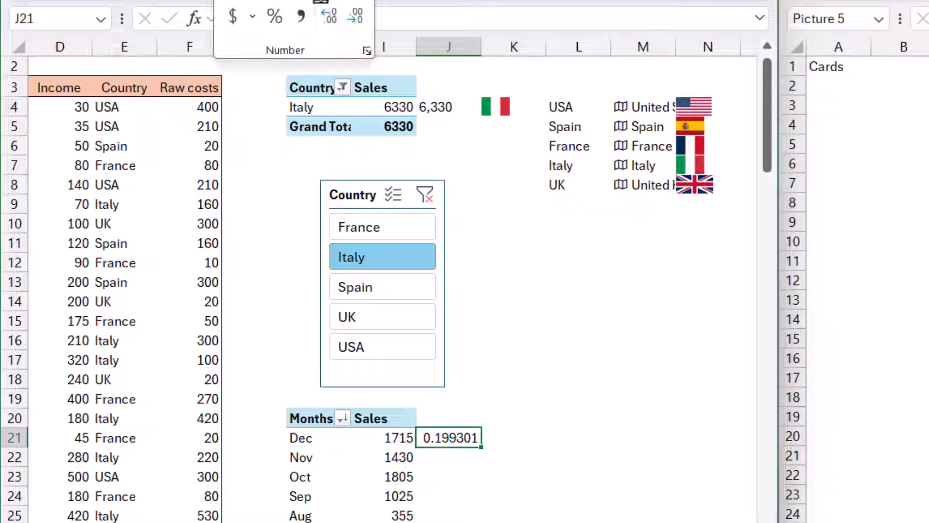
{"action": "left_click", "coordinate": [273, 16]}
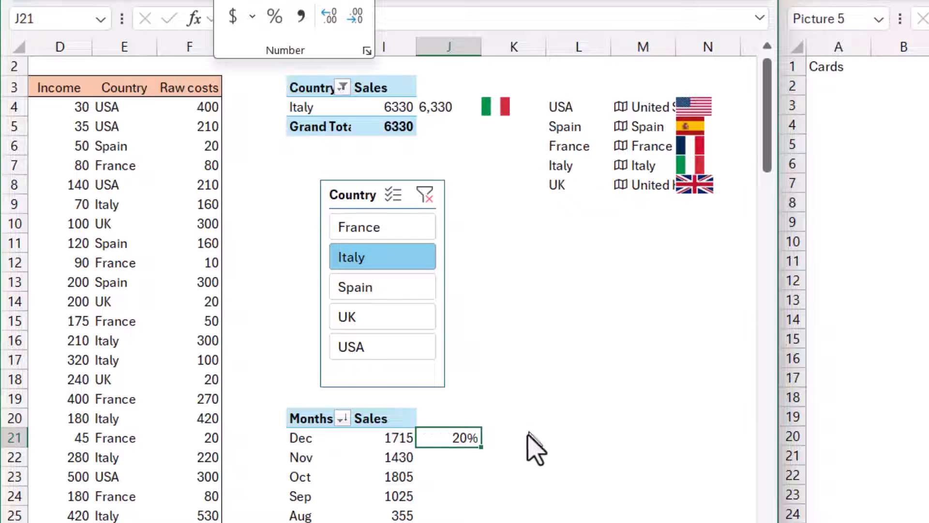
{"action": "left_click", "coordinate": [374, 287]}
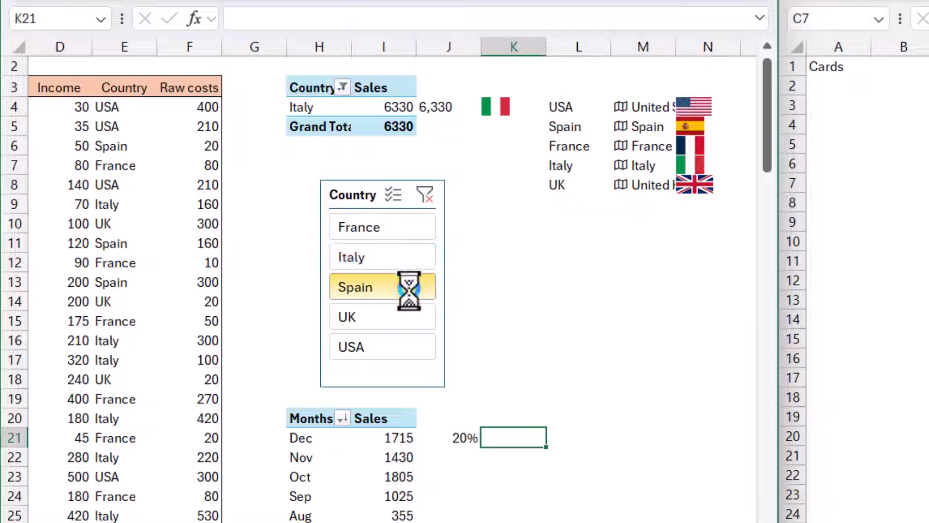
{"action": "left_click", "coordinate": [400, 317]}
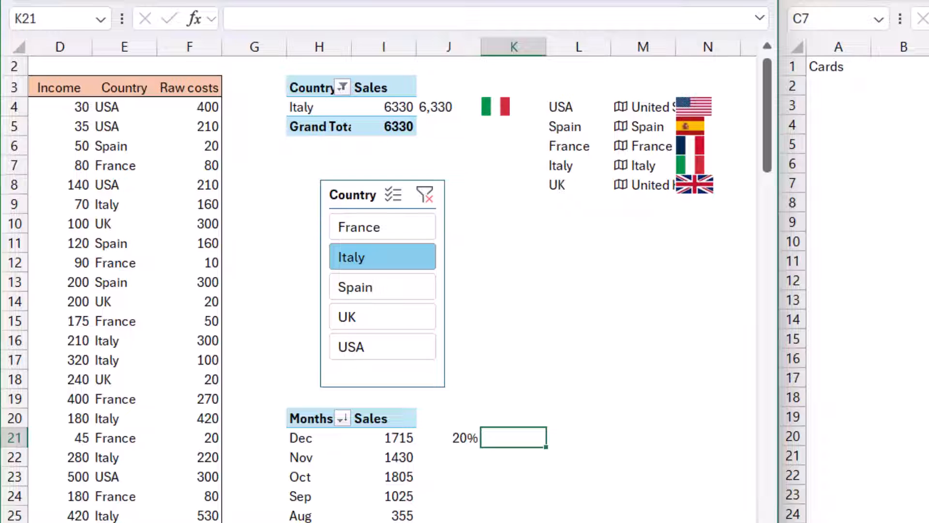
{"action": "mouse_move", "coordinate": [518, 441]}
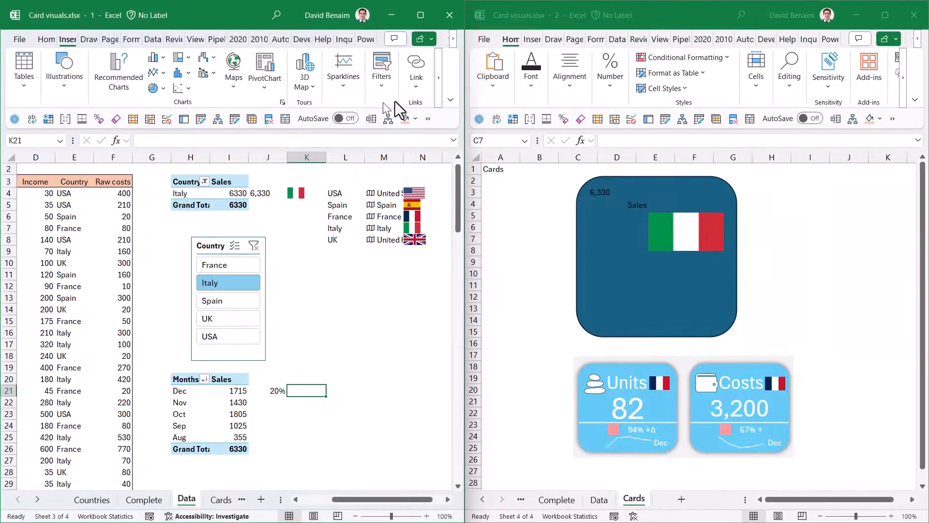
Step: Insert up arrow, down arrow and delta symbols into K21 from the Symbol dialog
{"action": "left_click", "coordinate": [422, 65]}
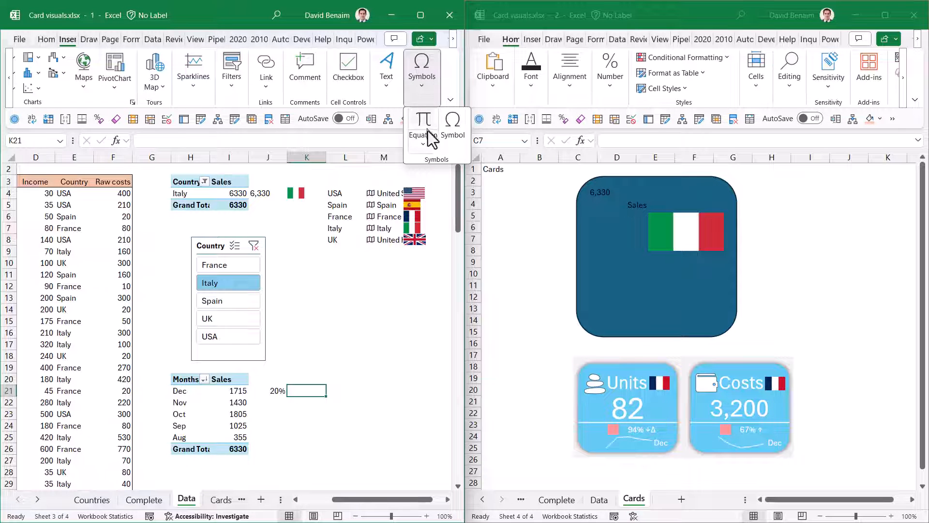
{"action": "left_click", "coordinate": [453, 119]}
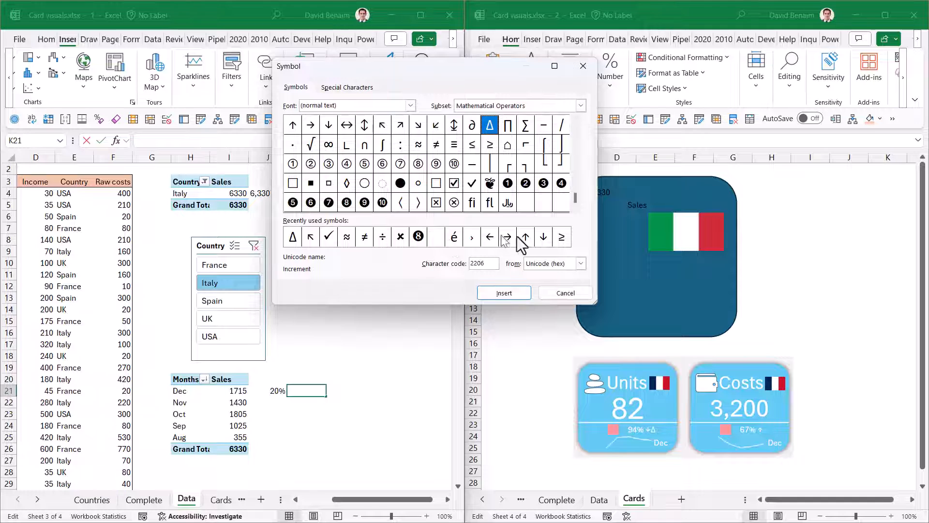
{"action": "left_click", "coordinate": [525, 236]}
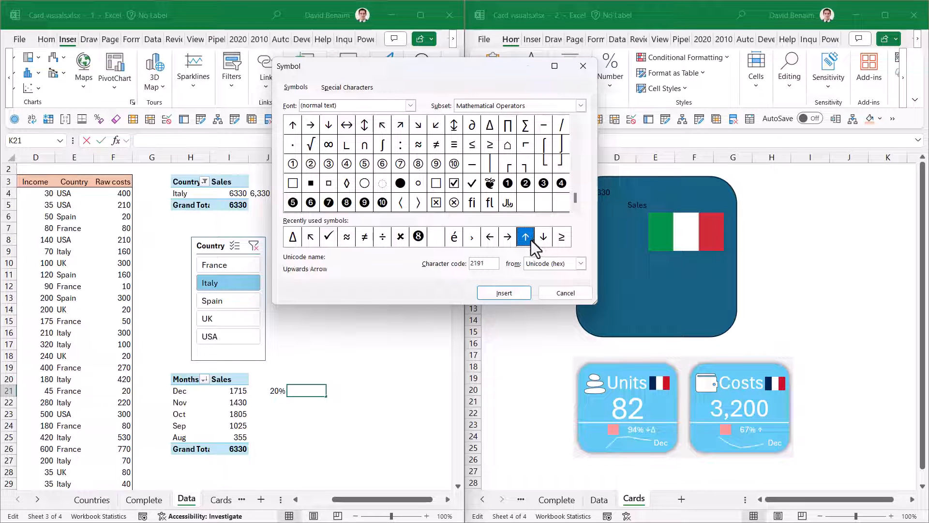
{"action": "left_click", "coordinate": [543, 237]}
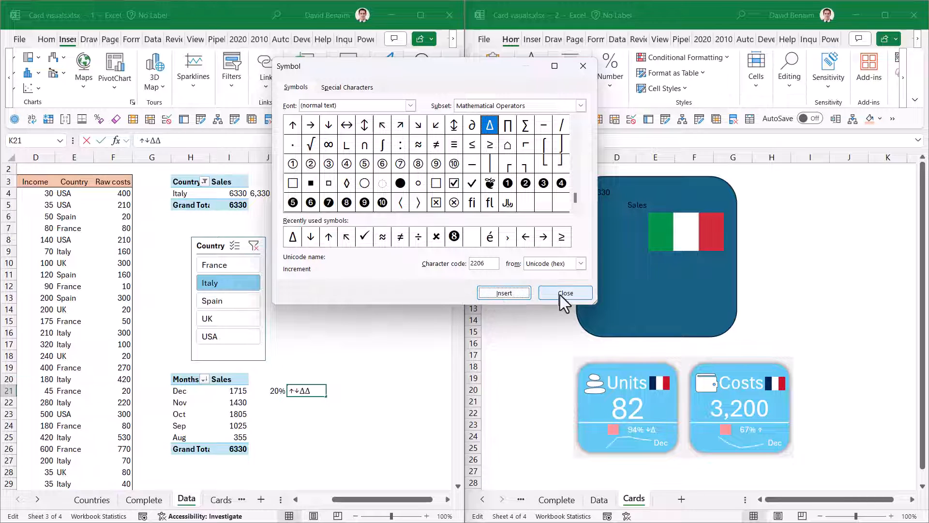
{"action": "left_click", "coordinate": [565, 293]}
{"action": "type", "text": "="}
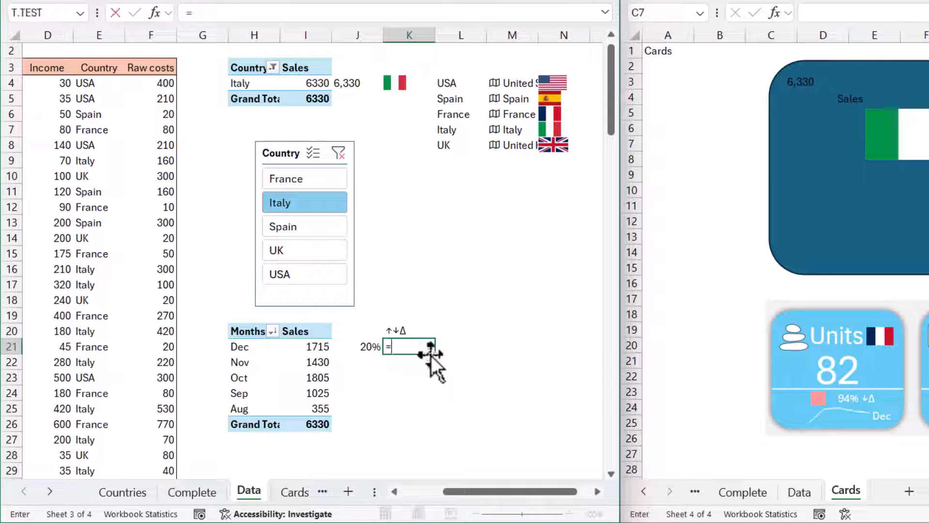
Step: Enter =ABS(J21)&IF(J21>=0,"↑Δ","↓Δ") in K21, testing UK and Italy slicer selections
{"action": "type", "text": "ABS(J21"}
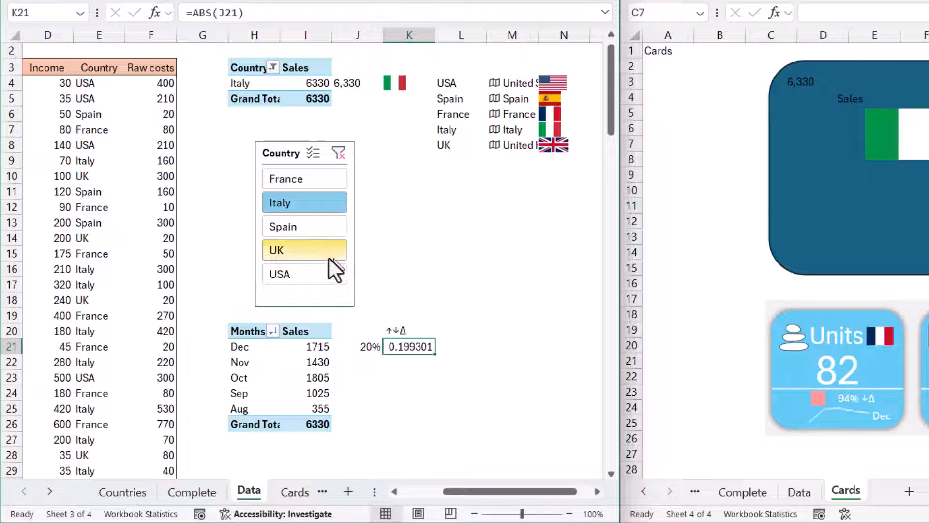
{"action": "left_click", "coordinate": [304, 249]}
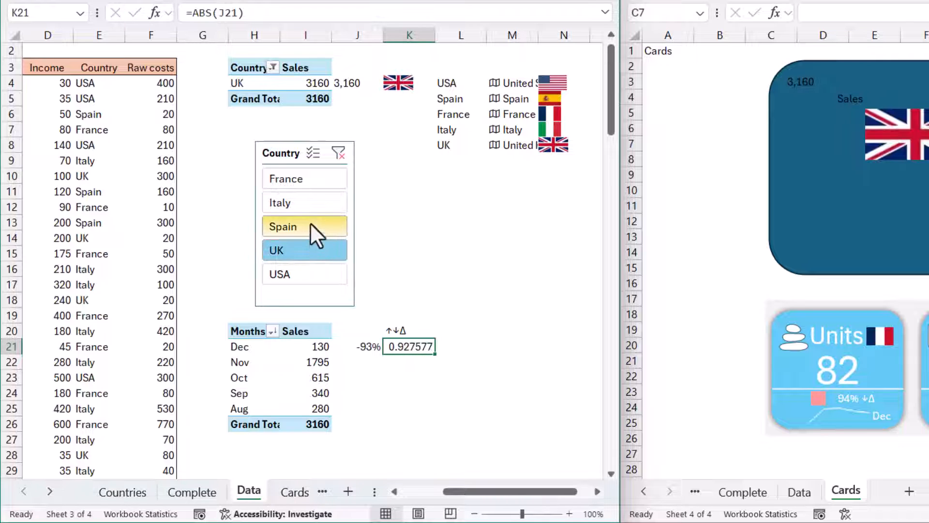
{"action": "left_click", "coordinate": [304, 202]}
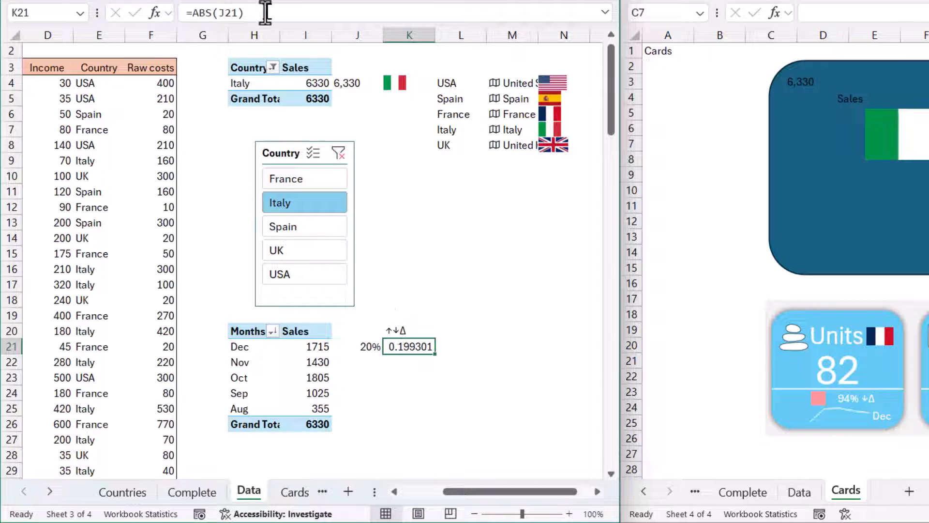
{"action": "type", "text": "&"}
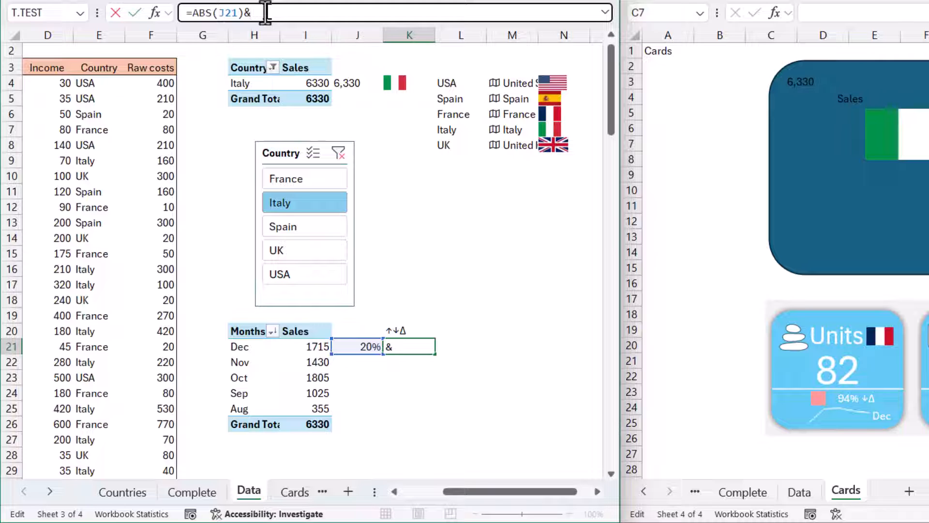
{"action": "type", "text": "IF("}
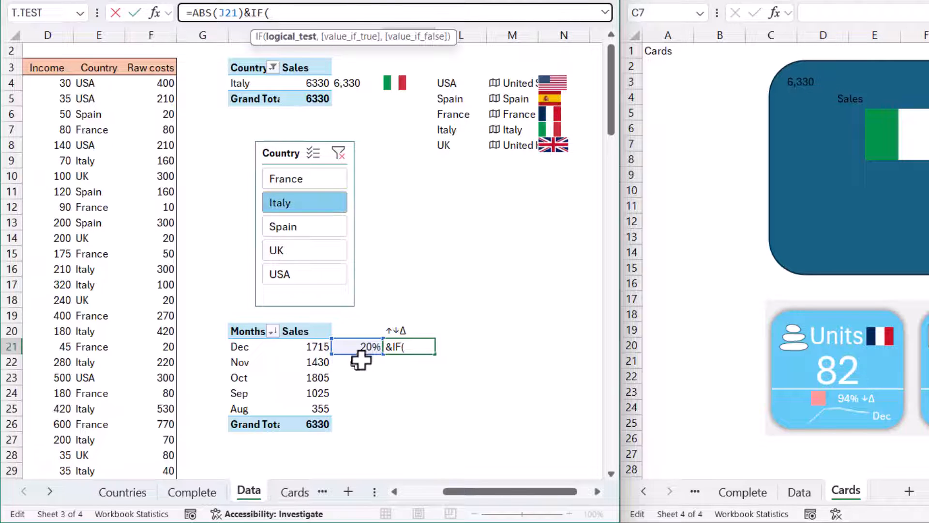
{"action": "left_click", "coordinate": [359, 347]}
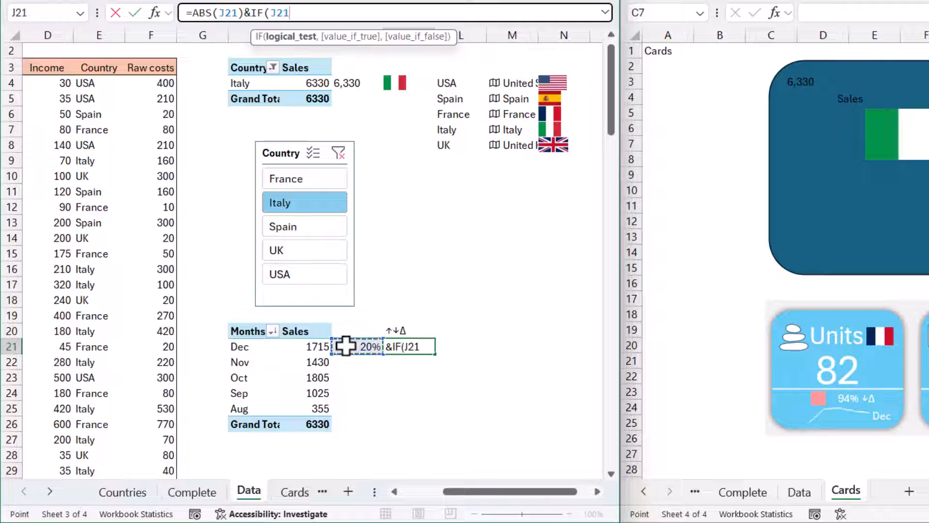
{"action": "type", "text": ">=0"}
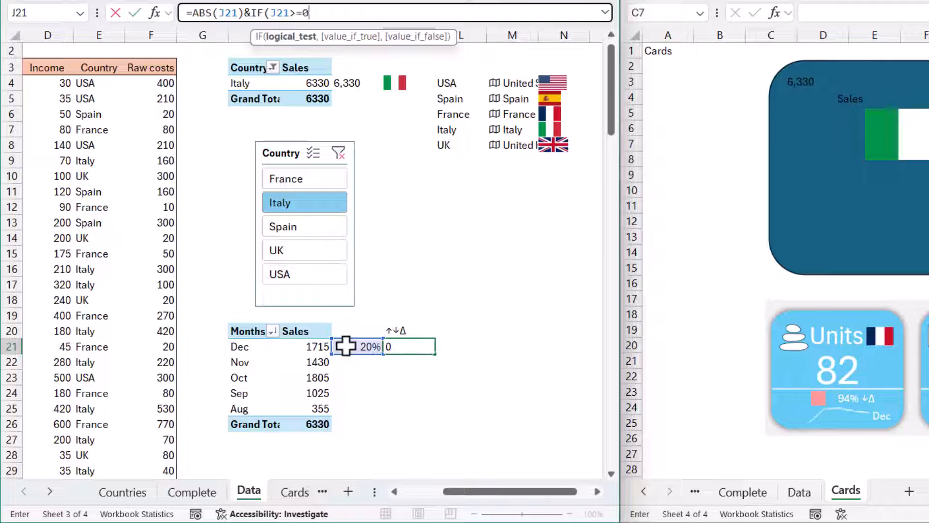
{"action": "type", "text": ","}
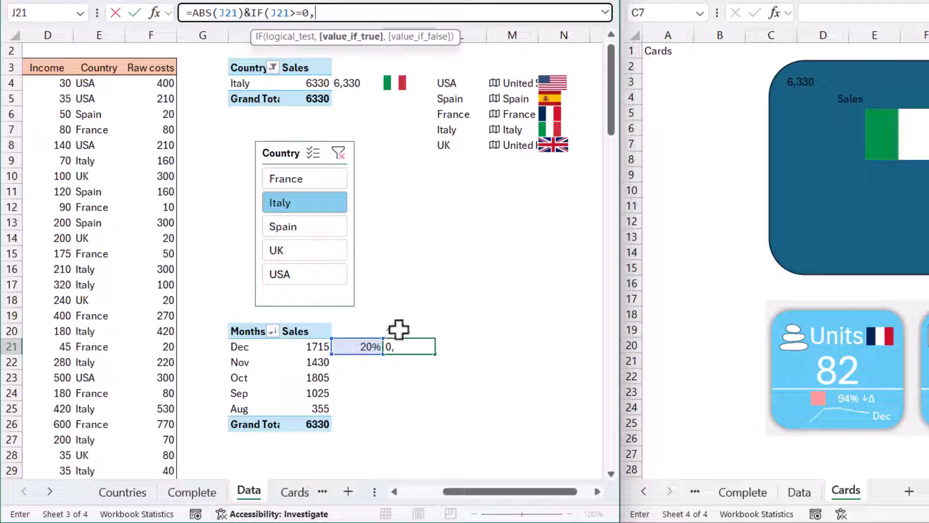
{"action": "type", "text": "↑↓Δ"}
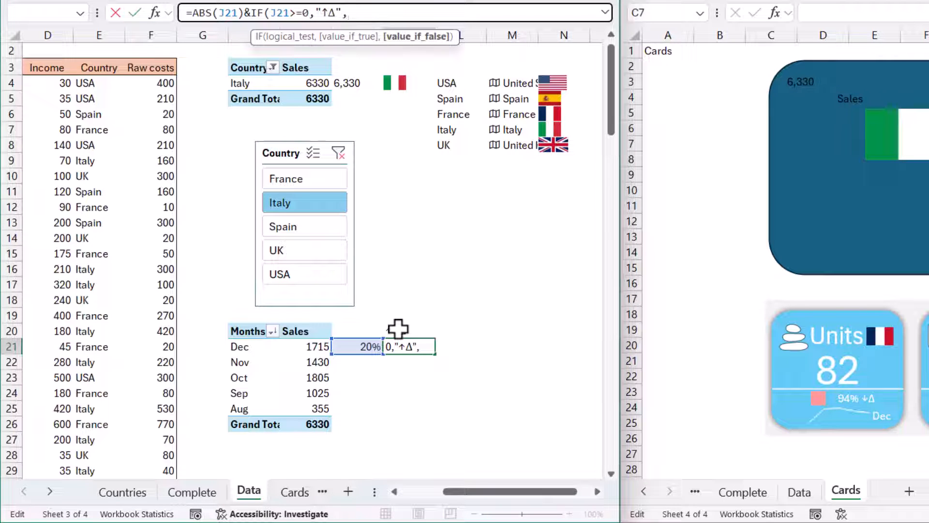
{"action": "type", "text": "↓Δ\""}
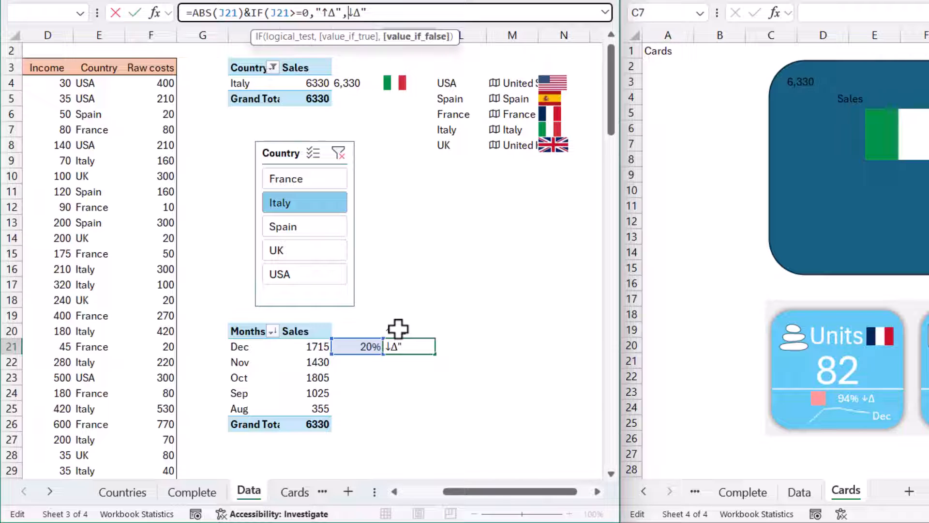
{"action": "type", "text": ")"}
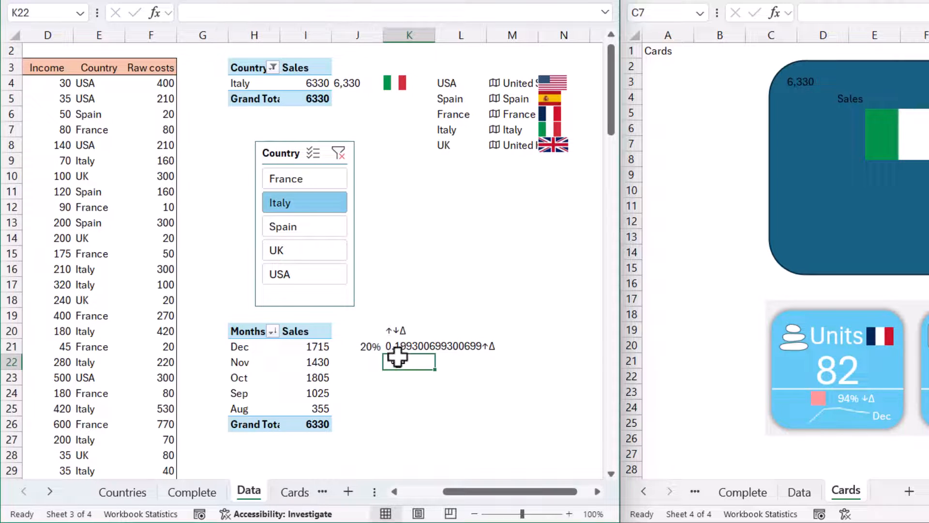
Step: Wrap ABS(J21) in TEXT(...,"0%") in K21, then switch the Country slicer to USA
{"action": "left_click", "coordinate": [405, 346]}
{"action": "type", "text": "=TEXT(ABS(J21),\"0%\")&IF(J21>=0,\"↑Δ\",\"↓Δ\")"}
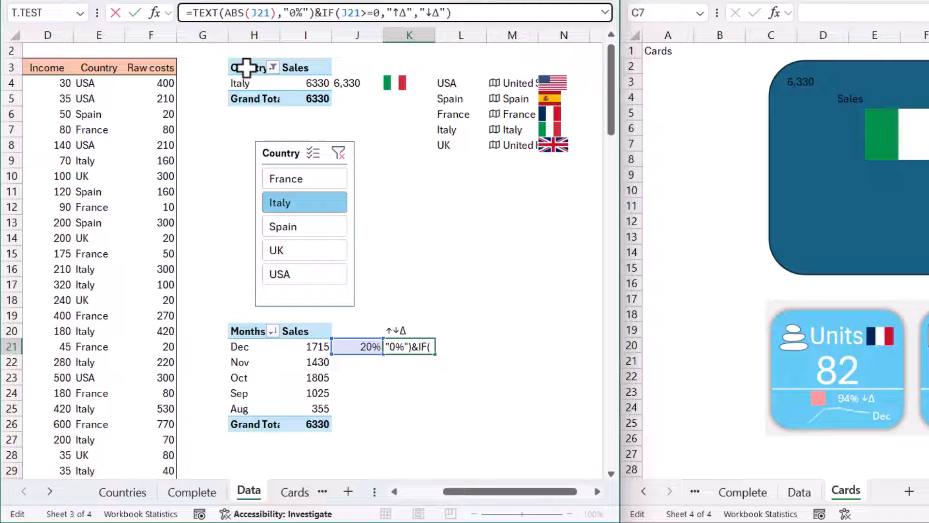
{"action": "key", "text": "Enter"}
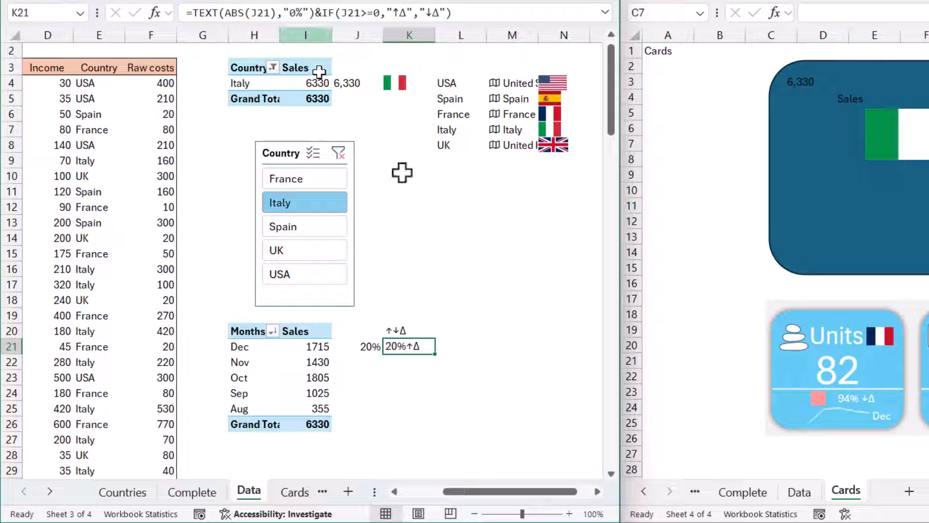
{"action": "mouse_move", "coordinate": [293, 369]}
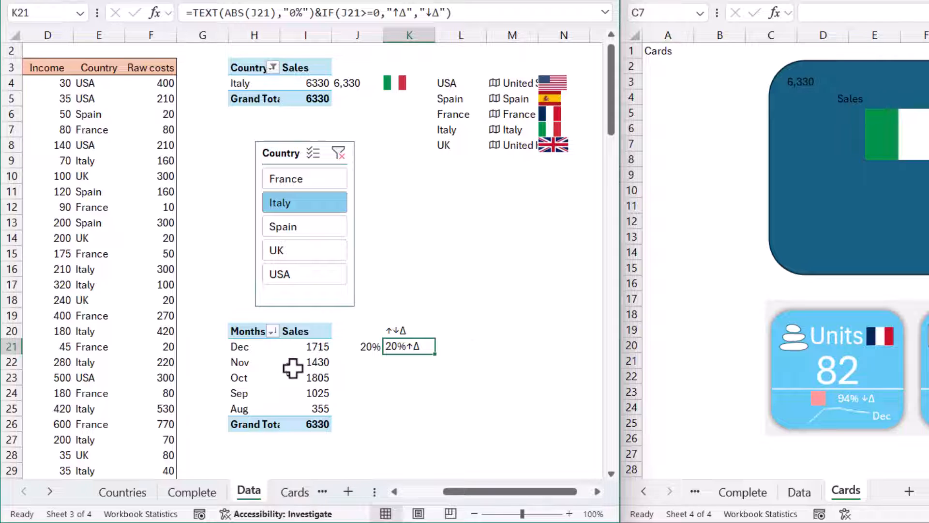
{"action": "left_click", "coordinate": [294, 250]}
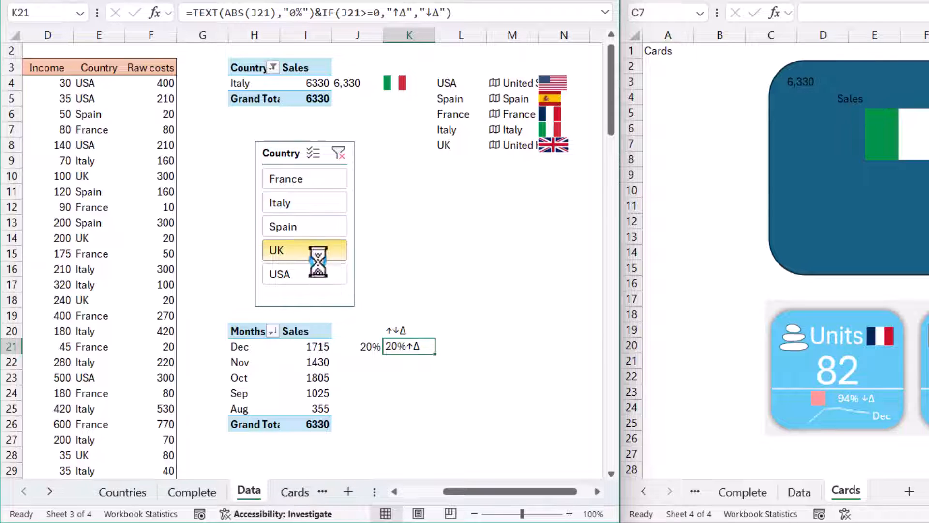
{"action": "left_click", "coordinate": [304, 274]}
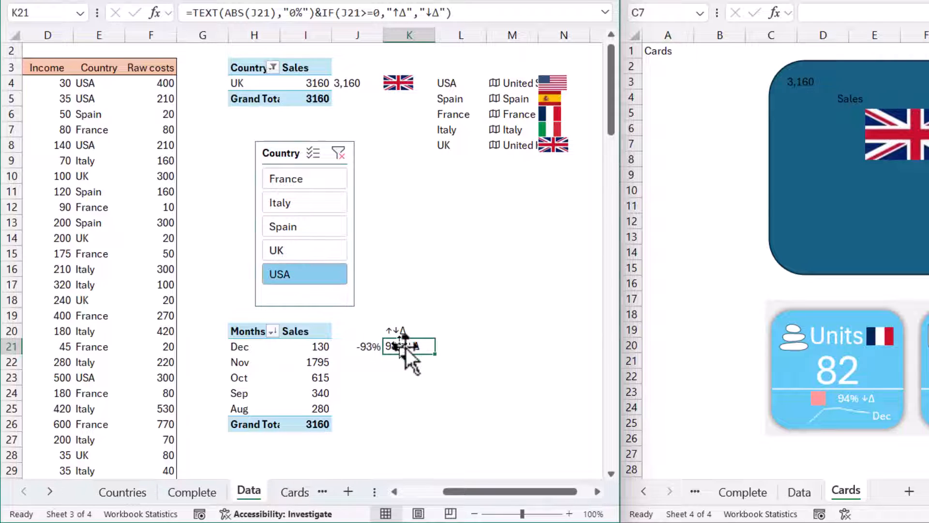
{"action": "left_click", "coordinate": [304, 274]}
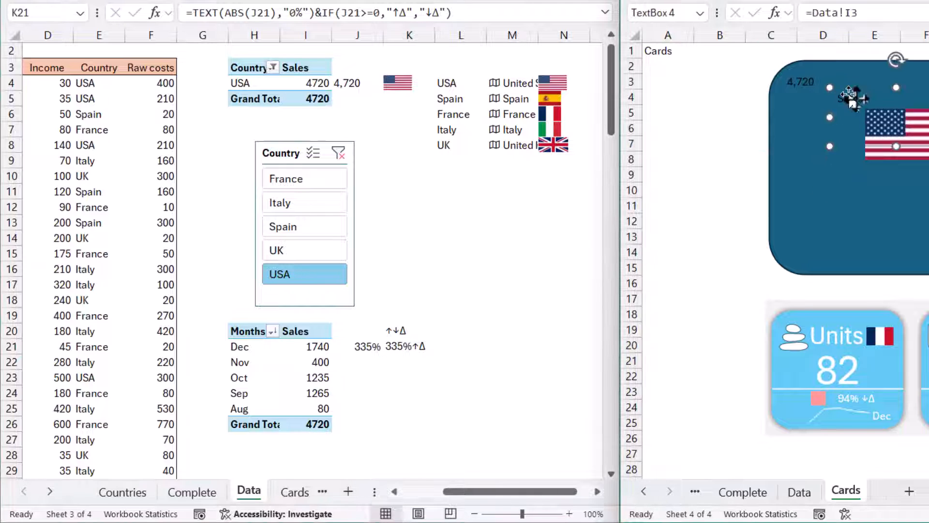
Step: Add Sales card text boxes linked to =Data!K21 and =Data!H21, showing 335%↑Δ and Dec
{"action": "right_click", "coordinate": [850, 99]}
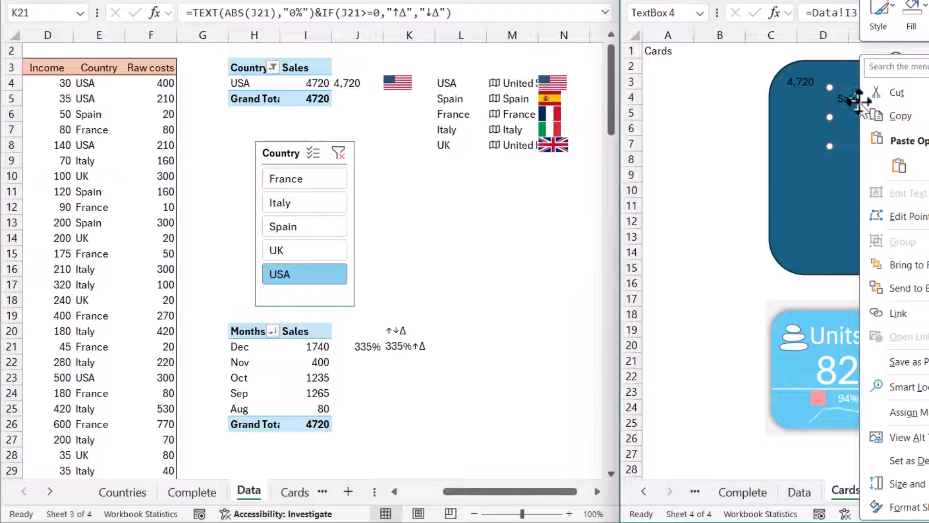
{"action": "mouse_move", "coordinate": [923, 183]}
{"action": "type", "text": "="}
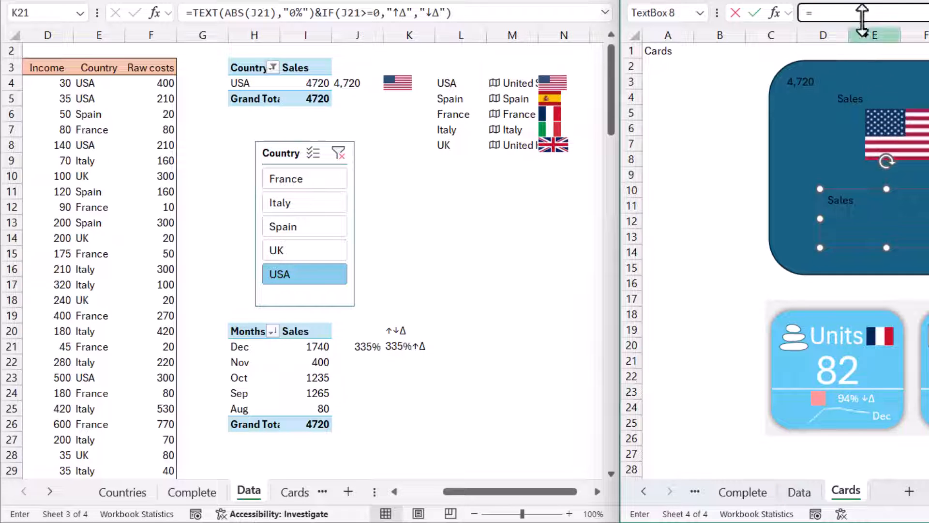
{"action": "mouse_move", "coordinate": [386, 376]}
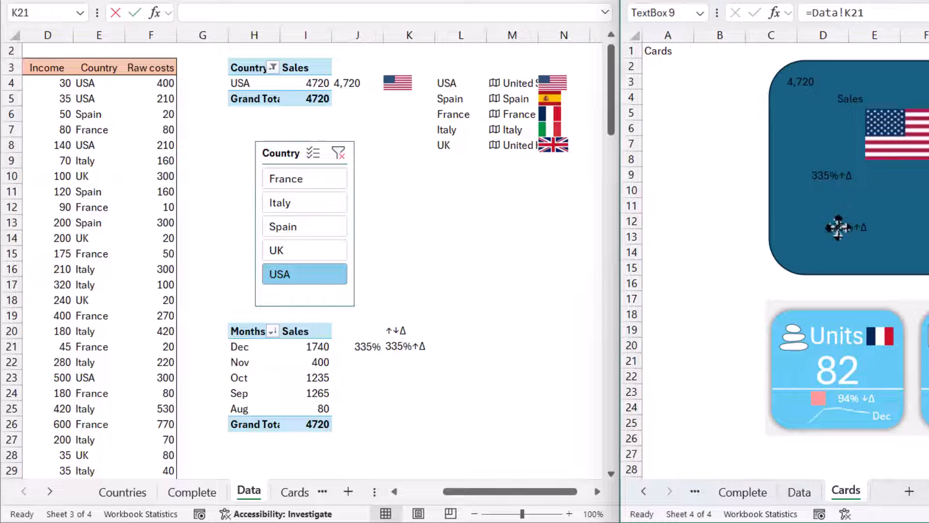
{"action": "left_click", "coordinate": [840, 227]}
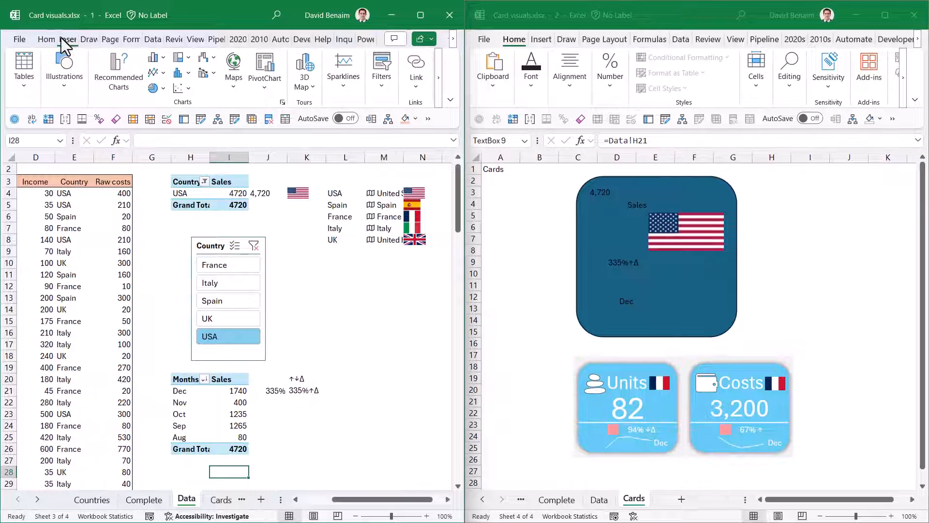
Step: Insert a line sparkline of the monthly sales I21:I25 into K23
{"action": "left_click", "coordinate": [344, 68]}
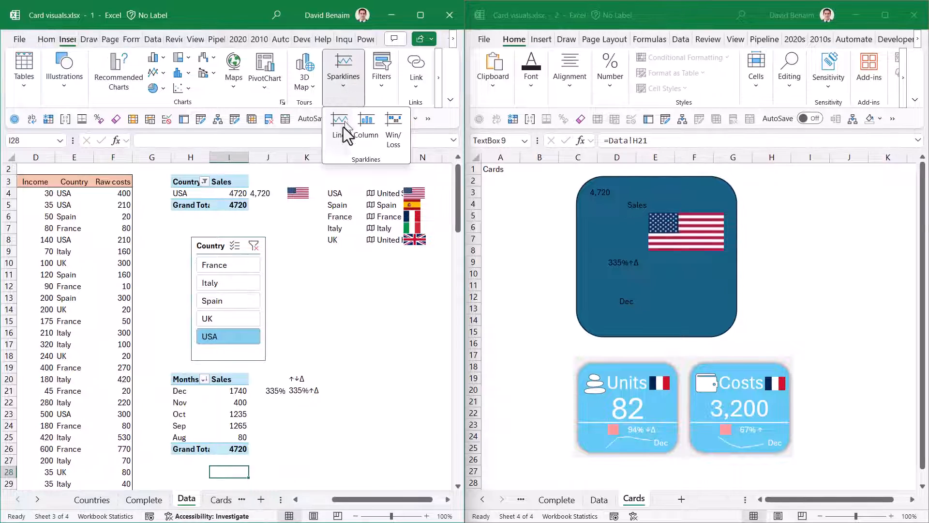
{"action": "left_click", "coordinate": [339, 121]}
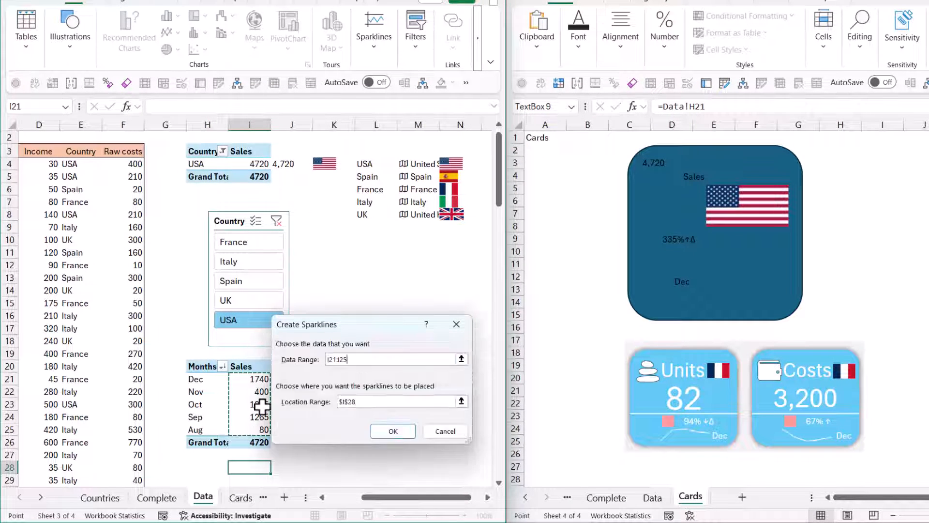
{"action": "left_click", "coordinate": [392, 431]}
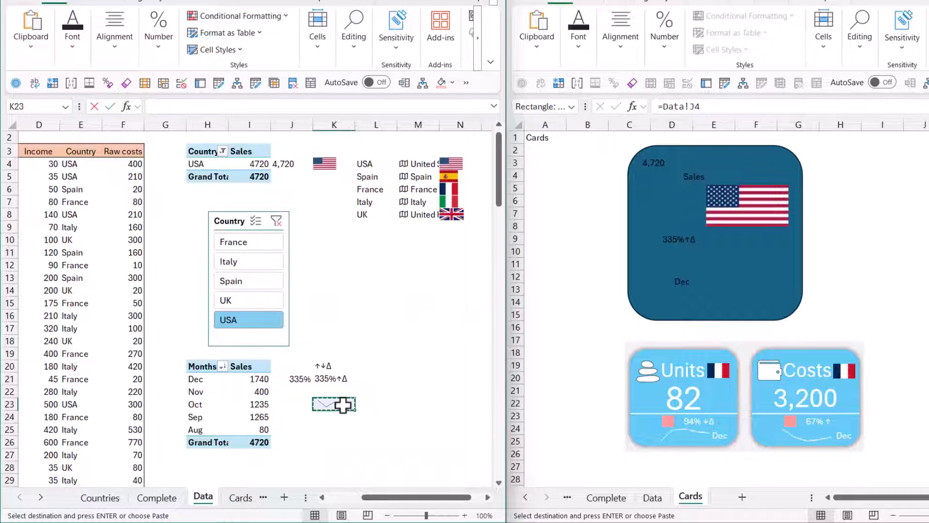
Step: Paste the K23 sparkline onto the Cards sheet's Sales card as a linked picture
{"action": "left_click", "coordinate": [716, 231]}
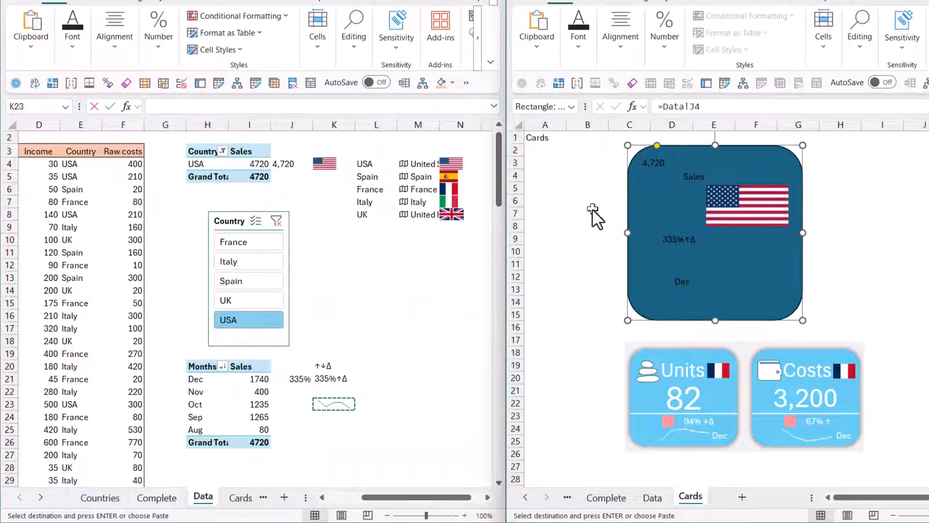
{"action": "right_click", "coordinate": [587, 201]}
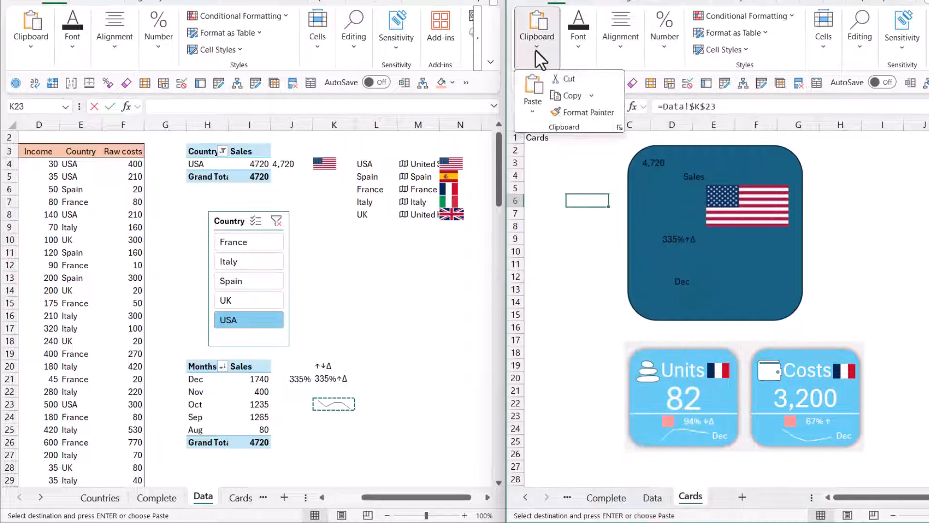
{"action": "left_click", "coordinate": [532, 112]}
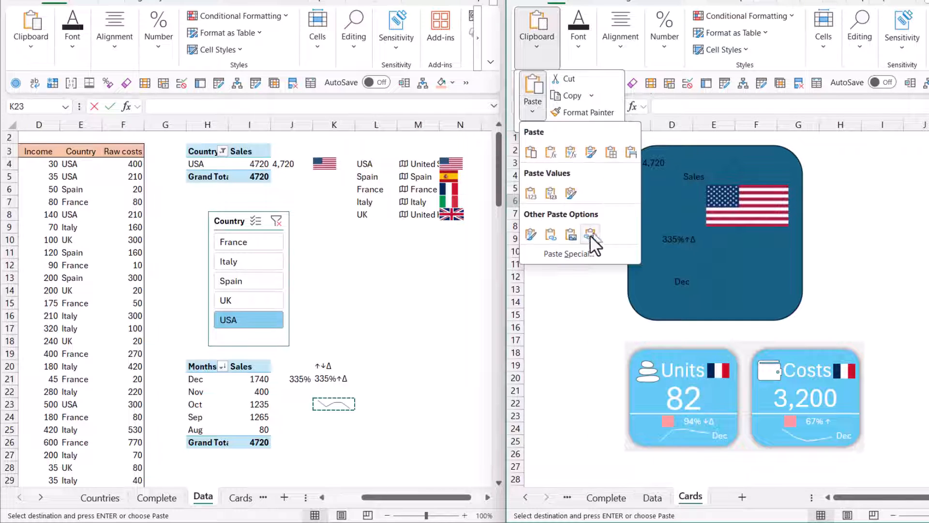
{"action": "left_click", "coordinate": [590, 233]}
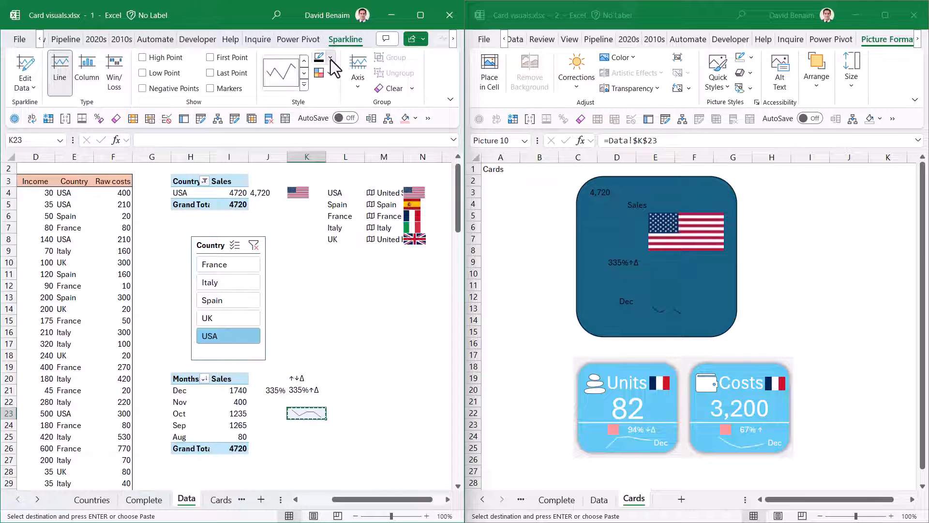
Step: Recolour the sparkline, then cycle the Country slicer through Italy, Spain and UK
{"action": "left_click", "coordinate": [331, 57]}
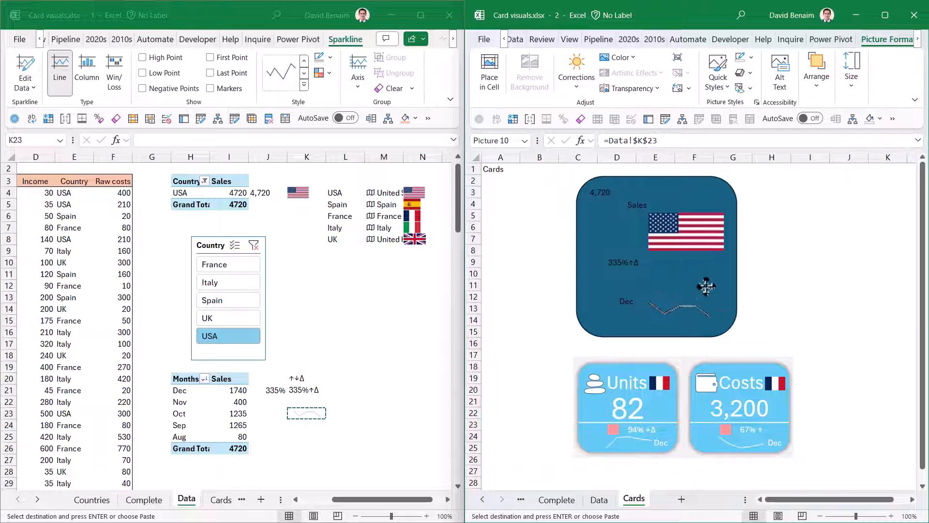
{"action": "left_click", "coordinate": [704, 286]}
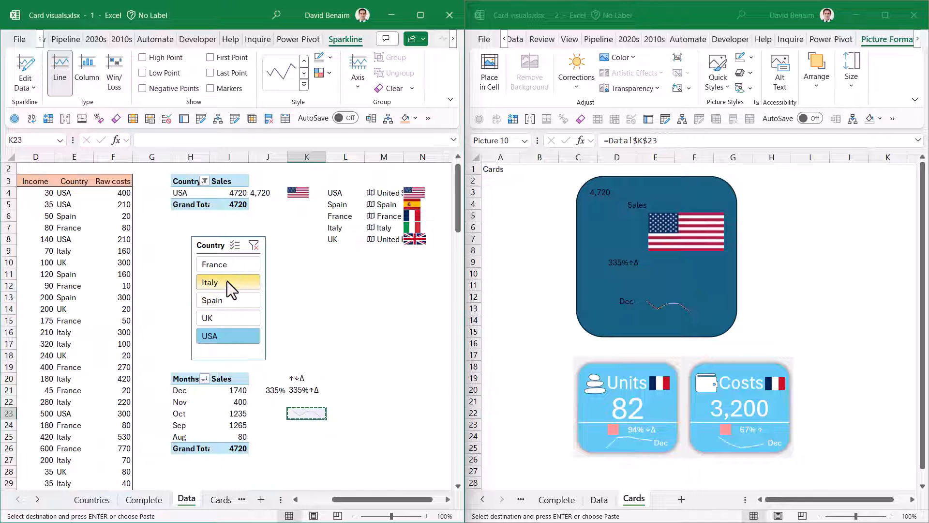
{"action": "mouse_move", "coordinate": [225, 307]}
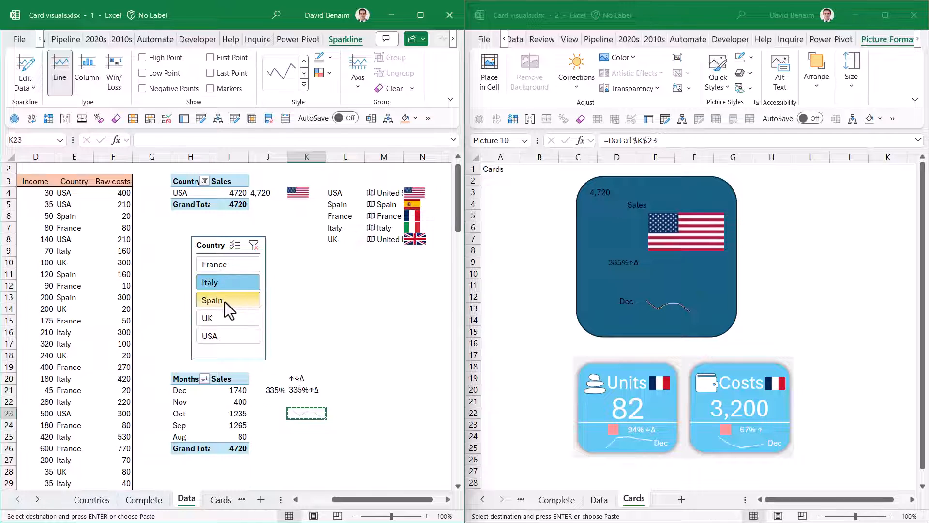
{"action": "left_click", "coordinate": [228, 282]}
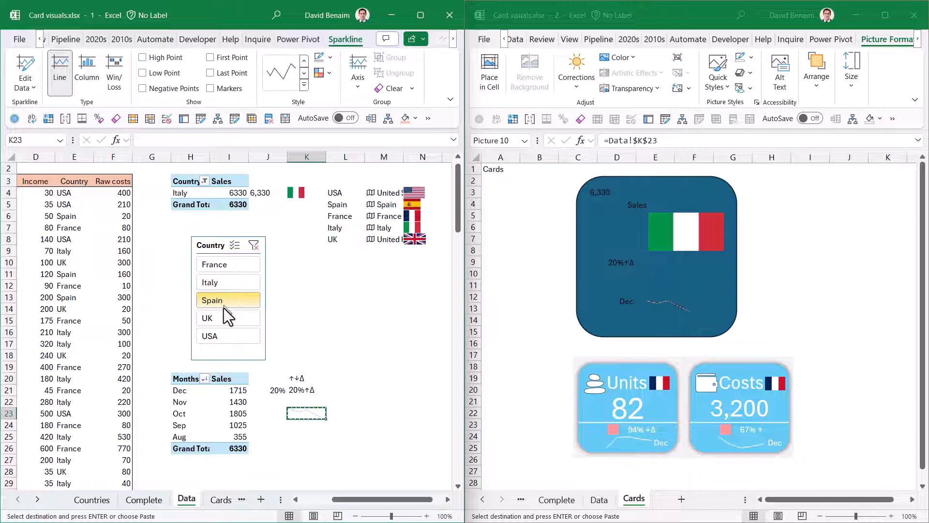
{"action": "left_click", "coordinate": [221, 318]}
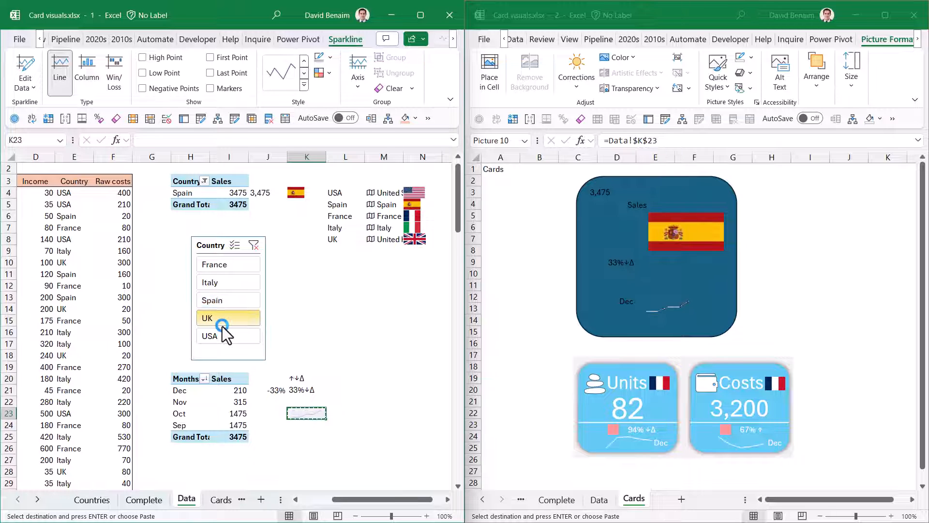
{"action": "left_click", "coordinate": [221, 318]}
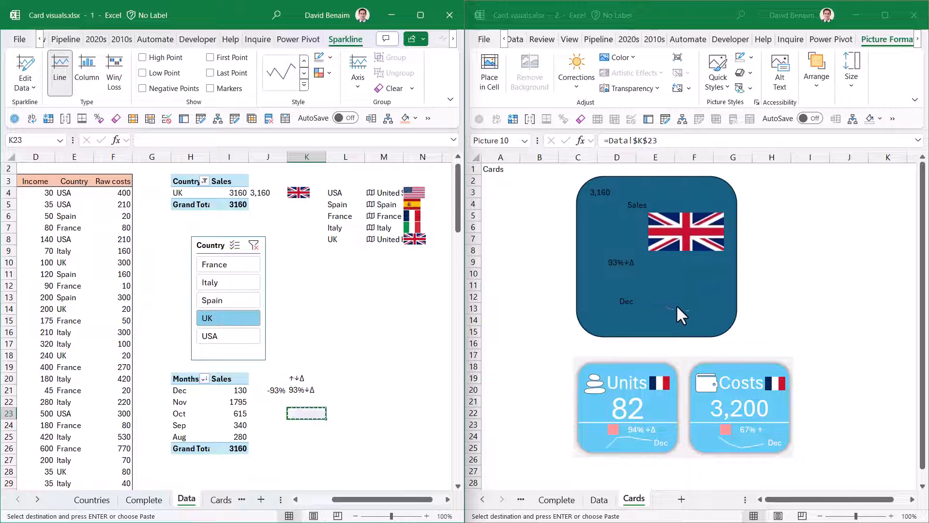
{"action": "mouse_move", "coordinate": [644, 299]}
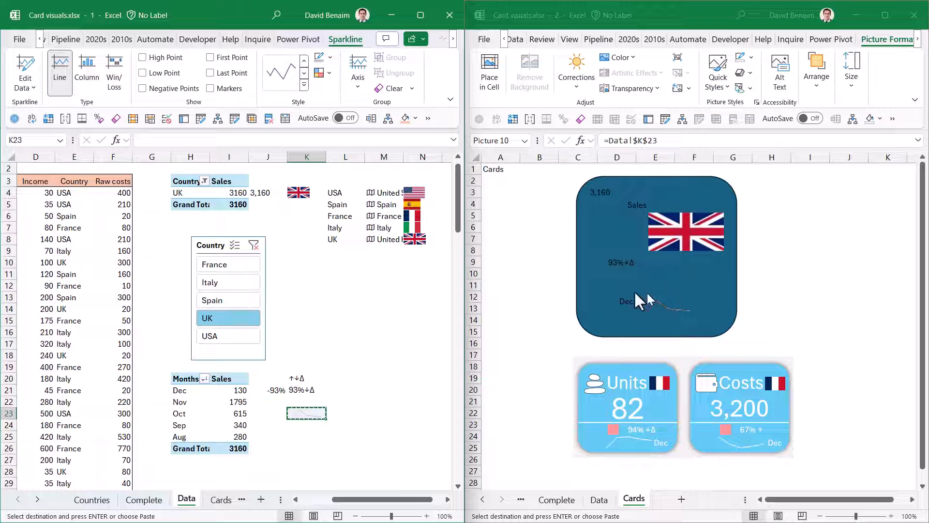
{"action": "mouse_move", "coordinate": [622, 444]}
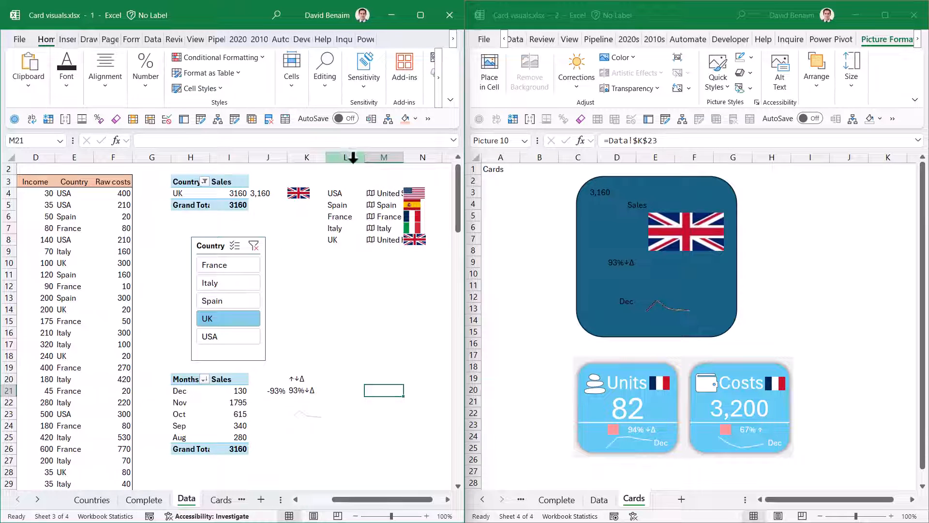
{"action": "mouse_move", "coordinate": [169, 155]}
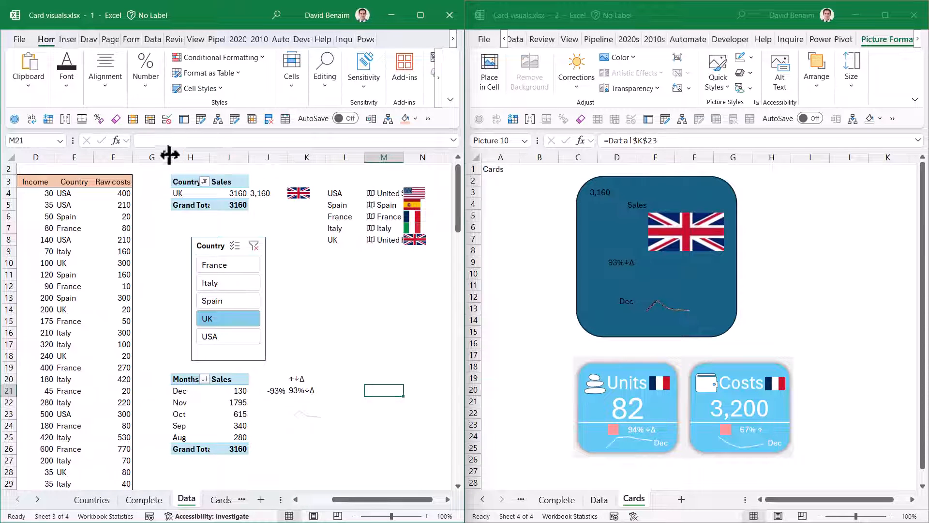
Step: Narrow column G on the Data sheet
{"action": "left_click_drag", "start_coordinate": [161, 157], "coordinate": [143, 157]}
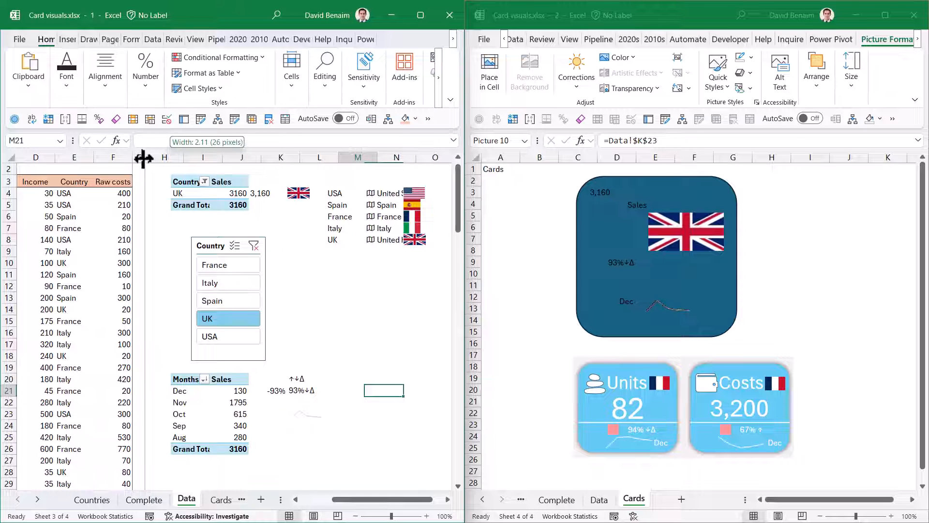
{"action": "left_click_drag", "start_coordinate": [142, 157], "coordinate": [140, 157]}
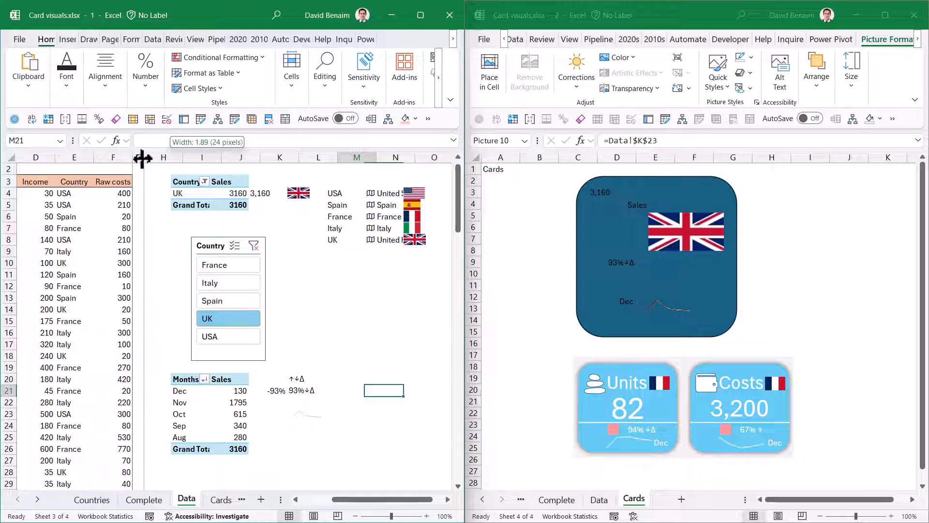
{"action": "left_click_drag", "start_coordinate": [143, 157], "coordinate": [138, 157]}
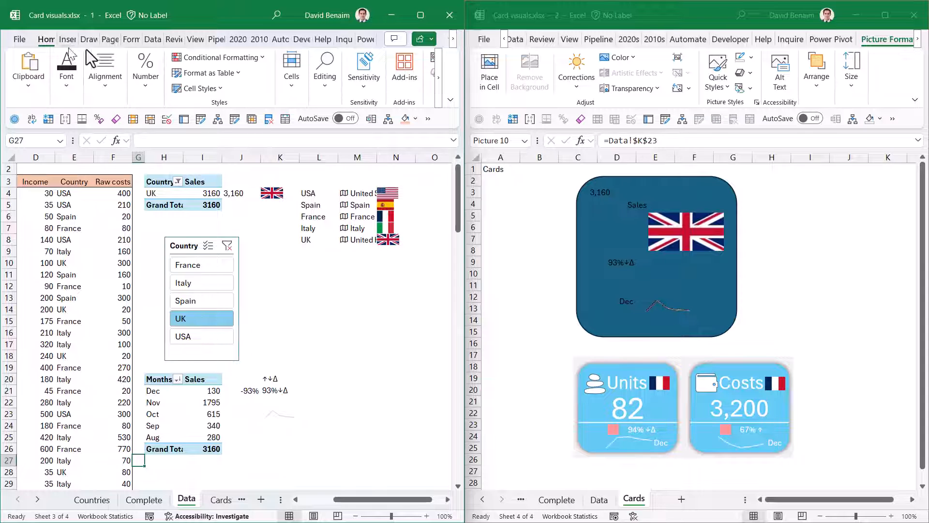
Step: Draft a conditional formatting rule for G27 using formula =$J$21>=0 and choose its format
{"action": "left_click", "coordinate": [219, 57]}
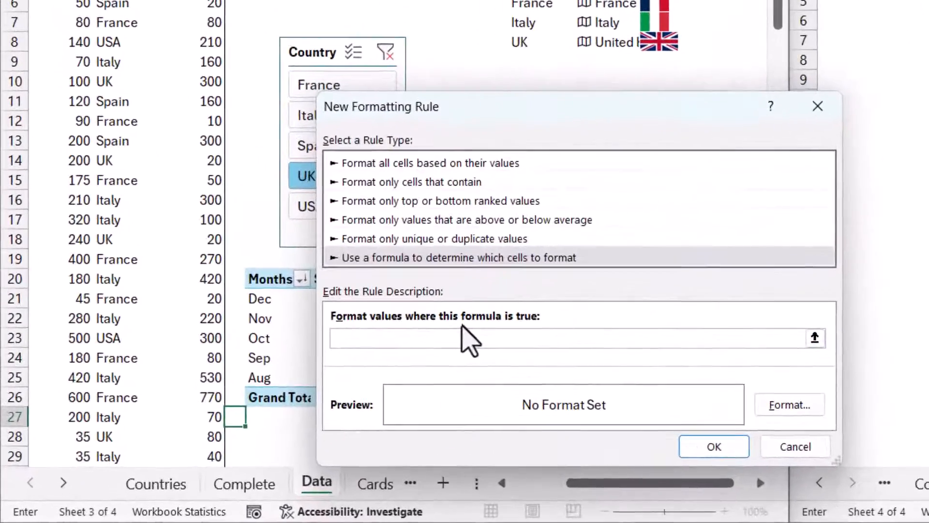
{"action": "type", "text": "=$J$21"}
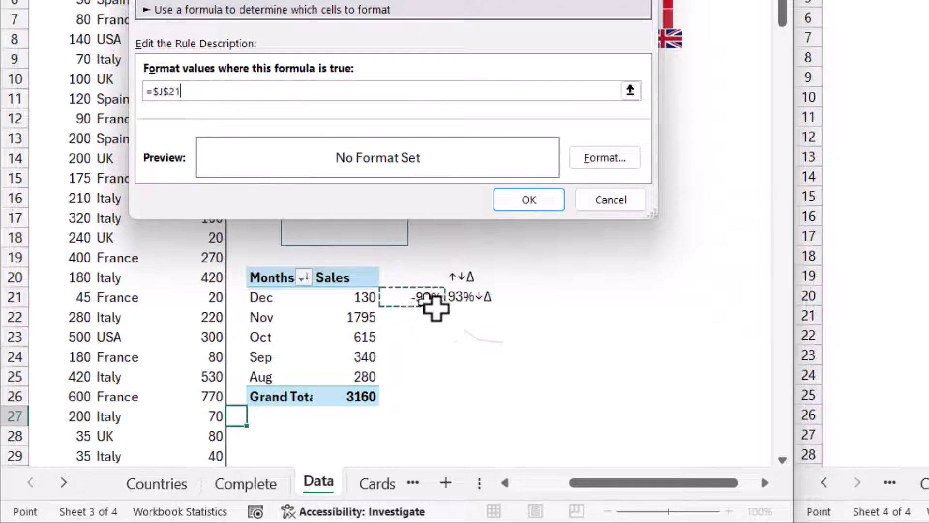
{"action": "type", "text": ">=0"}
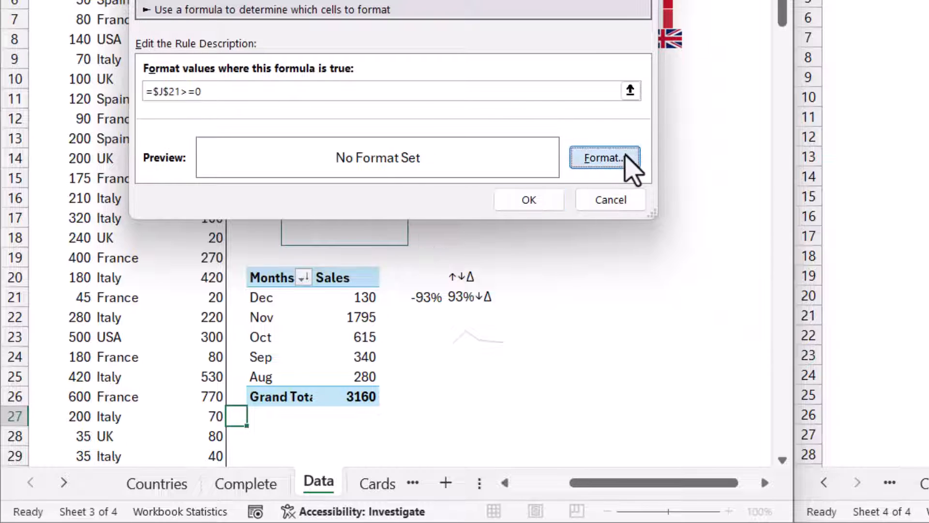
{"action": "left_click", "coordinate": [603, 159]}
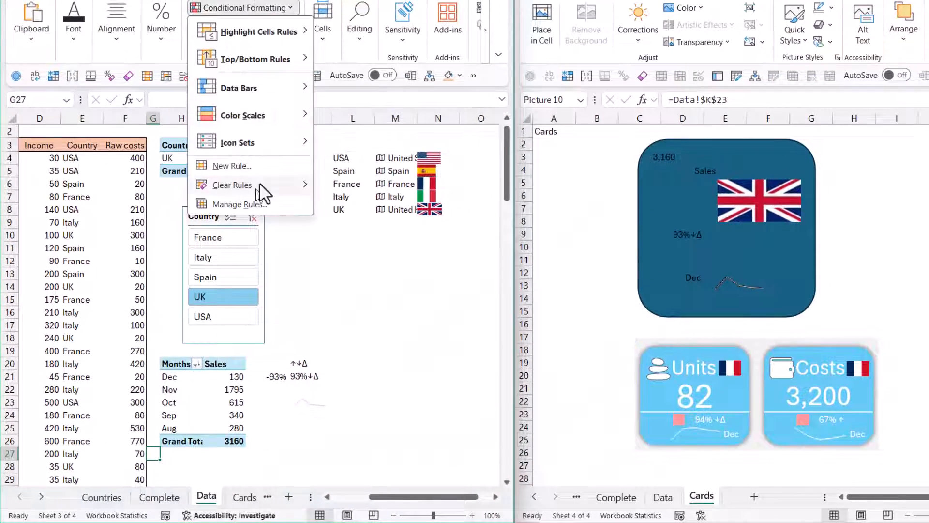
Step: Add a light red fill rule =$J$21<0 to G27, then test with UK and USA
{"action": "left_click", "coordinate": [232, 166]}
{"action": "type", "text": "="}
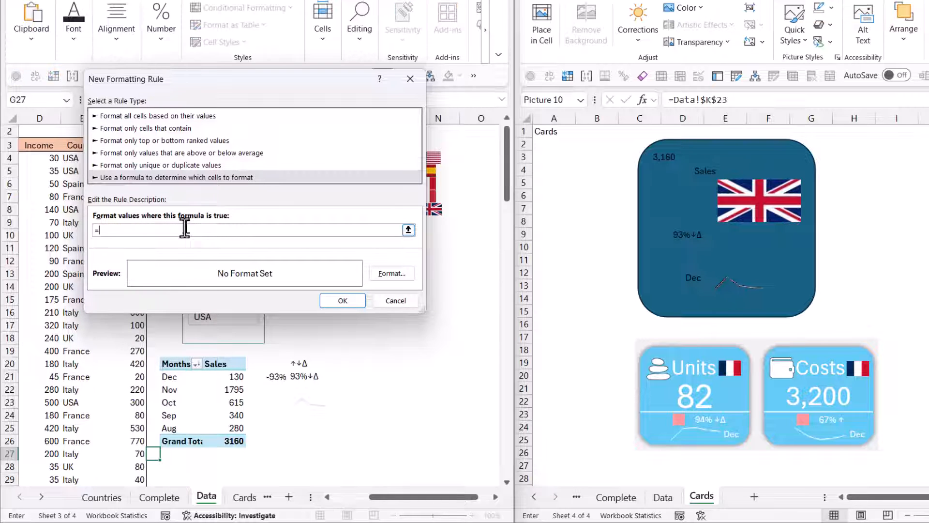
{"action": "left_click", "coordinate": [275, 377]}
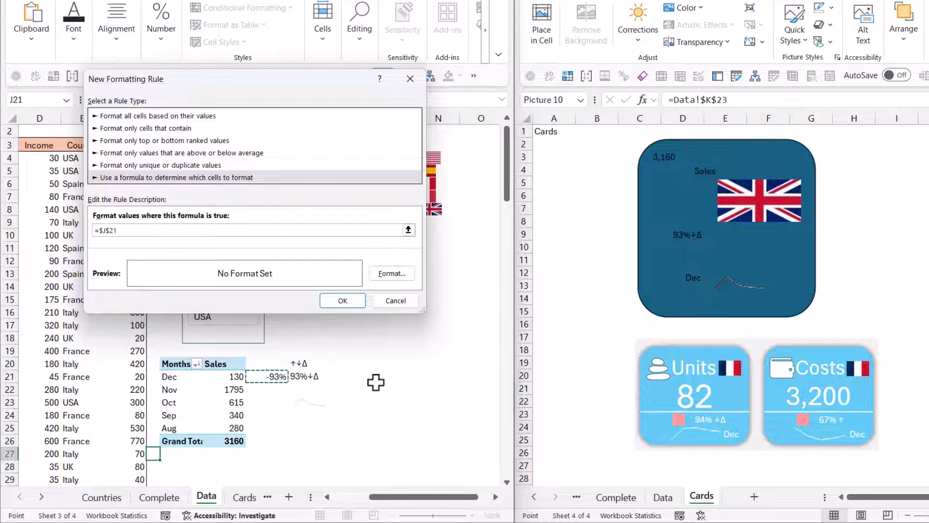
{"action": "type", "text": "<0"}
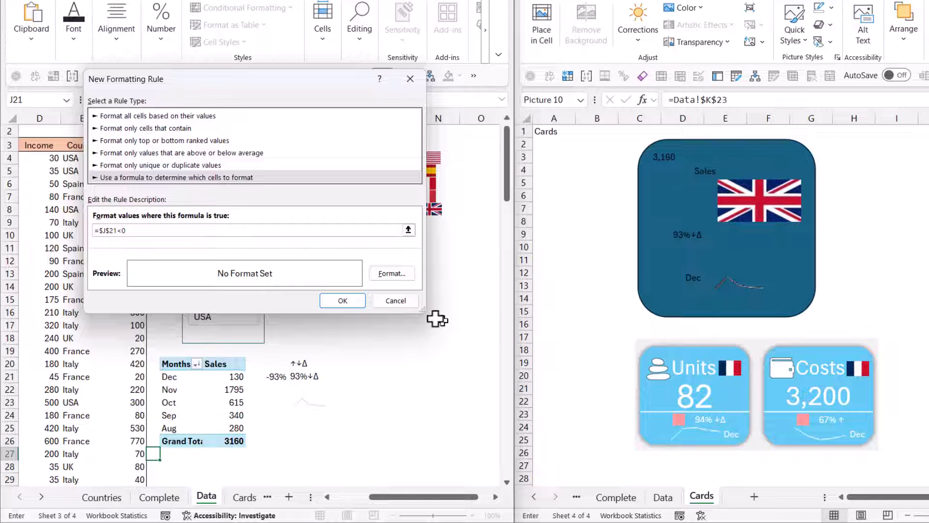
{"action": "left_click", "coordinate": [391, 274]}
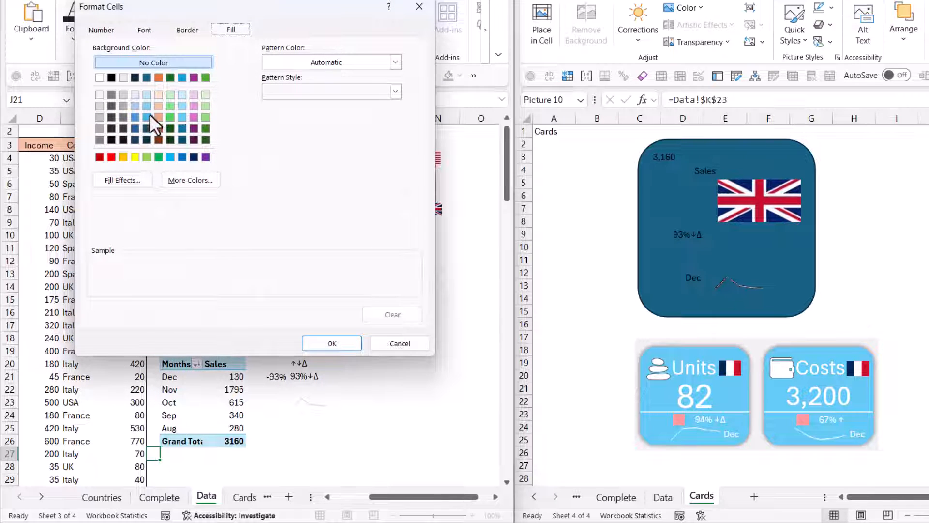
{"action": "left_click", "coordinate": [190, 180]}
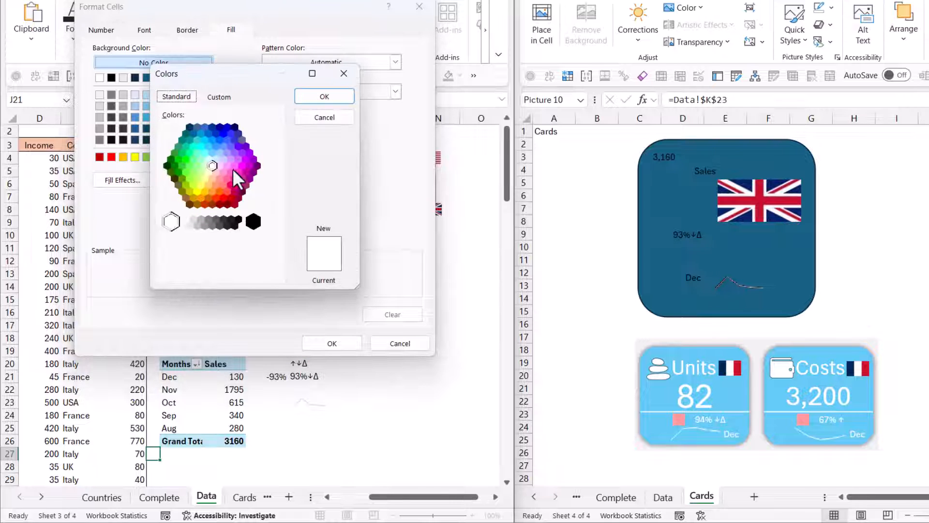
{"action": "left_click", "coordinate": [220, 179]}
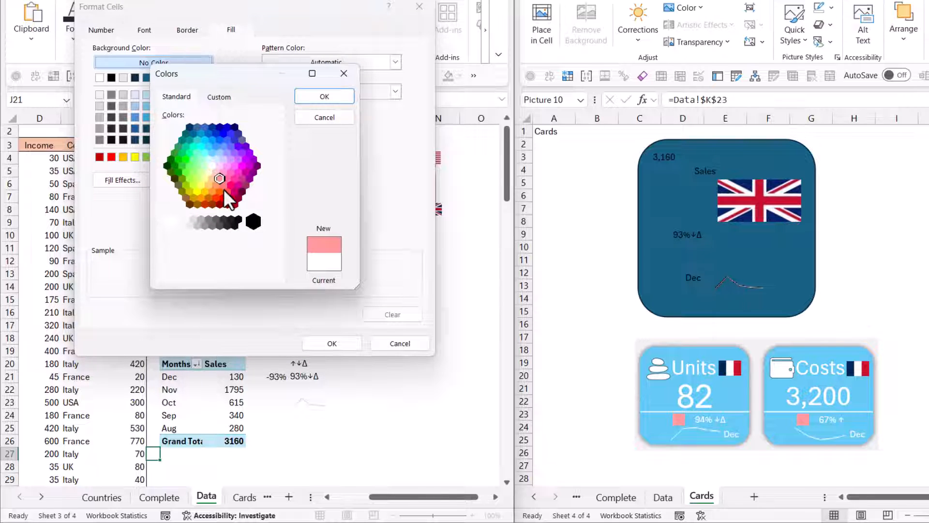
{"action": "mouse_move", "coordinate": [318, 102]}
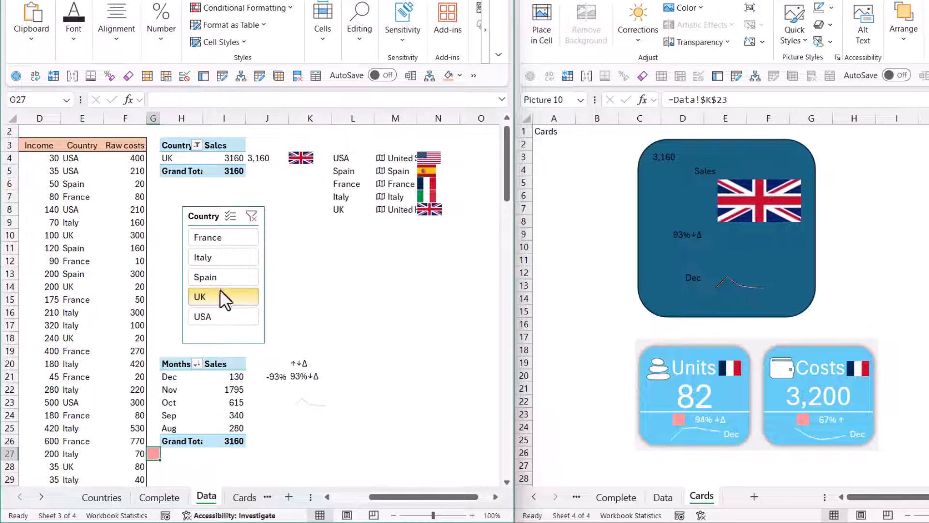
{"action": "left_click", "coordinate": [223, 316]}
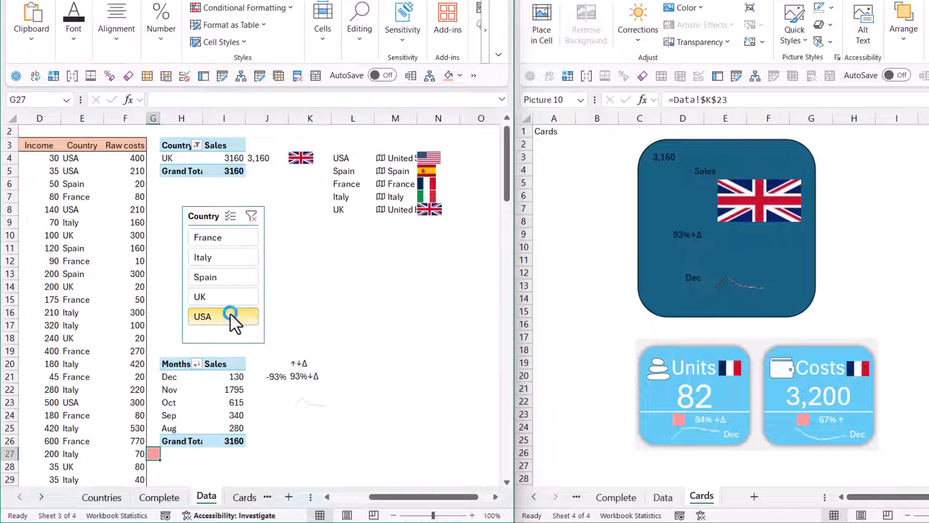
{"action": "left_click", "coordinate": [223, 317]}
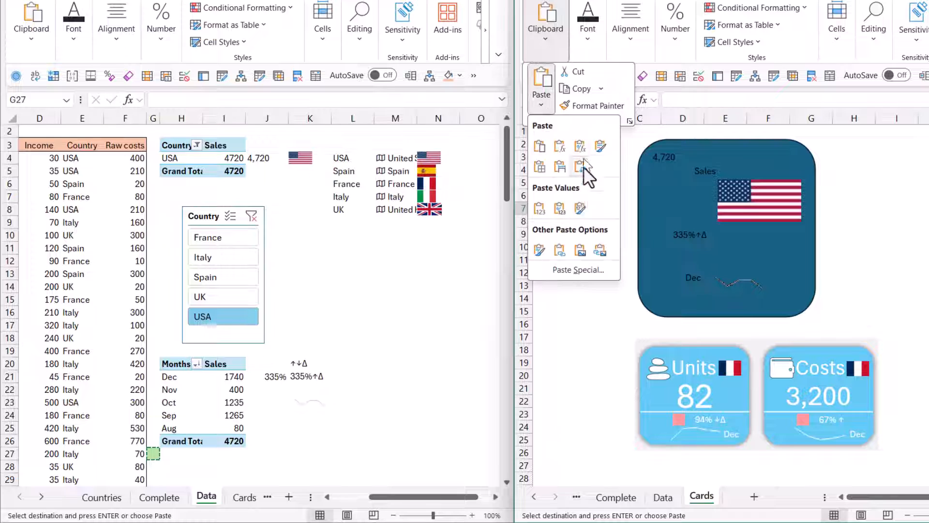
Step: Paste the G27 green indicator as a linked picture beside Dec on the Sales card
{"action": "left_click", "coordinate": [580, 166]}
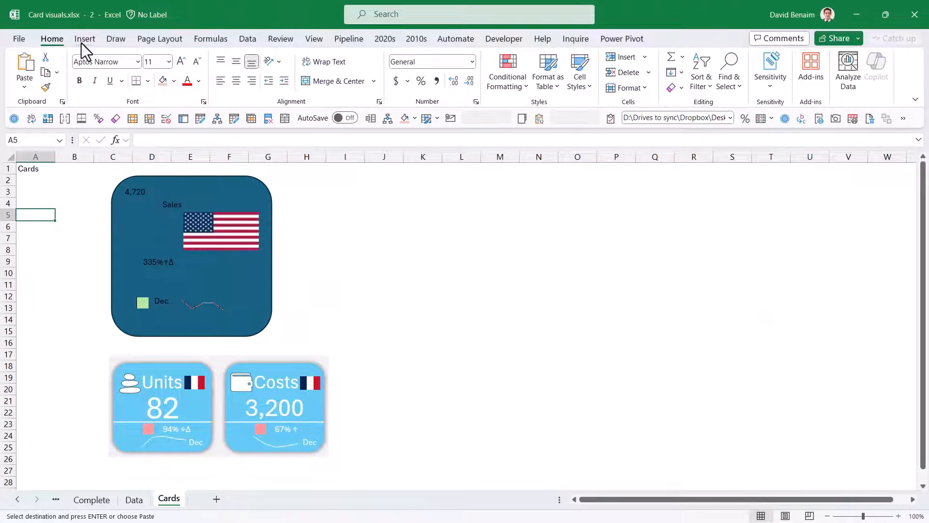
Step: Search icons for 'cash' and insert the banknote cash icon
{"action": "left_click", "coordinate": [86, 39]}
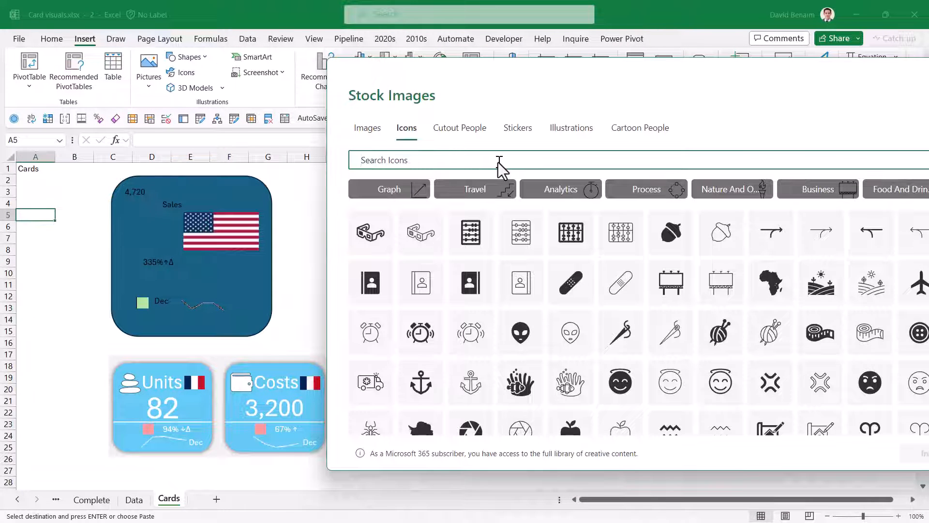
{"action": "type", "text": "cash"}
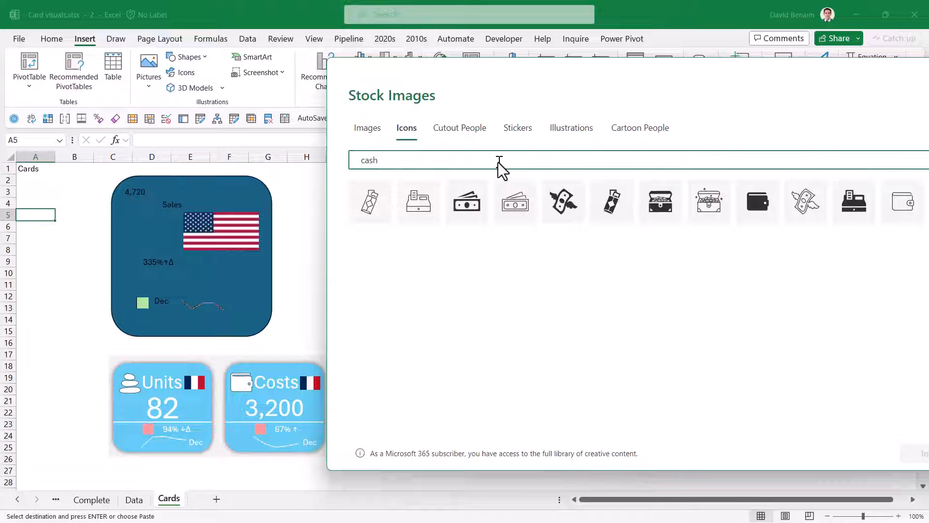
{"action": "left_click", "coordinate": [467, 202]}
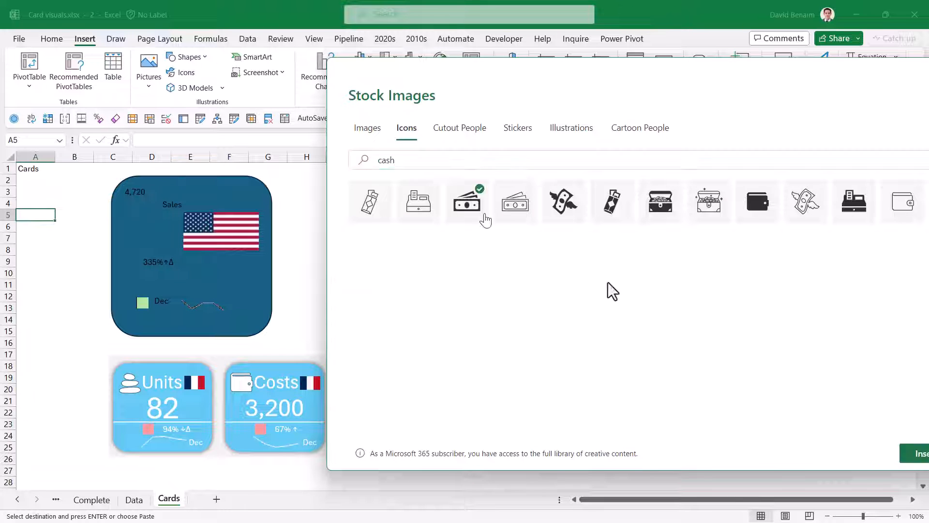
{"action": "left_click", "coordinate": [466, 201]}
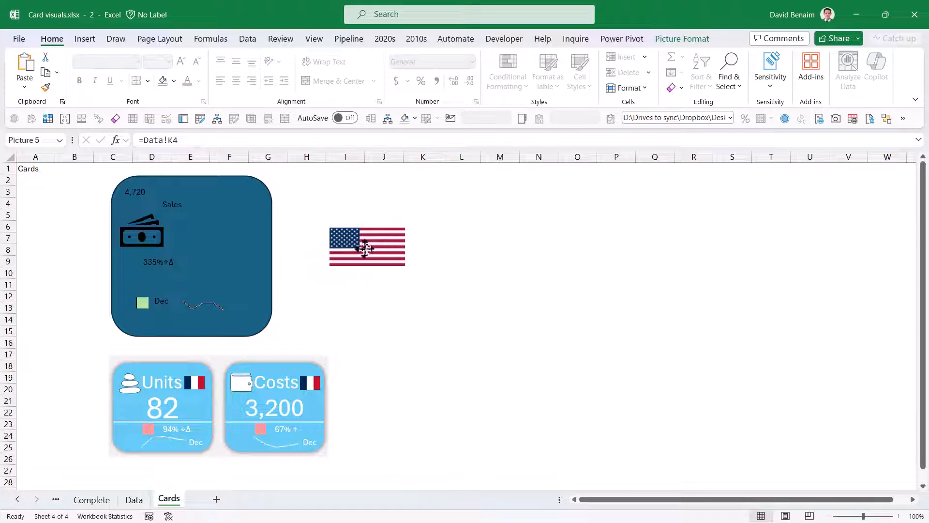
Step: Move the flag picture onto the Sales card and adjust the money icon
{"action": "right_click", "coordinate": [366, 248]}
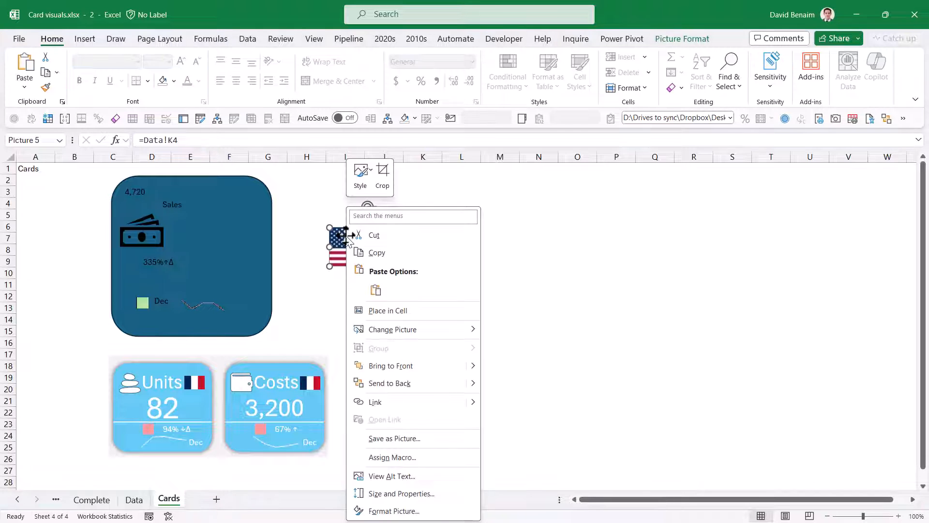
{"action": "left_click", "coordinate": [393, 298]}
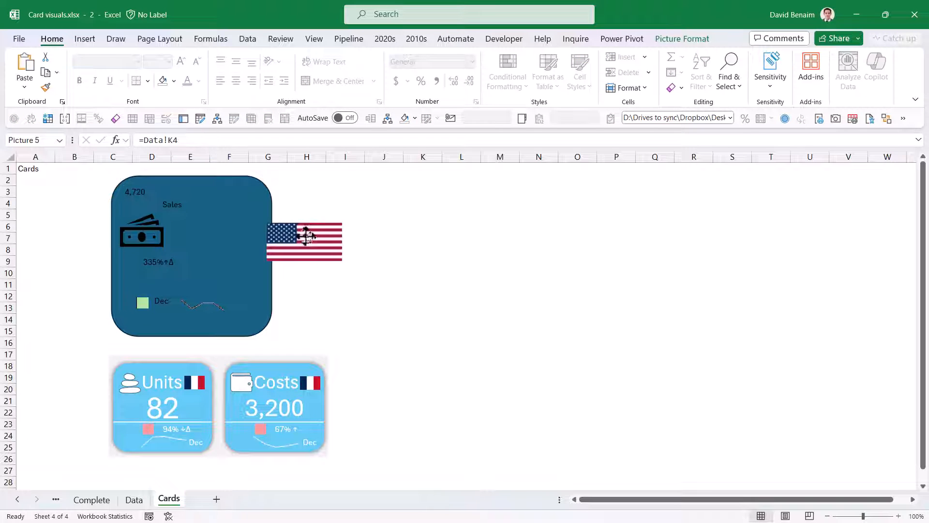
{"action": "left_click_drag", "start_coordinate": [304, 241], "coordinate": [218, 231]}
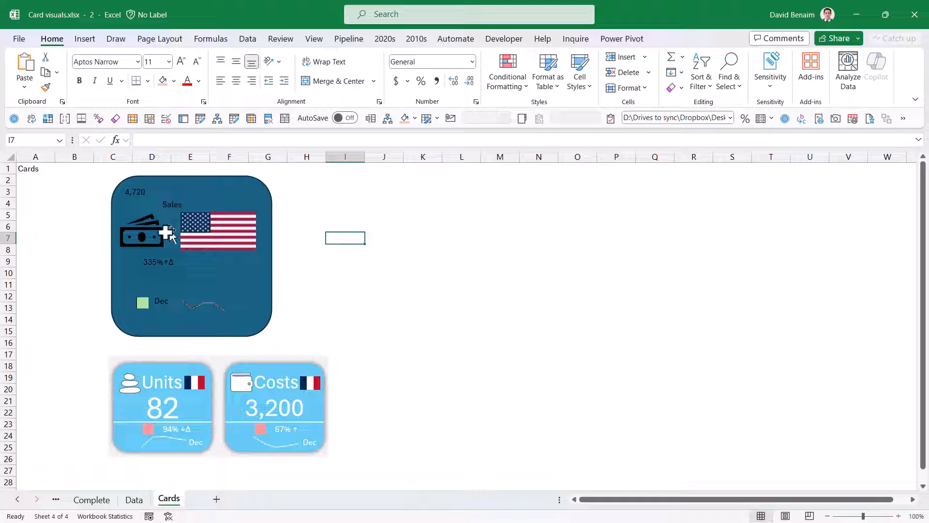
{"action": "left_click", "coordinate": [143, 233]}
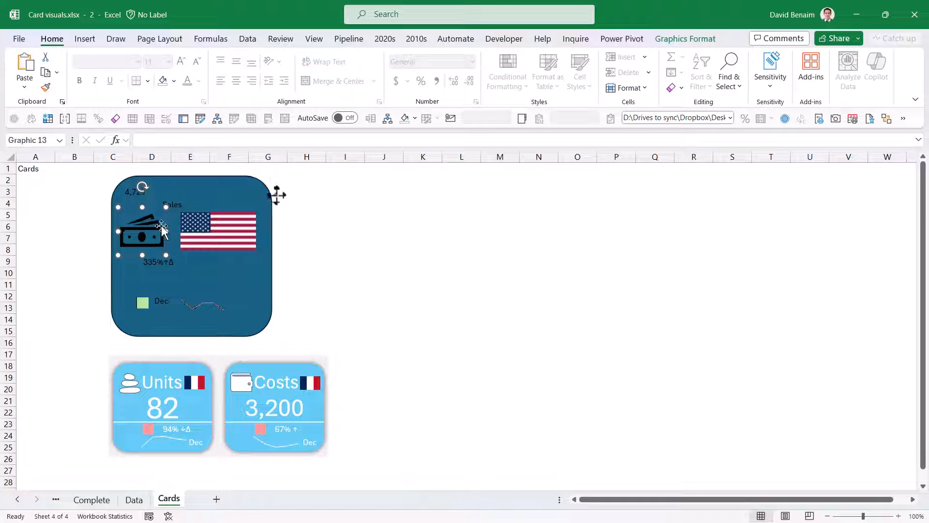
{"action": "left_click", "coordinate": [685, 38]}
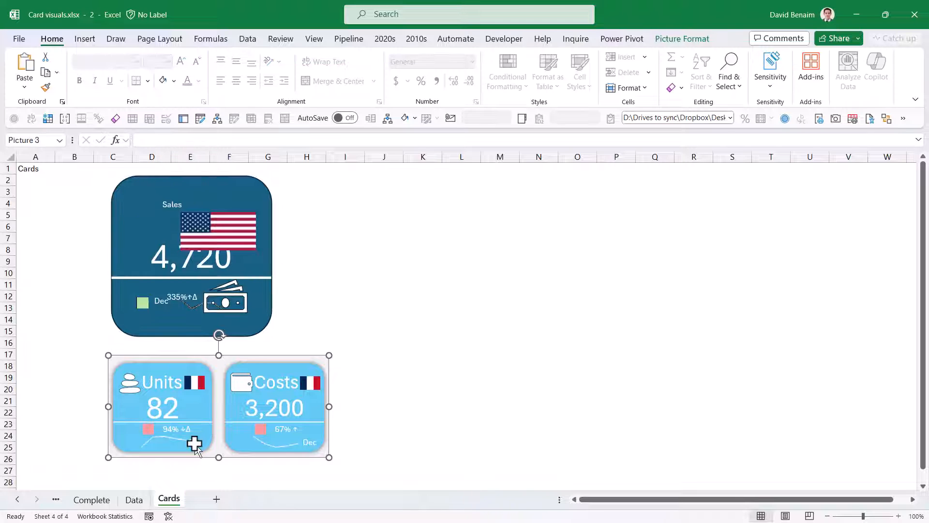
Step: On the Data sheet, add a Name slicer and a Date timeline connected to both pivots
{"action": "left_click", "coordinate": [135, 499]}
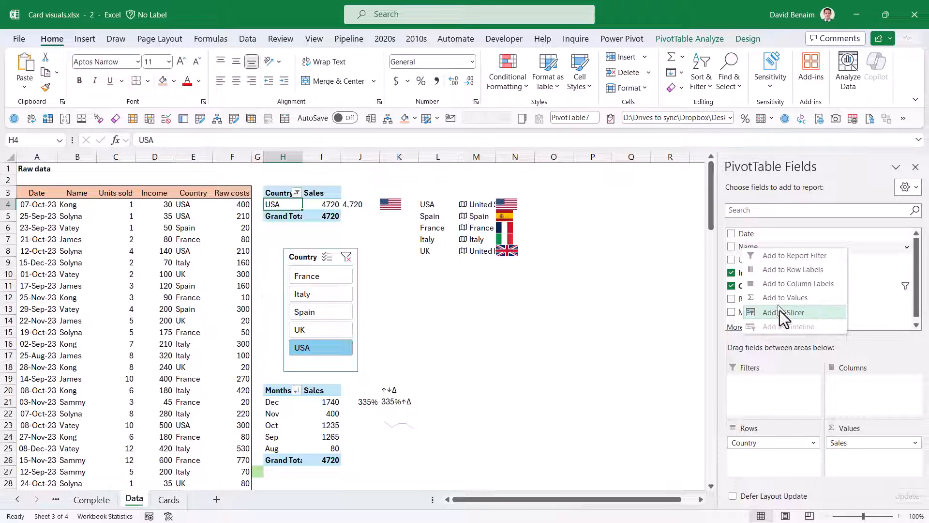
{"action": "left_click", "coordinate": [784, 312]}
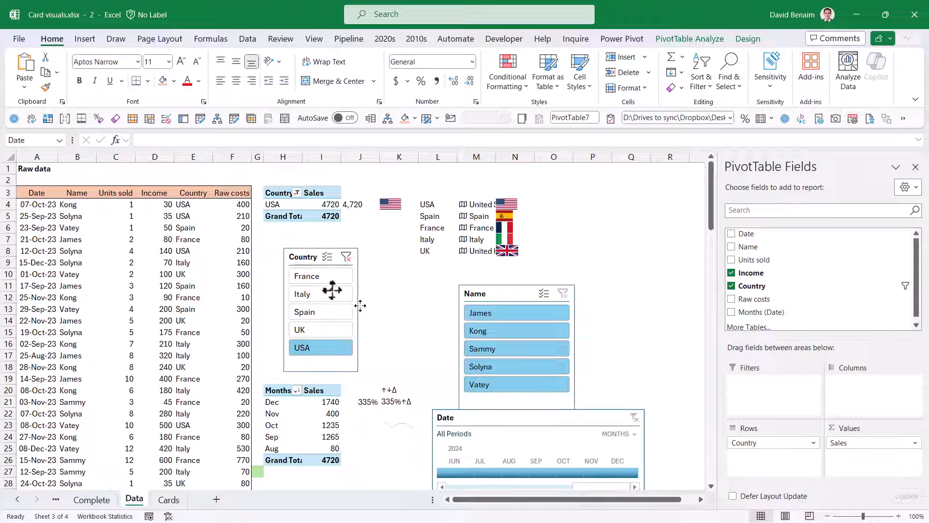
{"action": "left_click", "coordinate": [515, 430]}
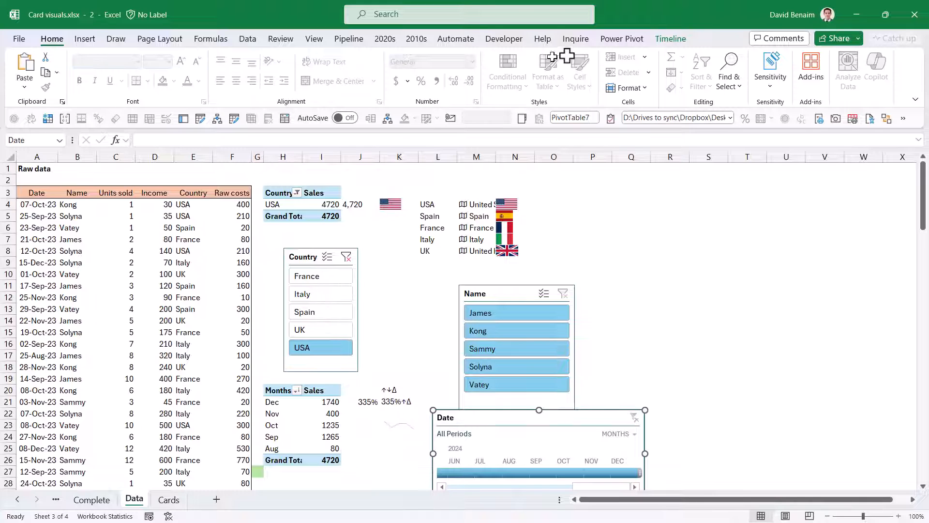
{"action": "left_click", "coordinate": [670, 38]}
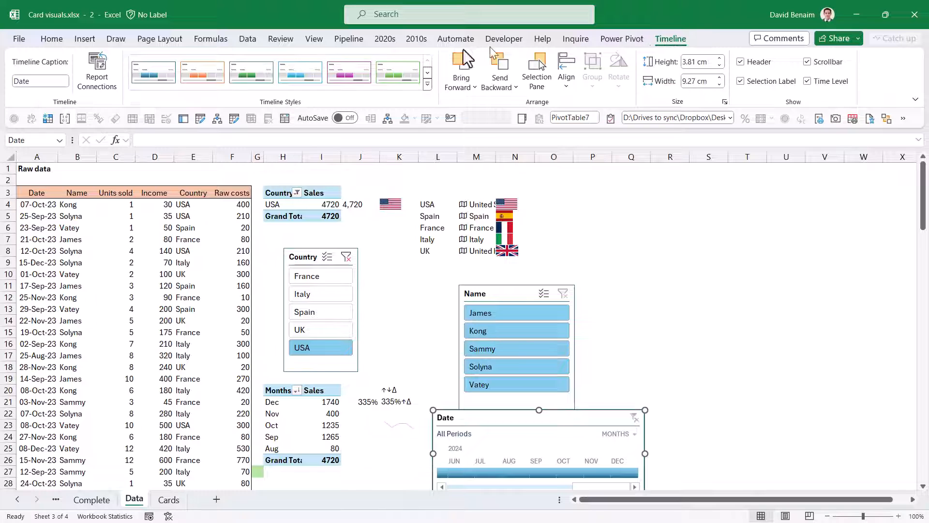
{"action": "left_click", "coordinate": [97, 65]}
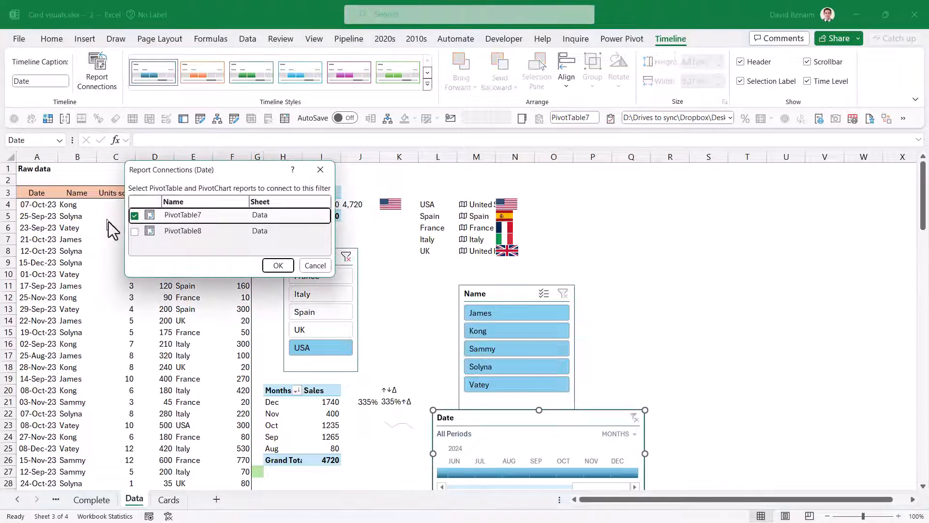
{"action": "left_click", "coordinate": [278, 265]}
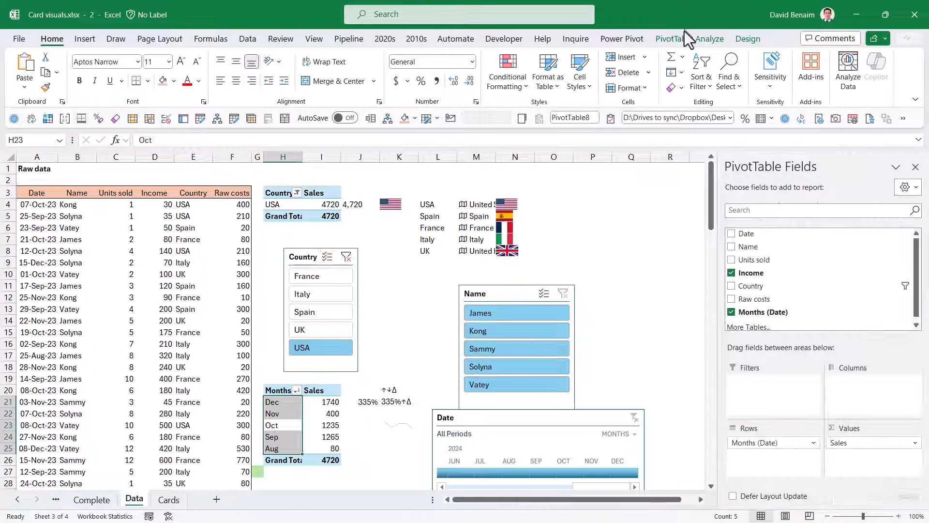
Step: Rename PivotTable8 to 'Sales by month' and connect the Name slicer to it
{"action": "left_click", "coordinate": [687, 39]}
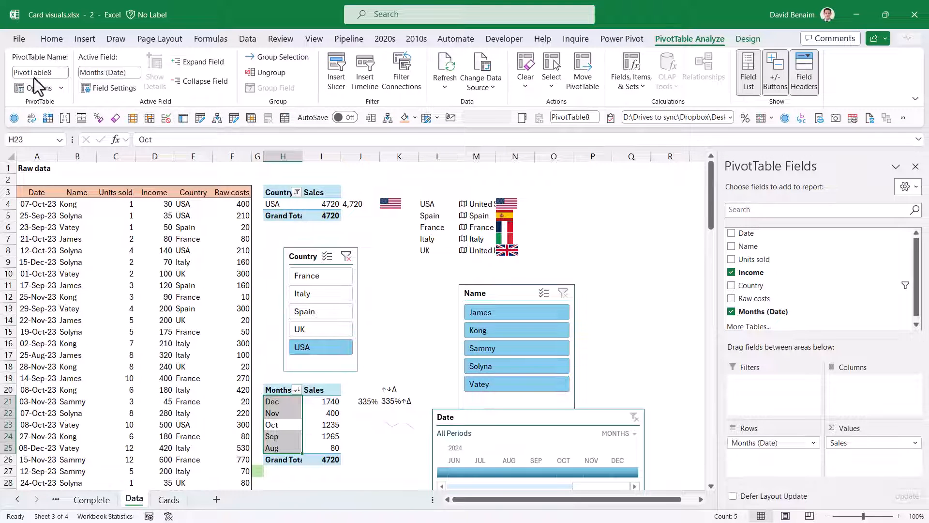
{"action": "left_click", "coordinate": [40, 72]}
{"action": "type", "text": "Sales by month"}
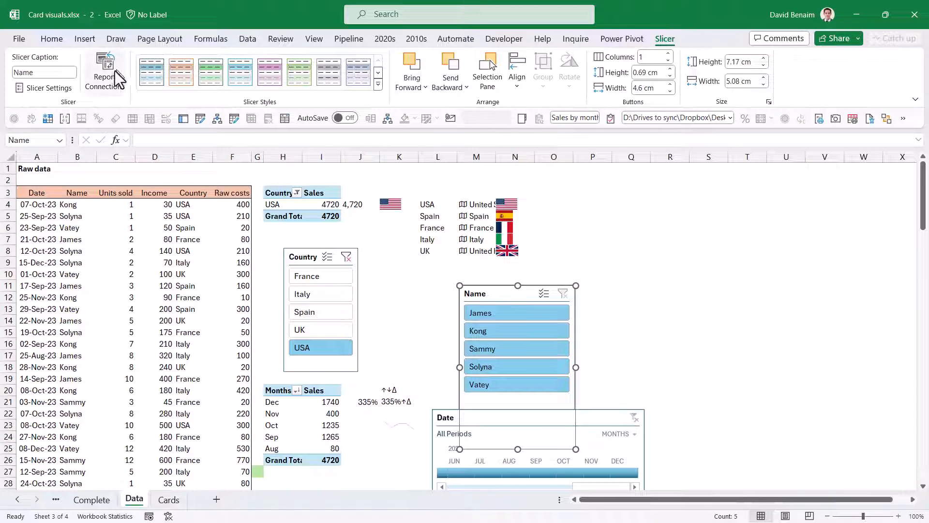
{"action": "left_click", "coordinate": [104, 63]}
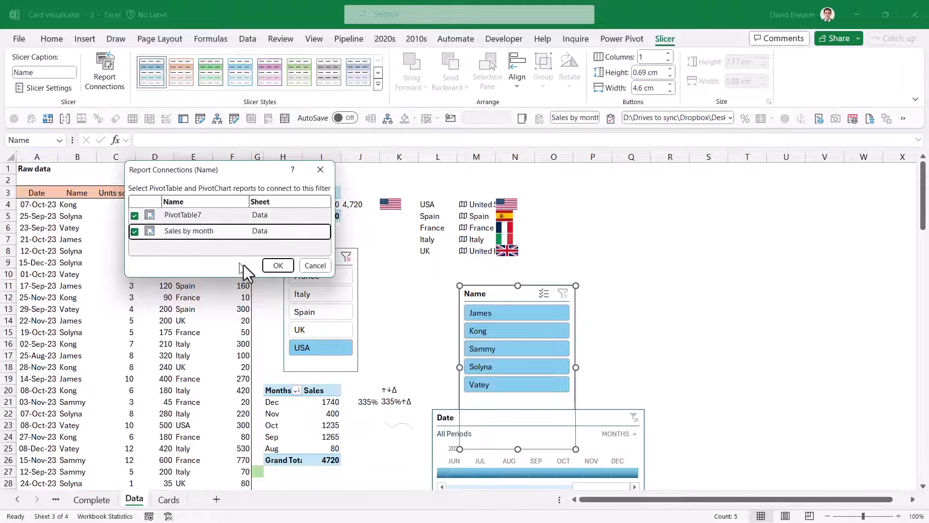
{"action": "left_click", "coordinate": [278, 266]}
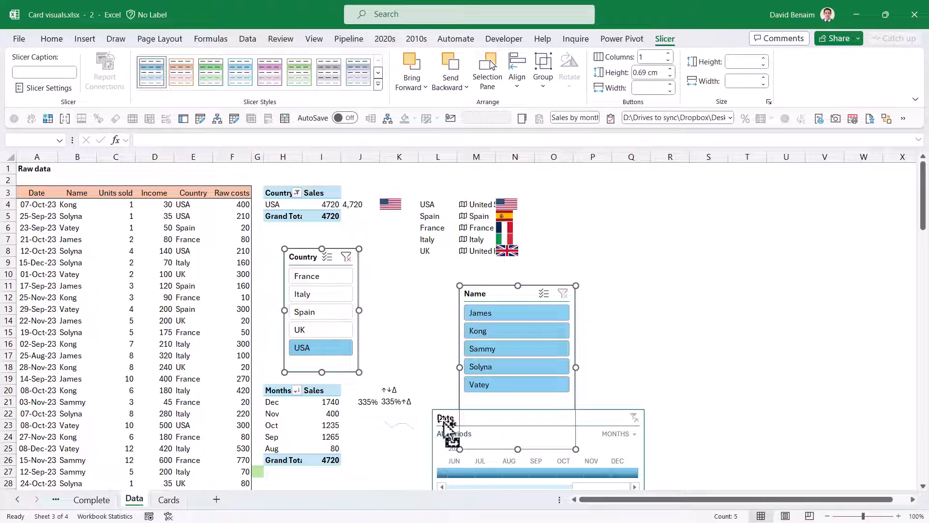
{"action": "right_click", "coordinate": [450, 432]}
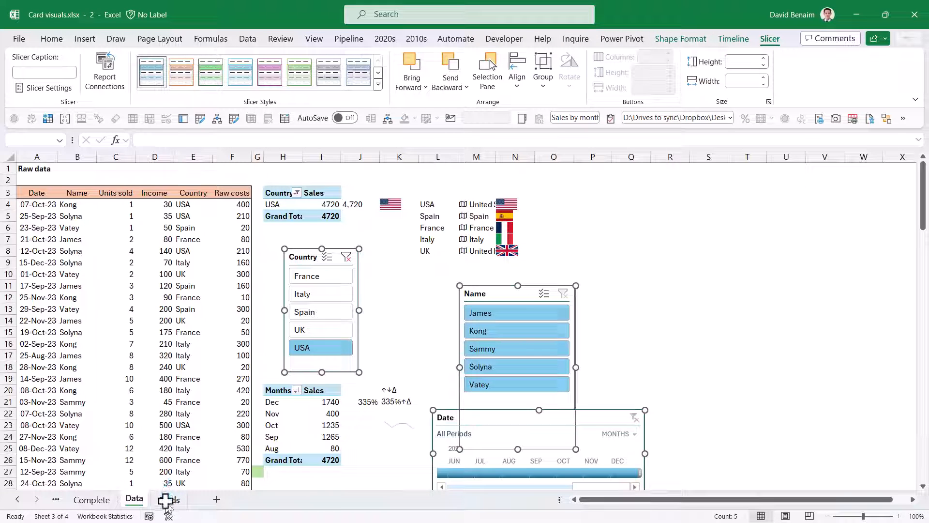
Step: On the Cards sheet, filter Country to Italy so the card shows 6,330
{"action": "left_click", "coordinate": [169, 500]}
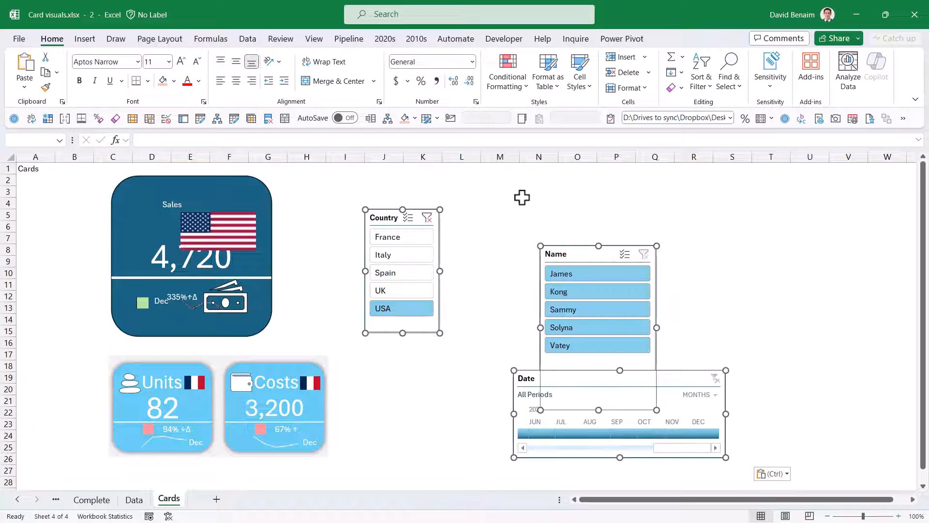
{"action": "left_click", "coordinate": [401, 255]}
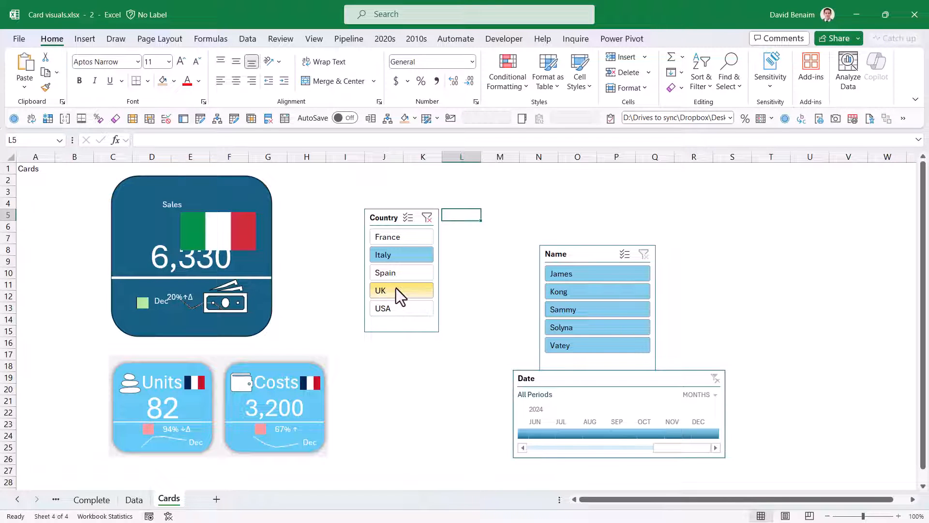
{"action": "left_click", "coordinate": [91, 499]}
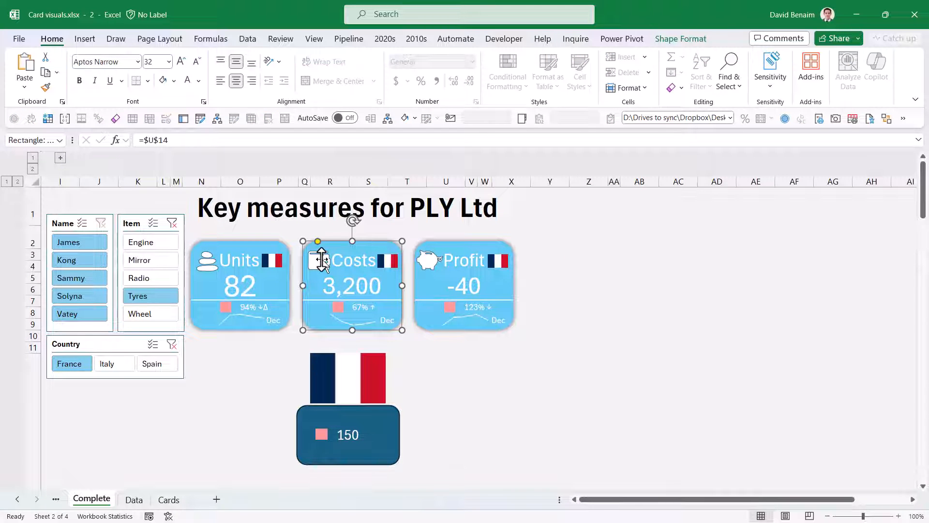
{"action": "mouse_move", "coordinate": [81, 87]}
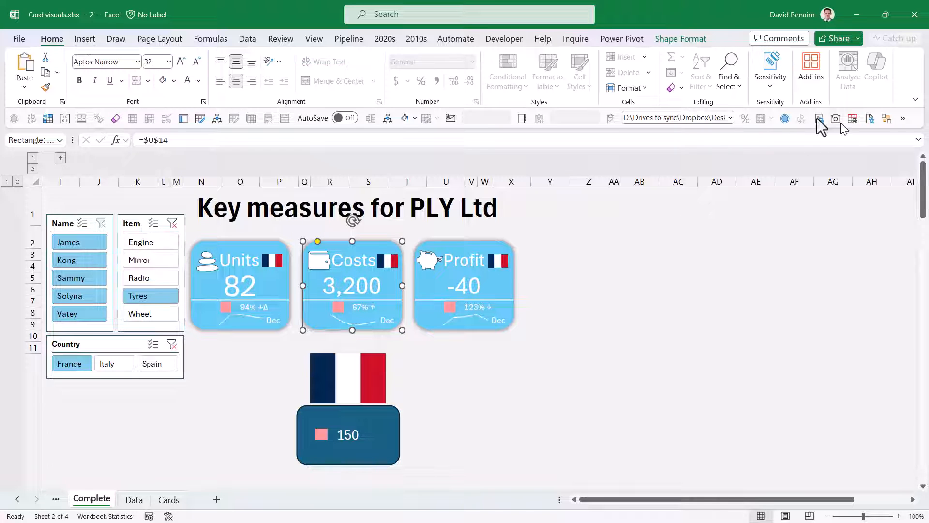
Step: Select the Units, Costs and Profit cards and align their tops
{"action": "left_click", "coordinate": [729, 68]}
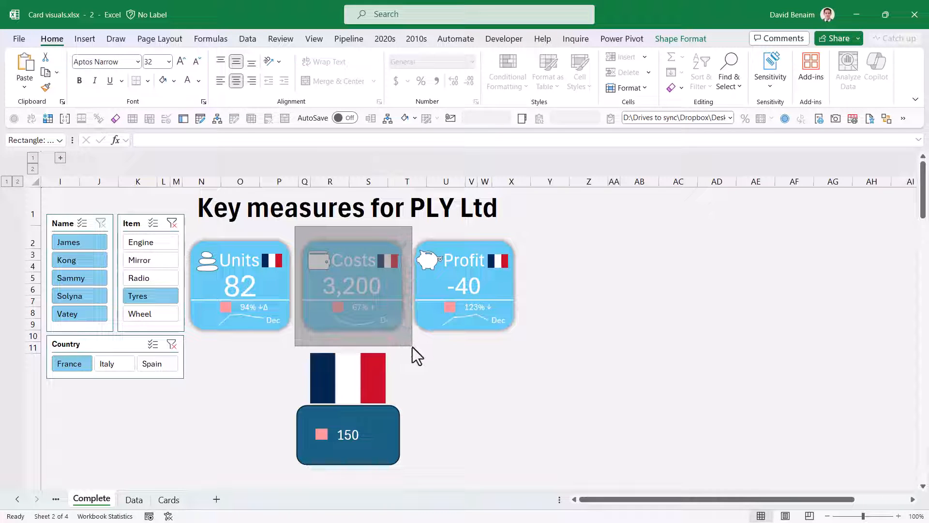
{"action": "left_click", "coordinate": [352, 286]}
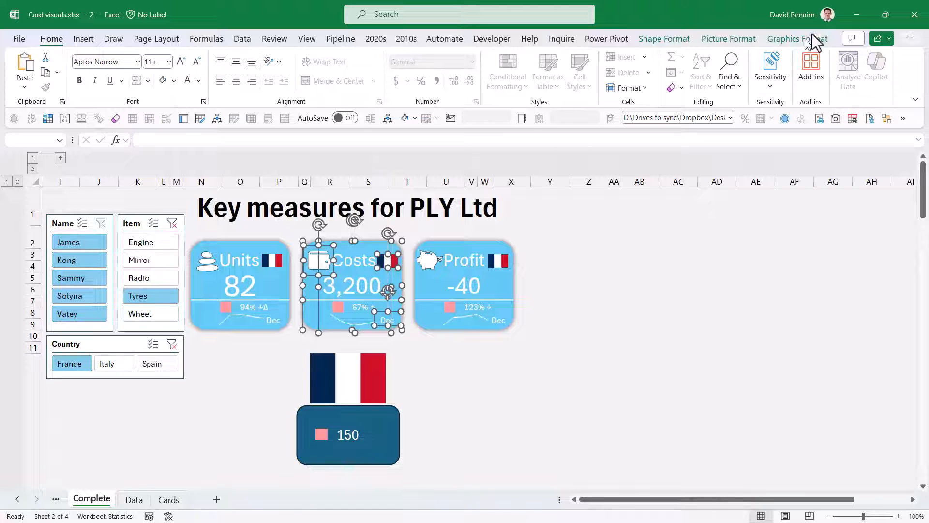
{"action": "left_click", "coordinate": [663, 39]}
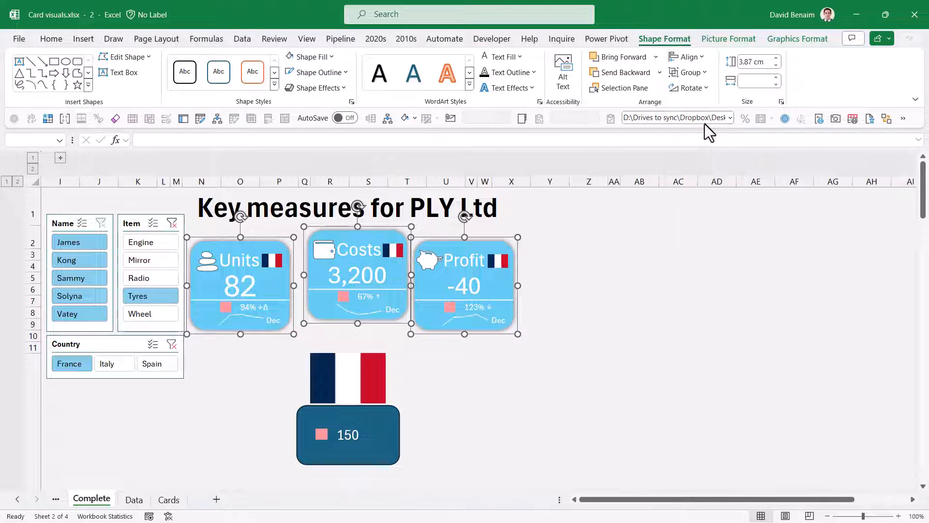
{"action": "left_click", "coordinate": [686, 56]}
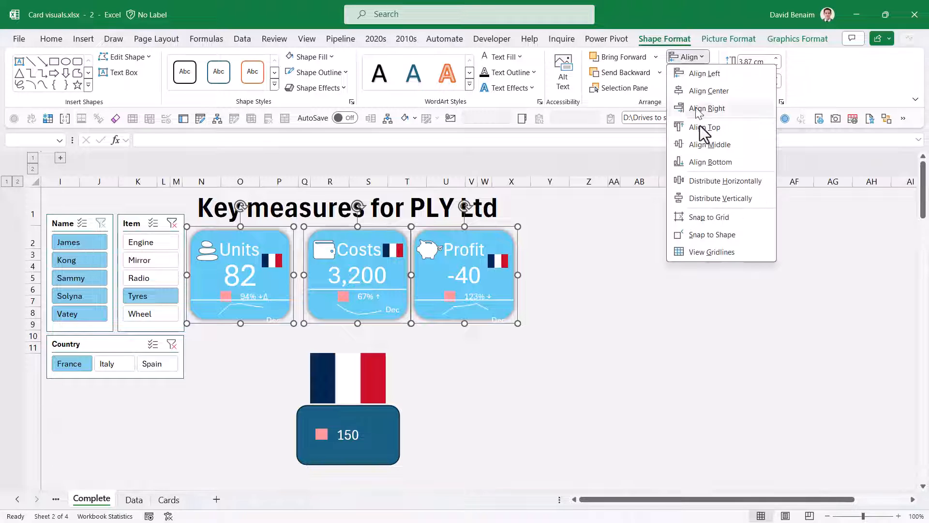
{"action": "left_click", "coordinate": [713, 126]}
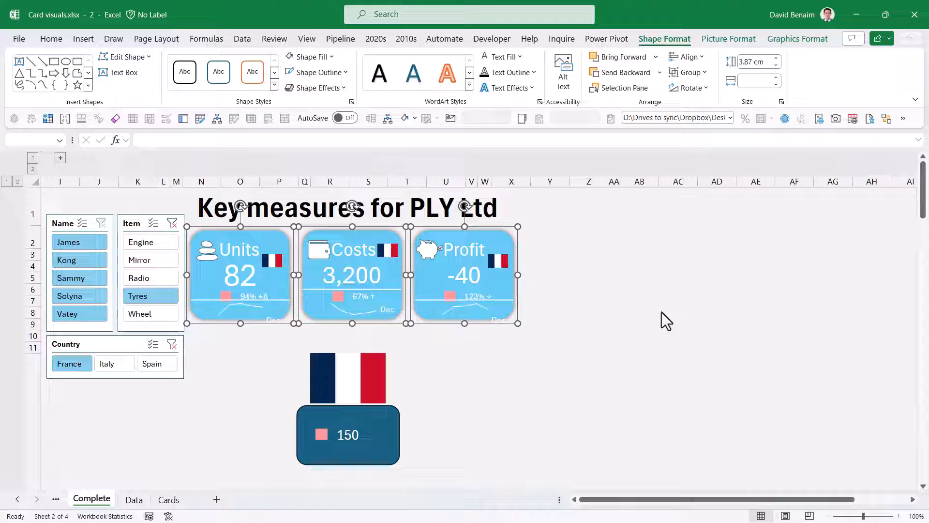
{"action": "mouse_move", "coordinate": [574, 287]}
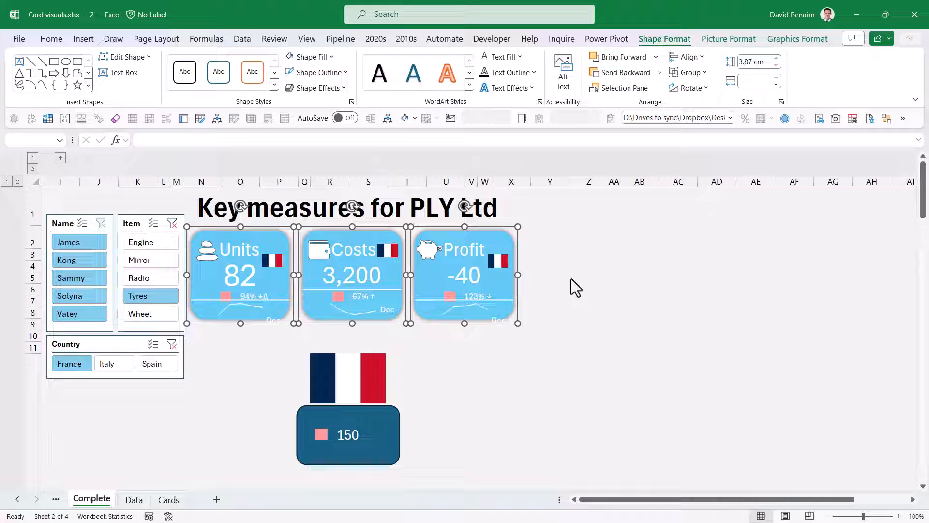